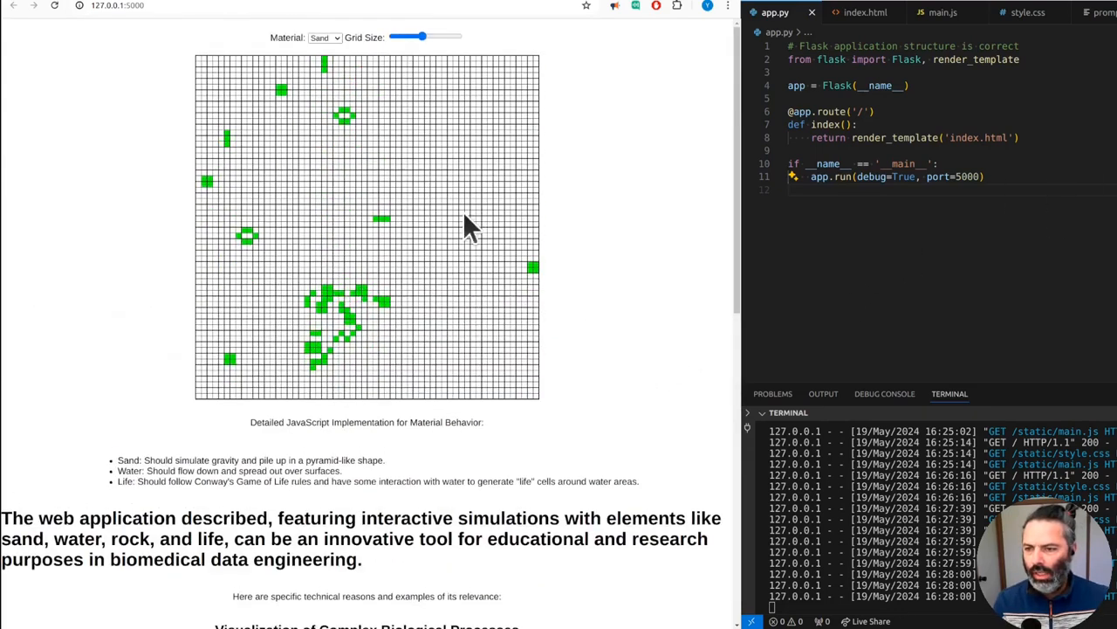
- Choose Sand from the Material dropdown and place cells on the simulation grid
{"action": "left_click", "coordinate": [325, 38]}
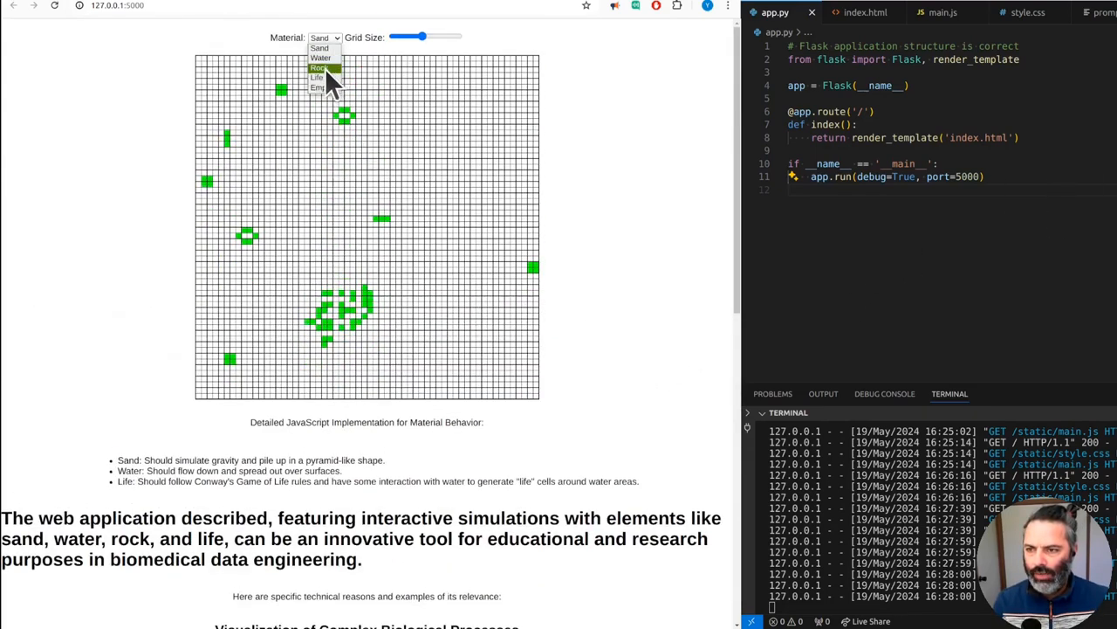
{"action": "left_click", "coordinate": [325, 38]}
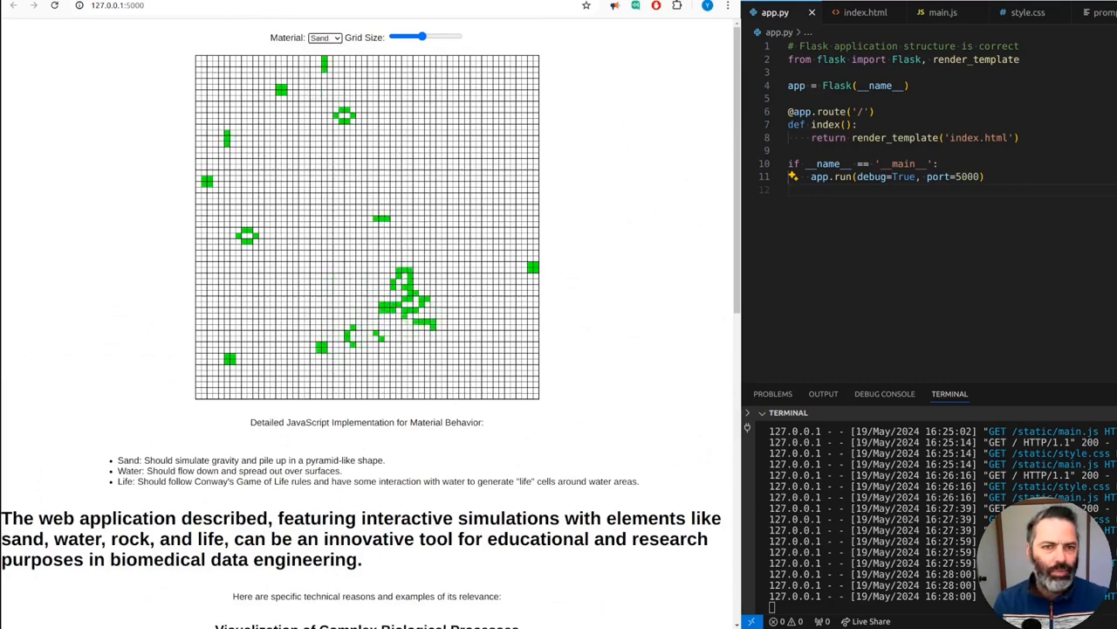
{"action": "left_click", "coordinate": [940, 12]}
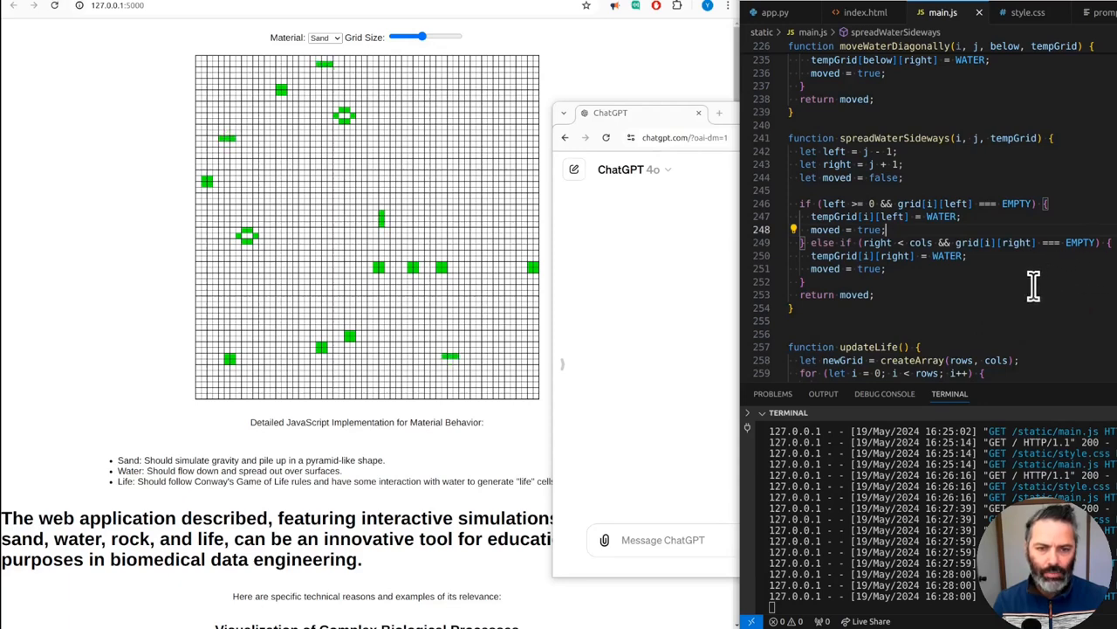
- Copy app.py into the ChatGPT message, then return to the editor for the JavaScript file
{"action": "left_click", "coordinate": [776, 12]}
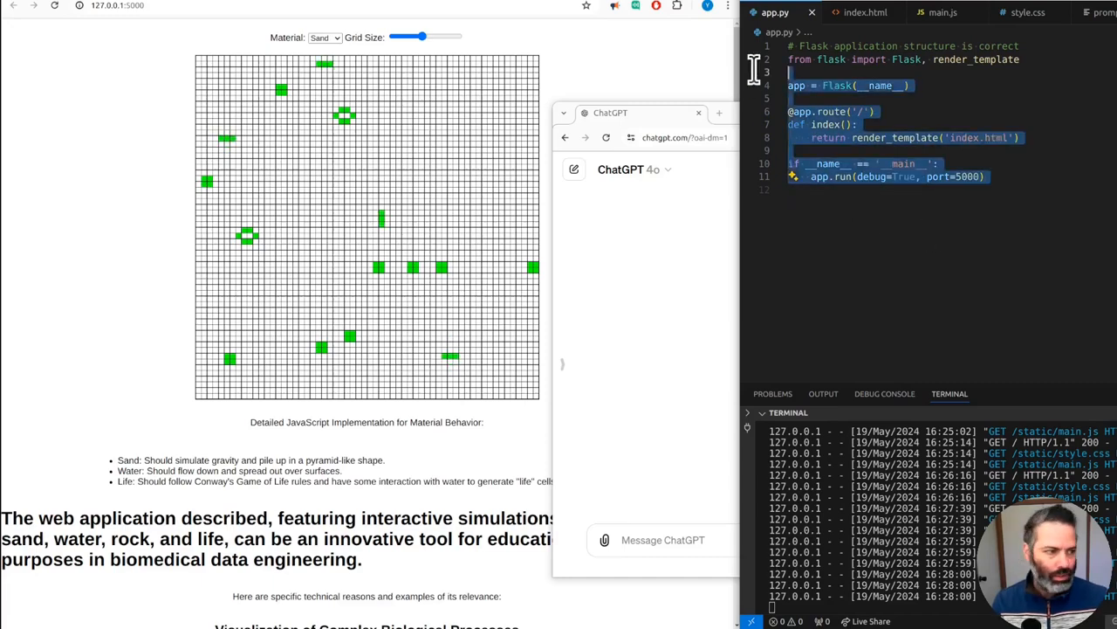
{"action": "left_click", "coordinate": [866, 12]}
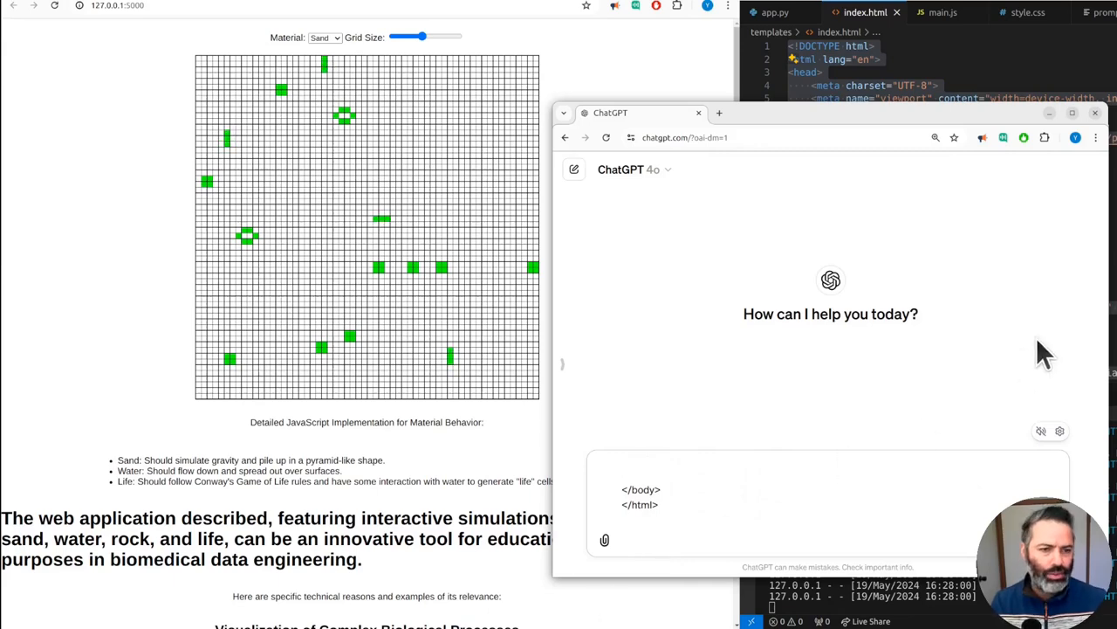
{"action": "left_click", "coordinate": [940, 12]}
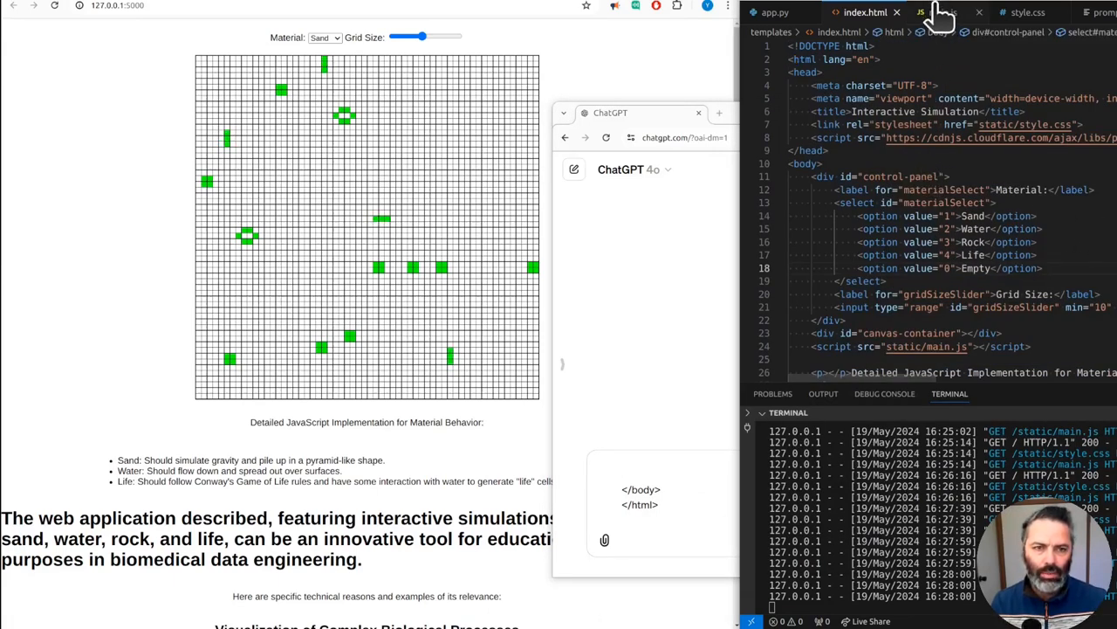
{"action": "left_click", "coordinate": [939, 12]}
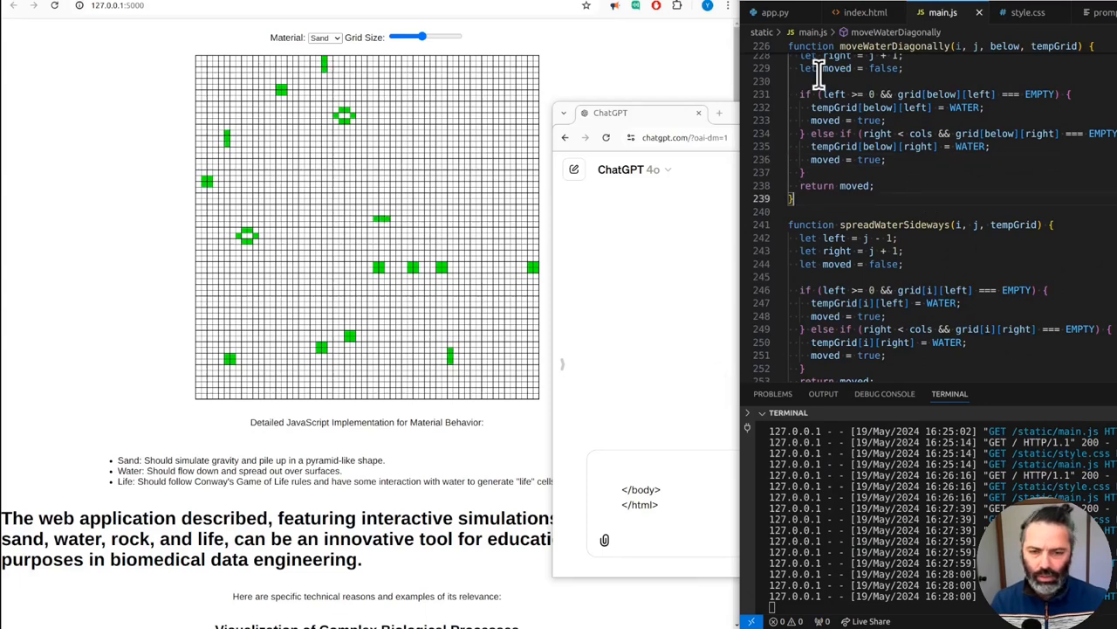
- Copy main.js and style.css and paste them into the ChatGPT chat for cleanup
{"action": "left_click", "coordinate": [776, 12]}
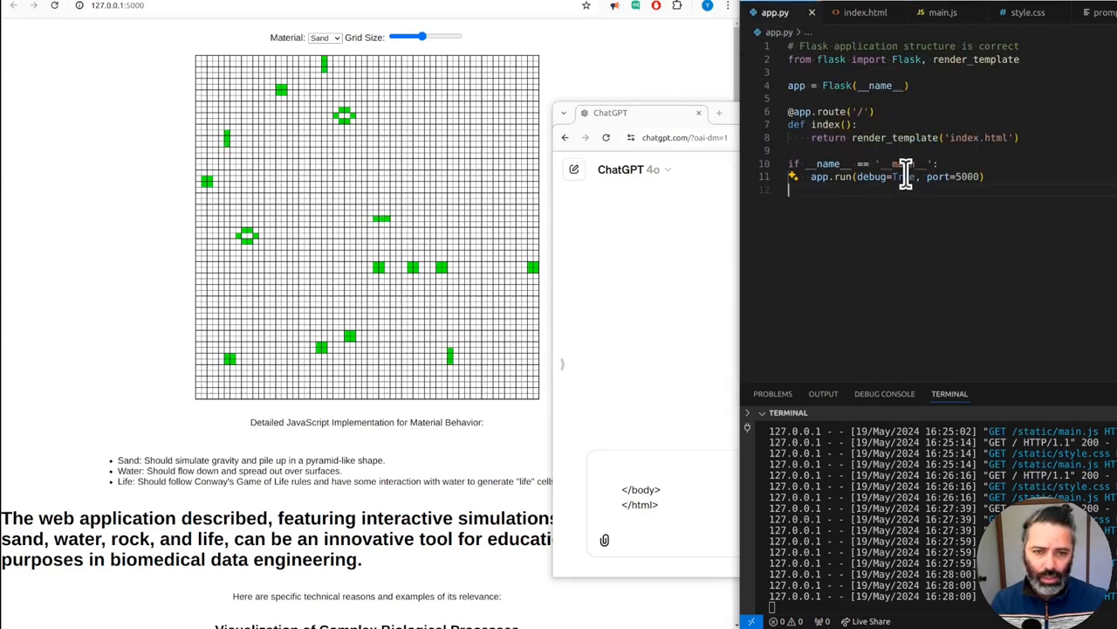
{"action": "mouse_move", "coordinate": [935, 13]}
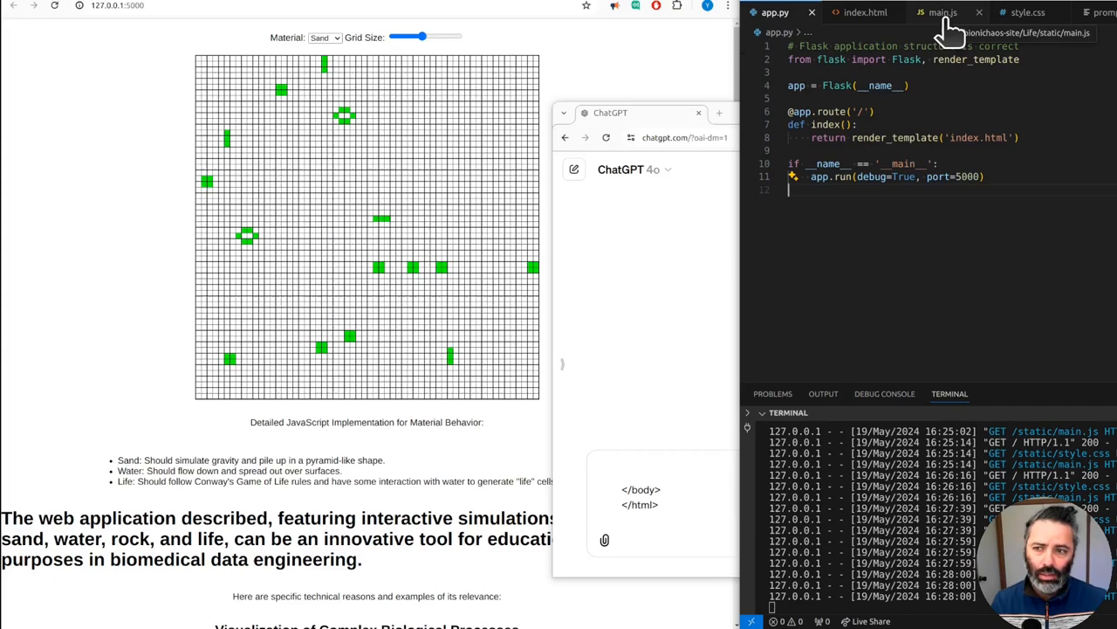
{"action": "left_click", "coordinate": [943, 12]}
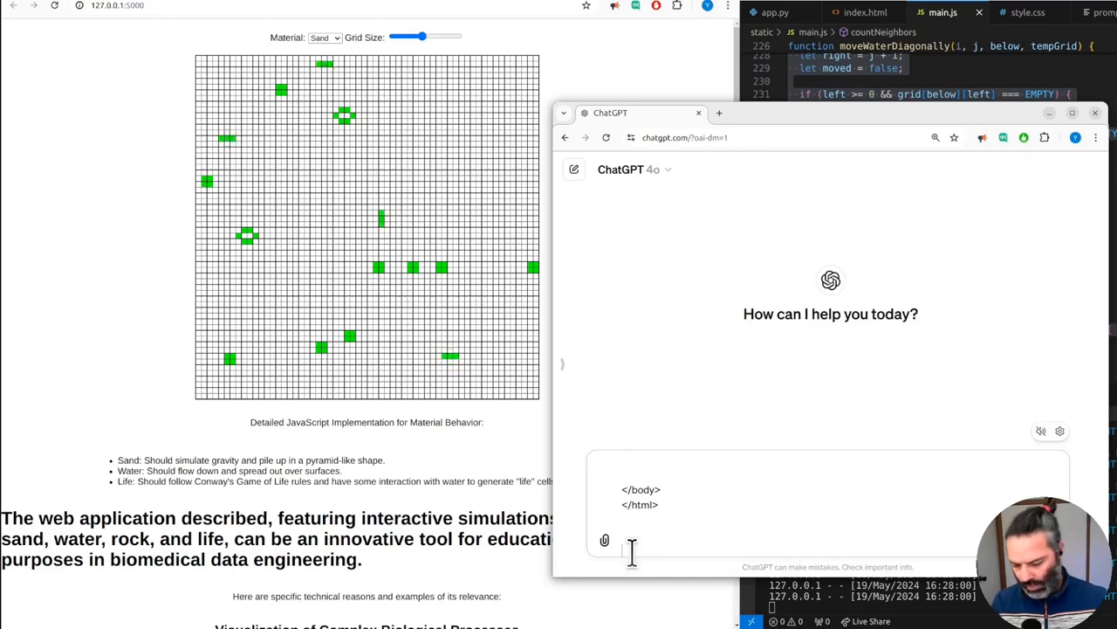
{"action": "mouse_move", "coordinate": [660, 540]}
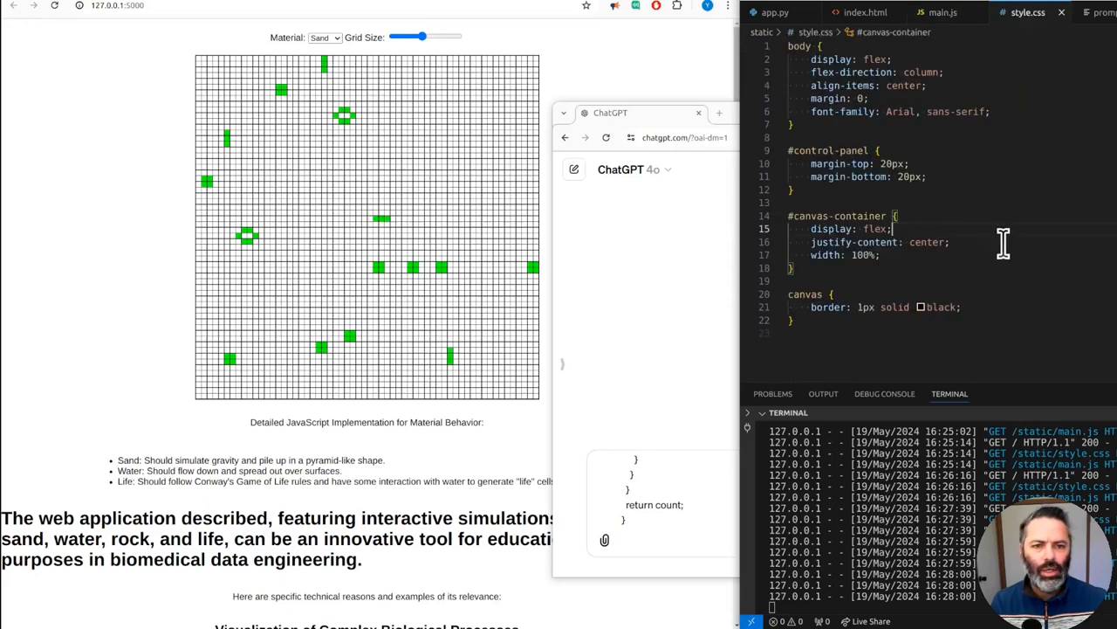
{"action": "key", "text": "ctrl+a"}
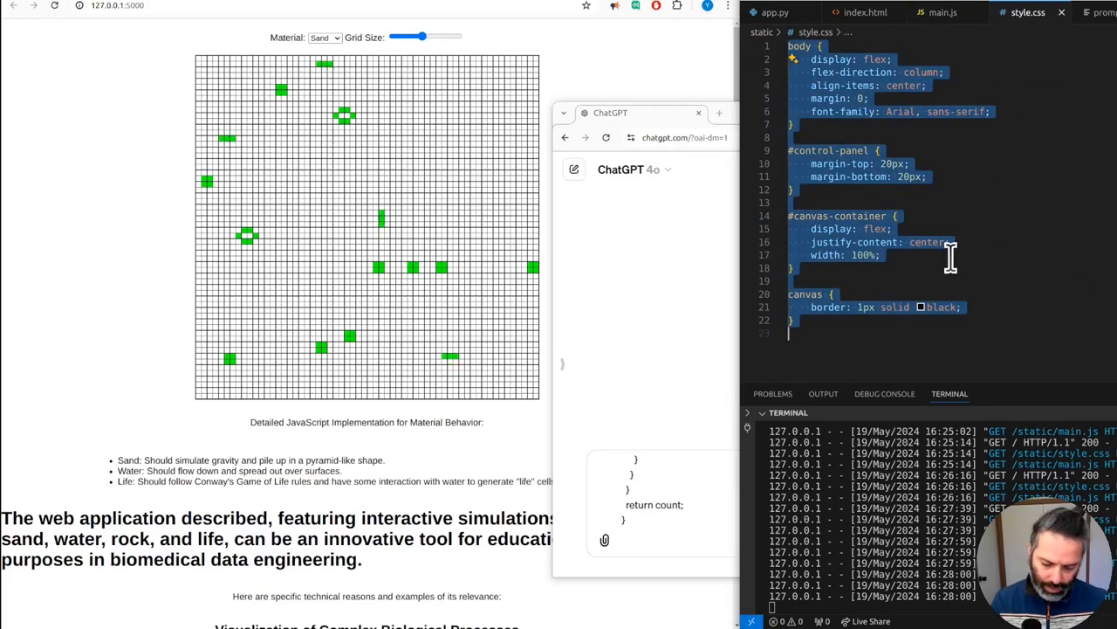
{"action": "left_click", "coordinate": [941, 13]}
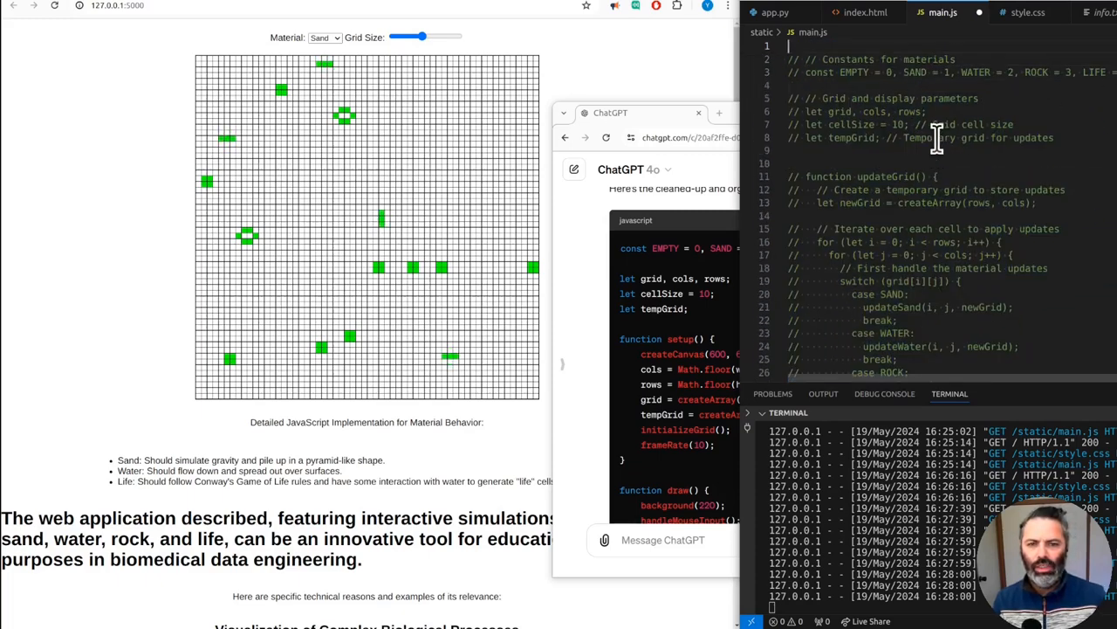
- Reload with the new main.js code and drop Water onto the rock-barred grid to test it
{"action": "scroll", "scroll_direction": "down", "scroll_amount": 3}
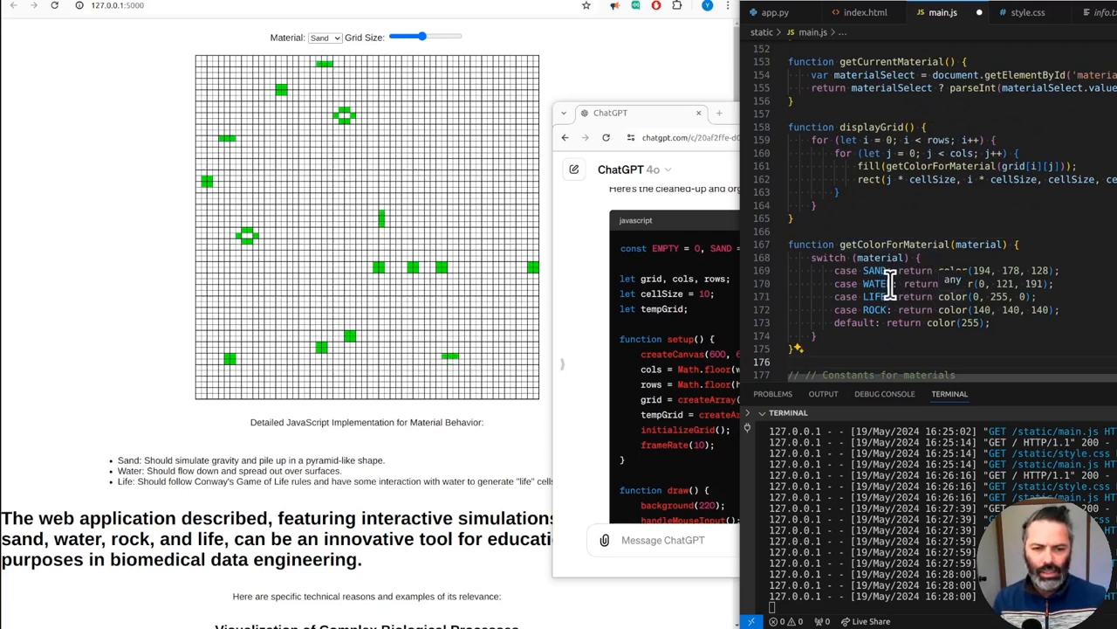
{"action": "scroll", "scroll_direction": "down", "scroll_amount": 3}
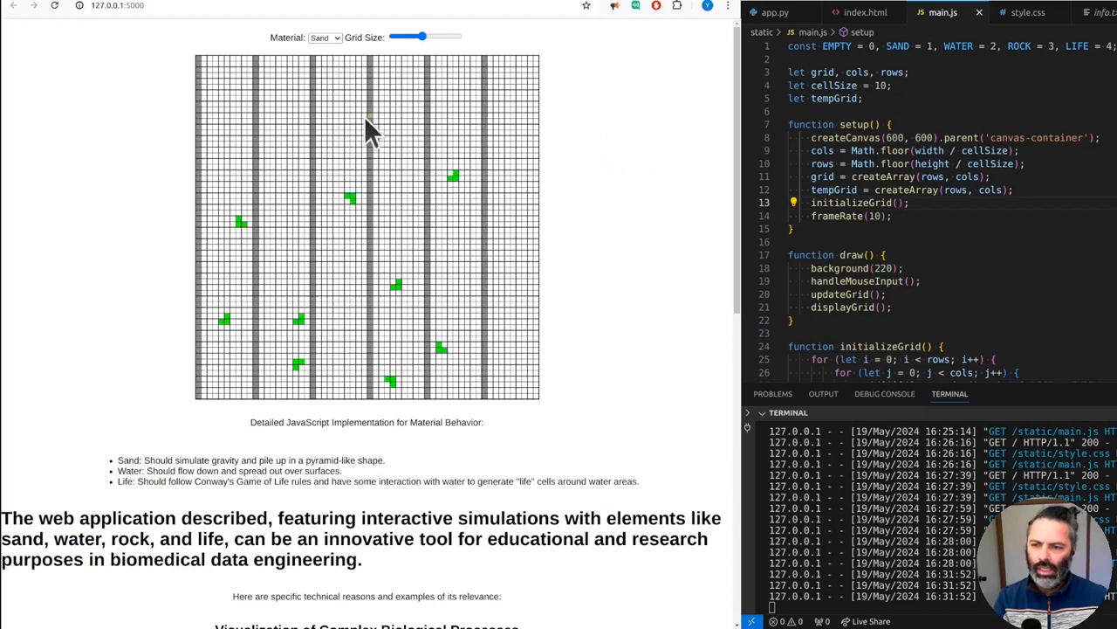
{"action": "left_click", "coordinate": [323, 39]}
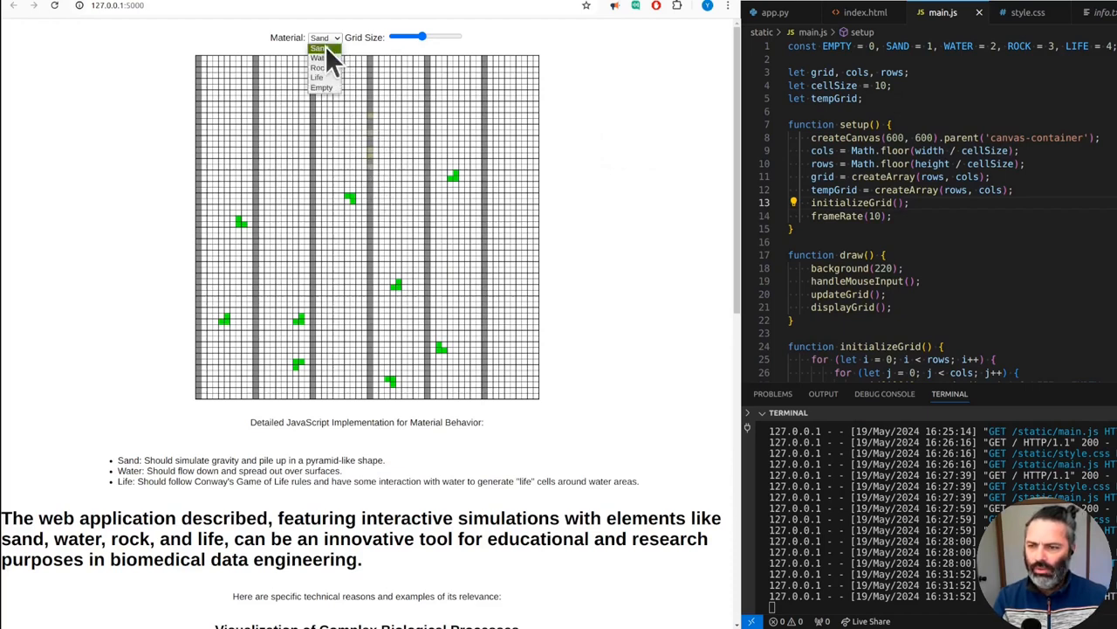
{"action": "left_click", "coordinate": [316, 57]}
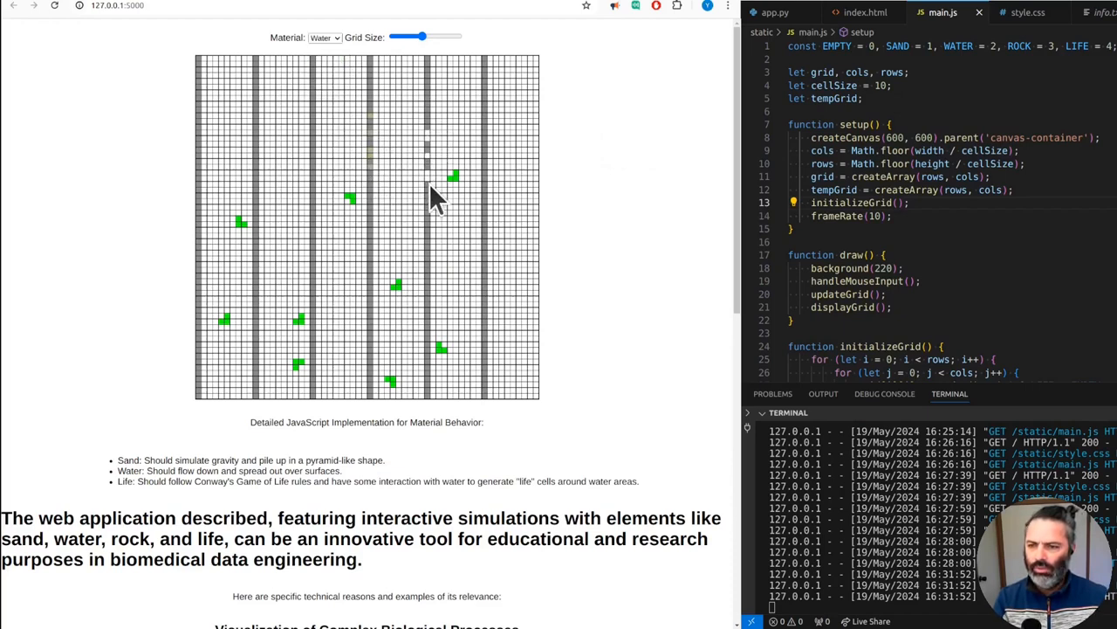
{"action": "left_click", "coordinate": [325, 38]}
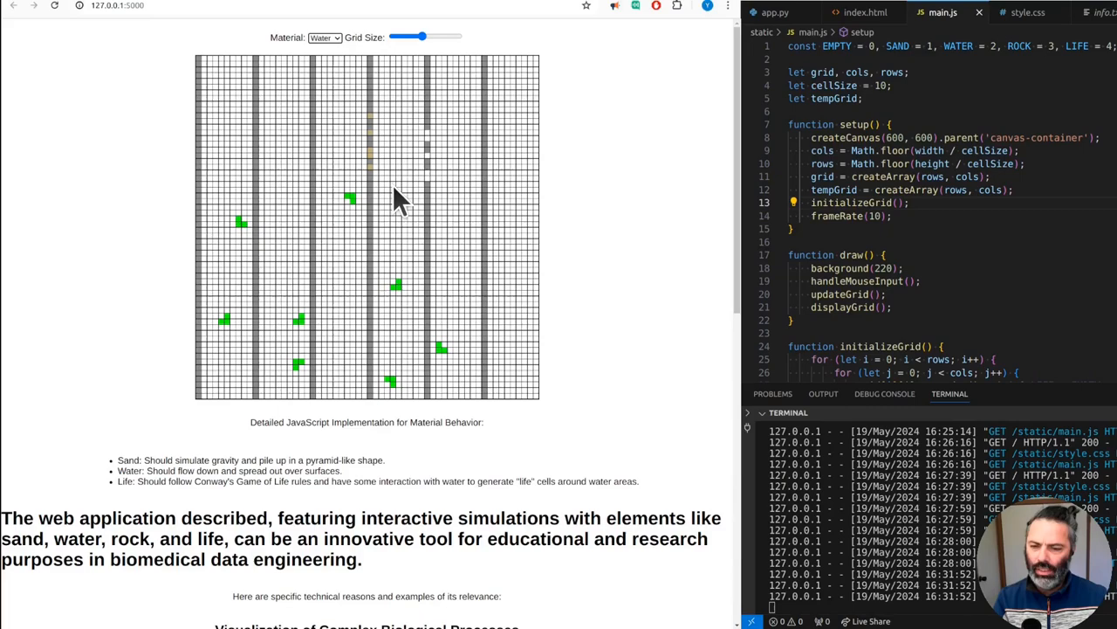
{"action": "scroll", "scroll_direction": "down", "scroll_amount": 3}
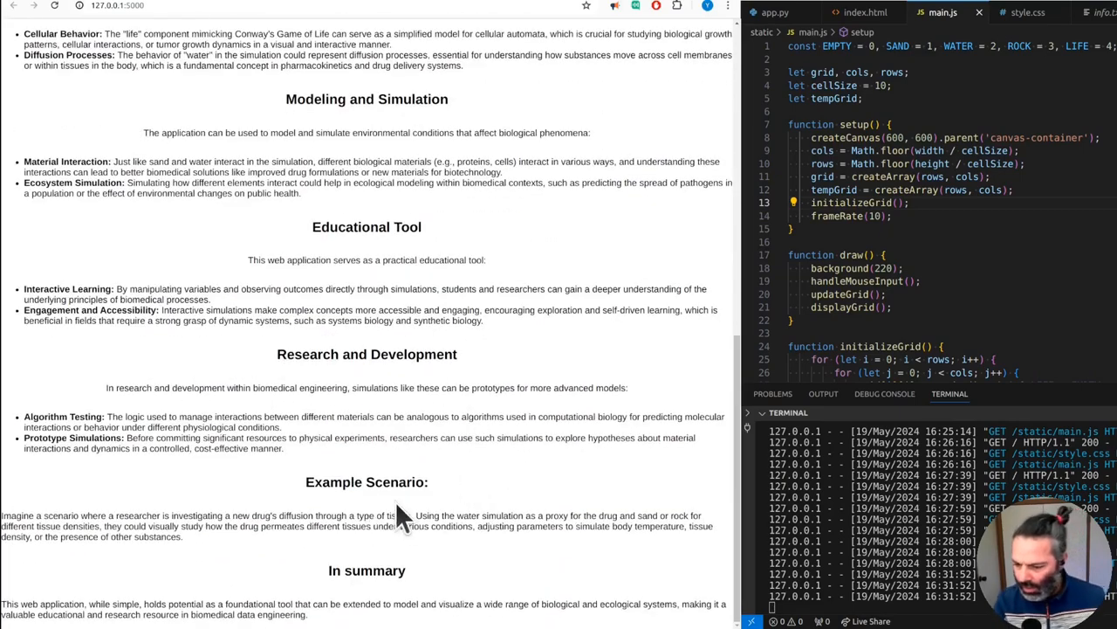
{"action": "scroll", "scroll_direction": "up", "scroll_amount": 3}
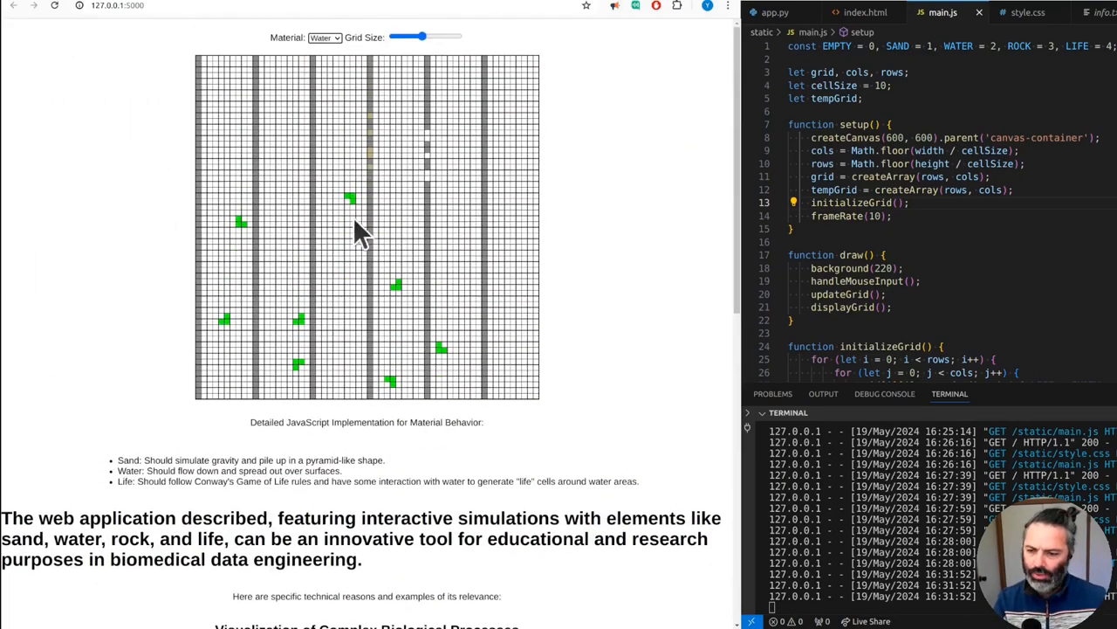
{"action": "mouse_move", "coordinate": [364, 160]}
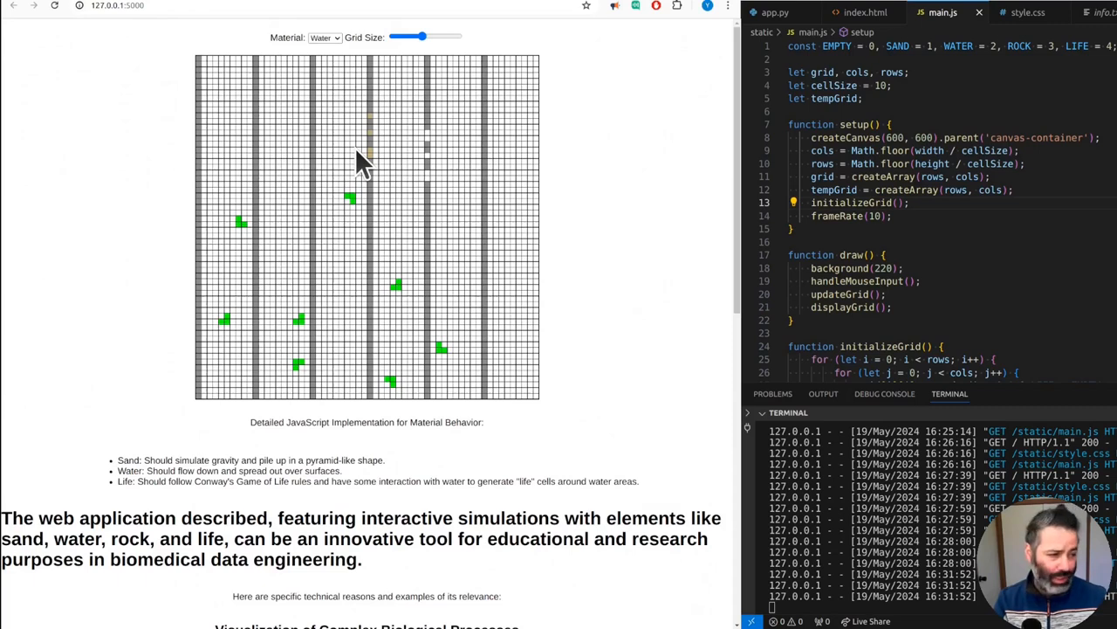
{"action": "mouse_move", "coordinate": [363, 148]}
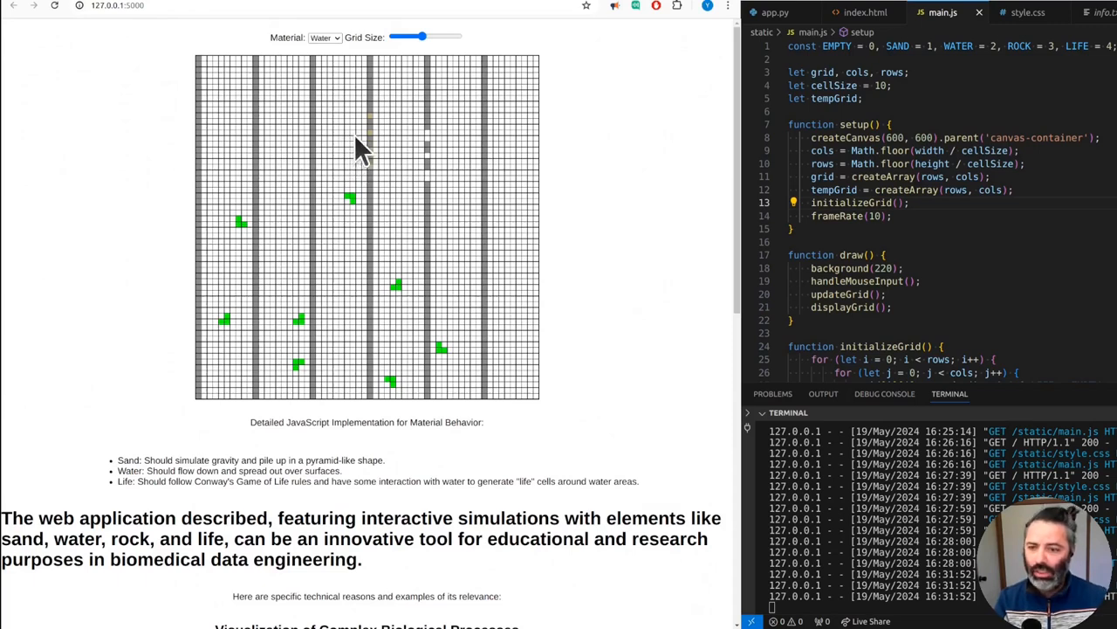
{"action": "mouse_move", "coordinate": [293, 174]}
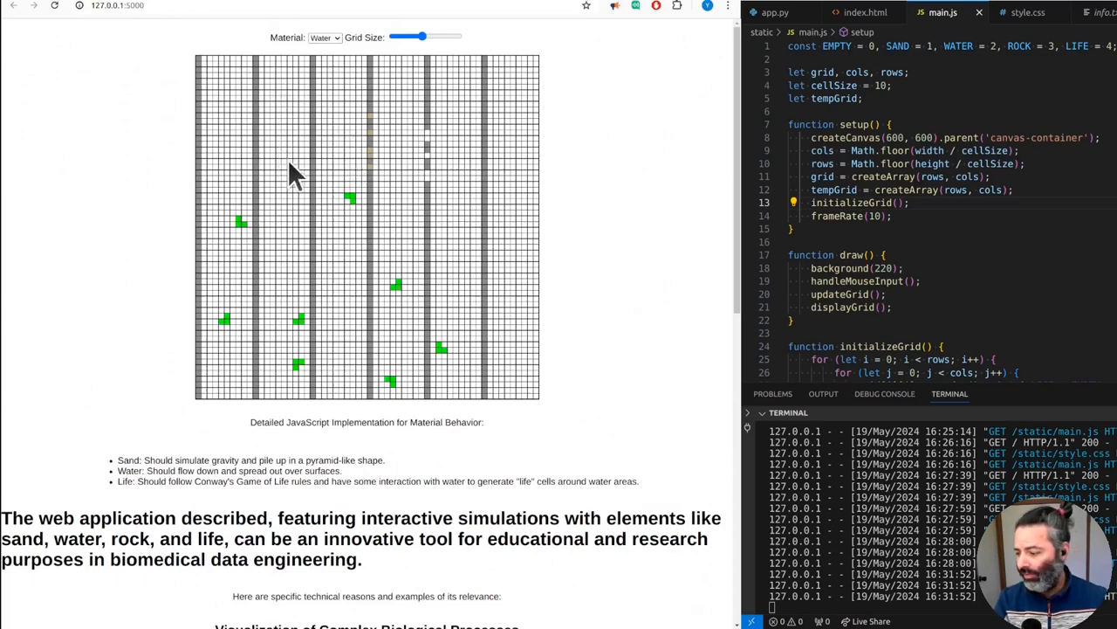
{"action": "mouse_move", "coordinate": [402, 118]}
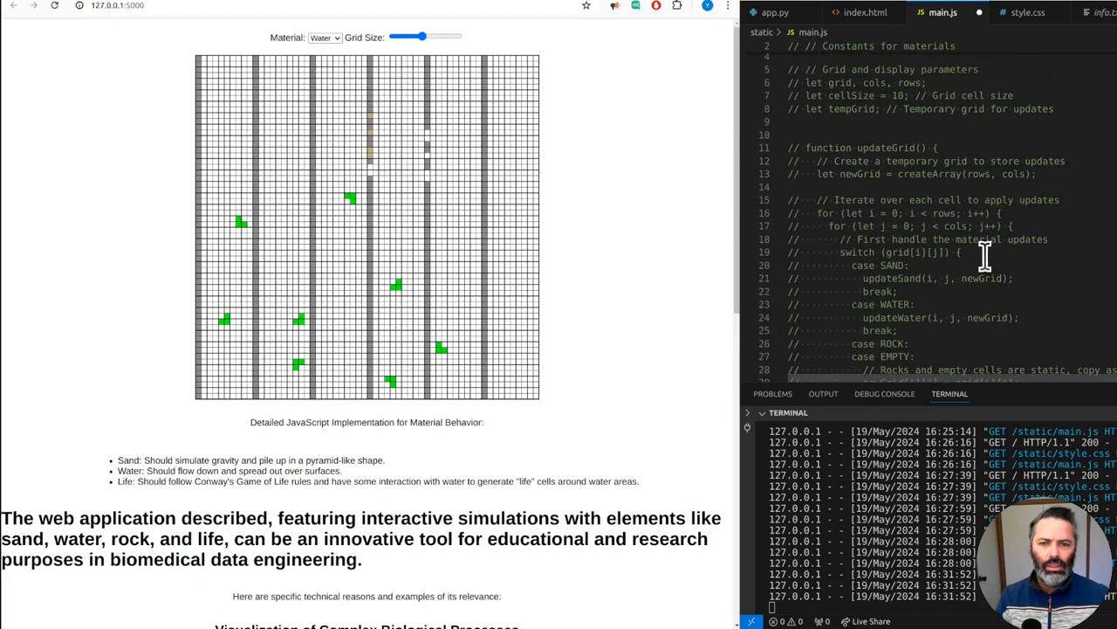
- Ask ChatGPT to find issues versus the original, hinting at the interaction between life and materials
{"action": "scroll", "scroll_direction": "down", "scroll_amount": 3}
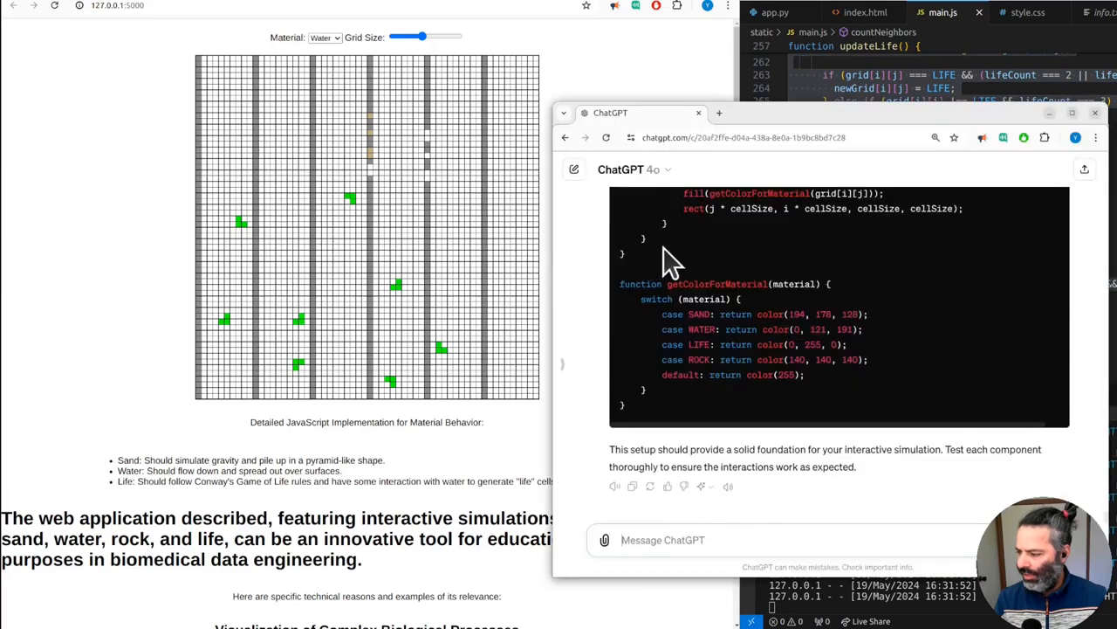
{"action": "mouse_move", "coordinate": [707, 539]}
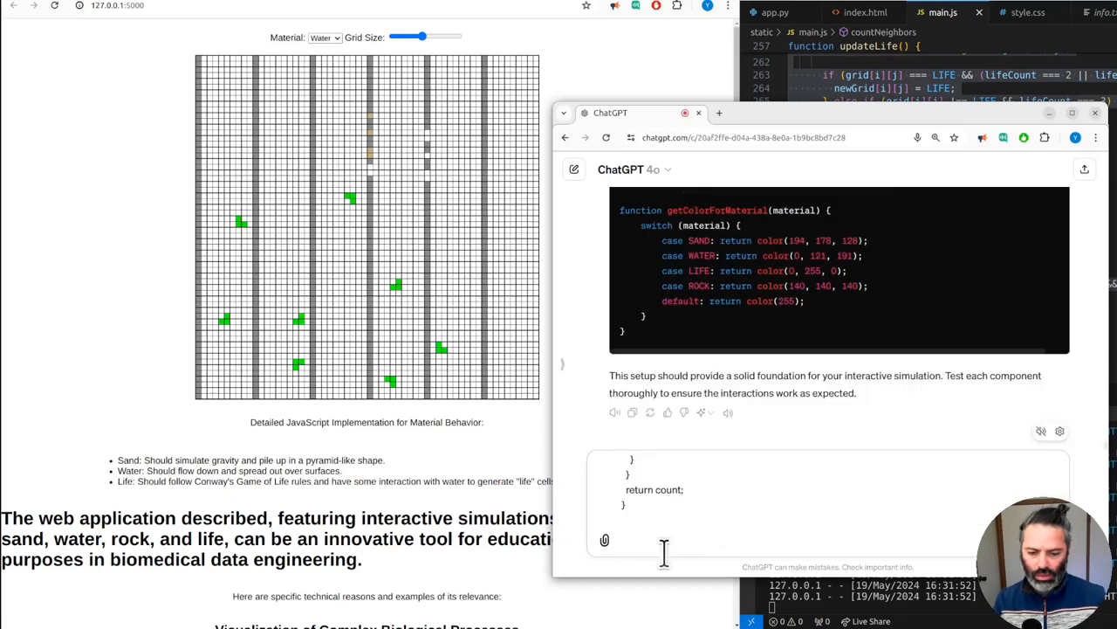
{"action": "type", "text": "hey can you find"}
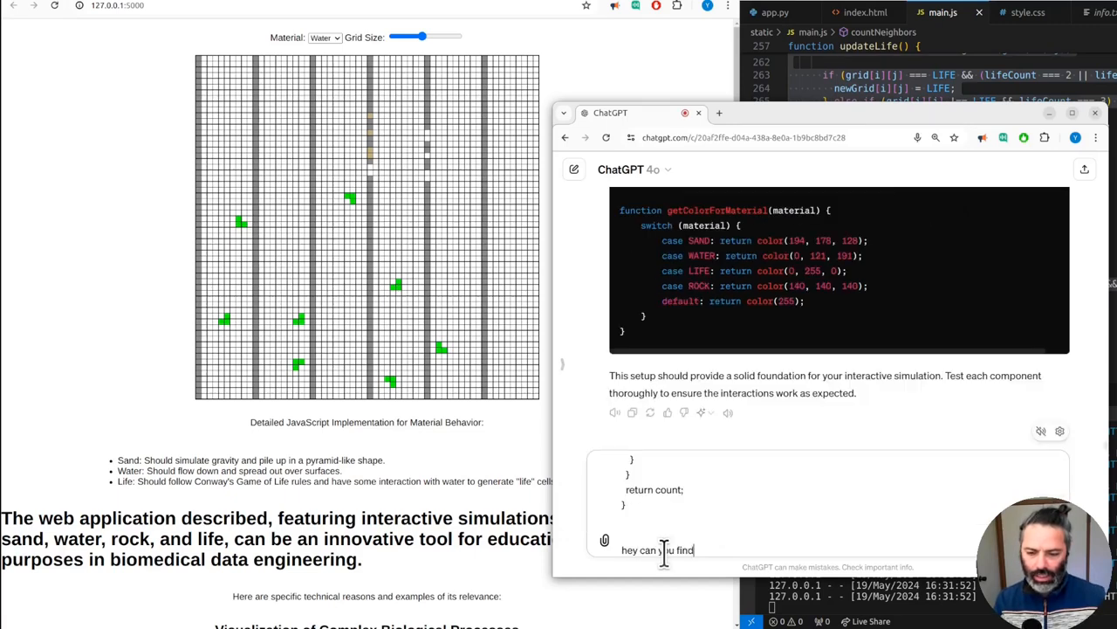
{"action": "type", "text": "any"}
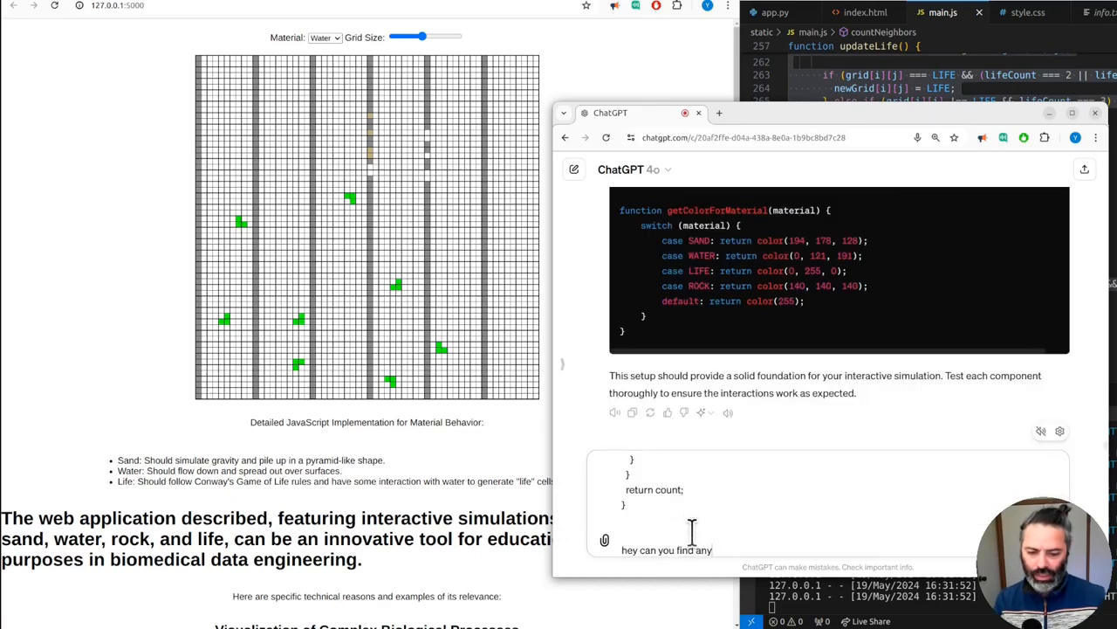
{"action": "type", "text": "issues with this"}
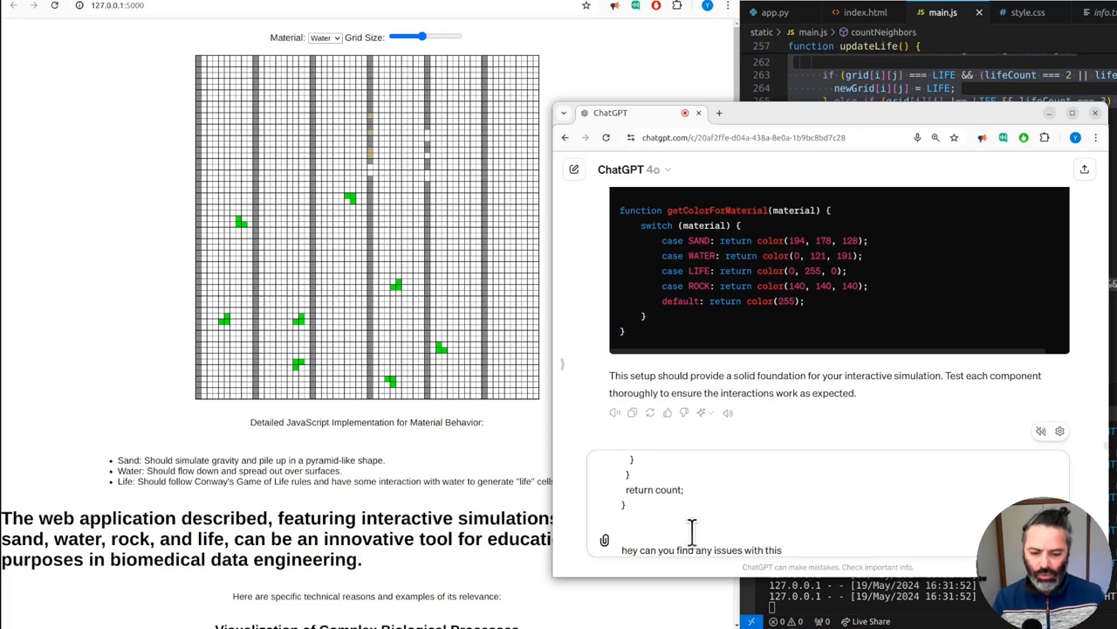
{"action": "type", "text": "with the original JavaScript code."}
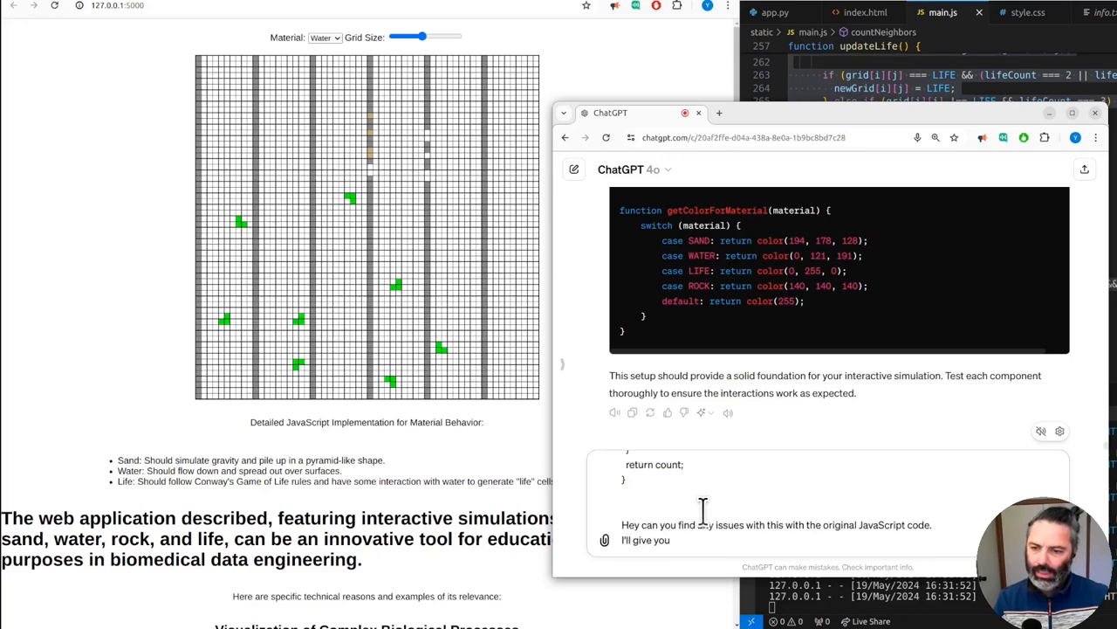
{"action": "type", "text": "a hint it's"}
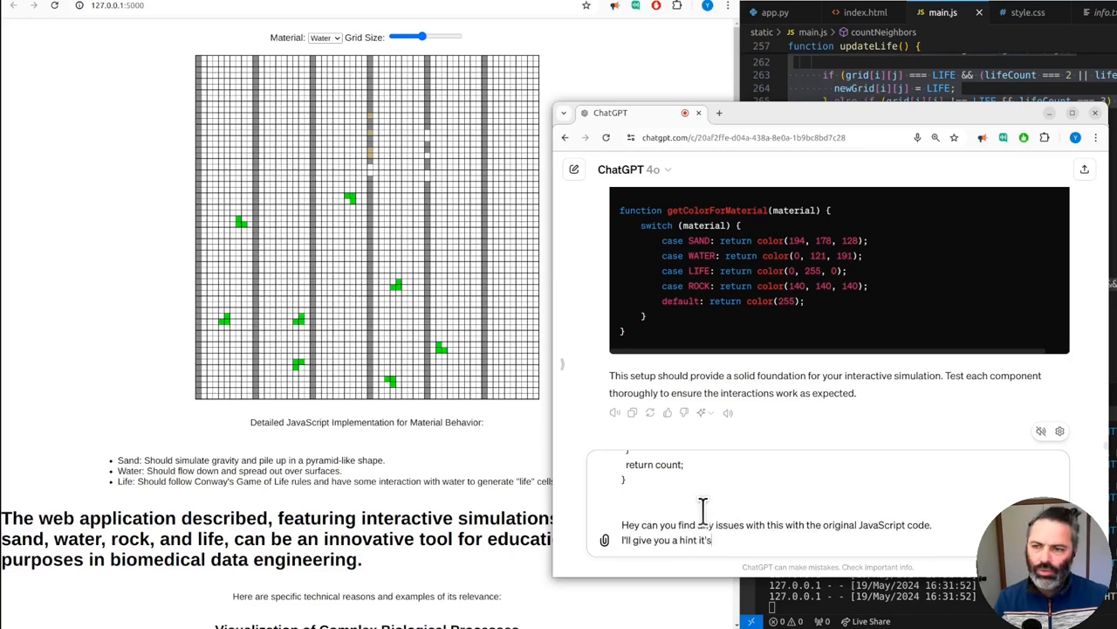
{"action": "type", "text": "to do with the"}
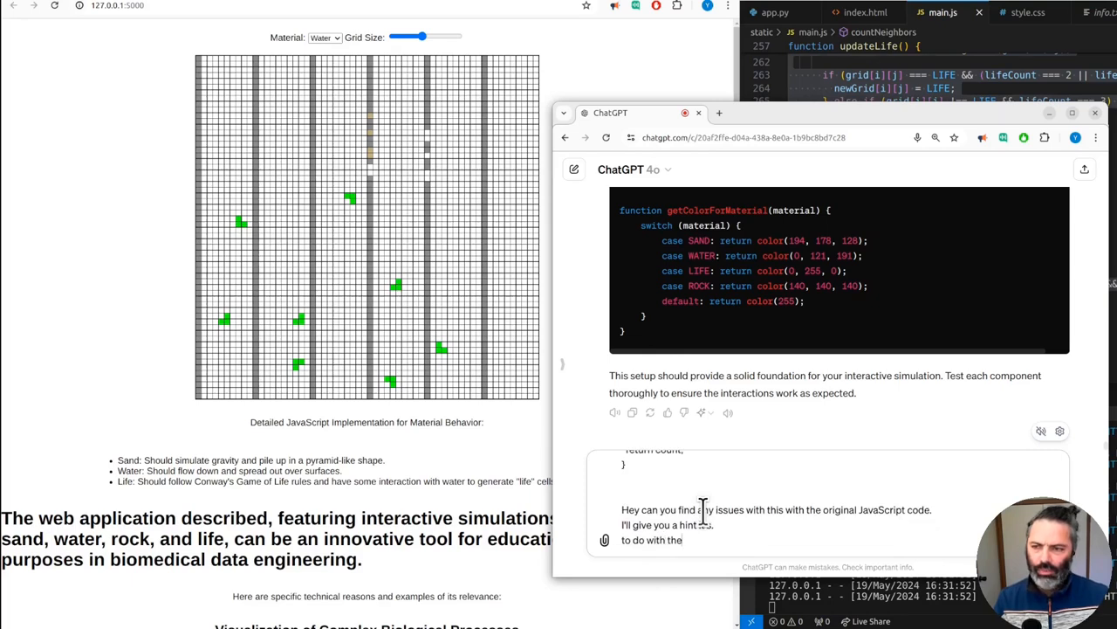
{"action": "type", "text": "interaction between life And other materials."}
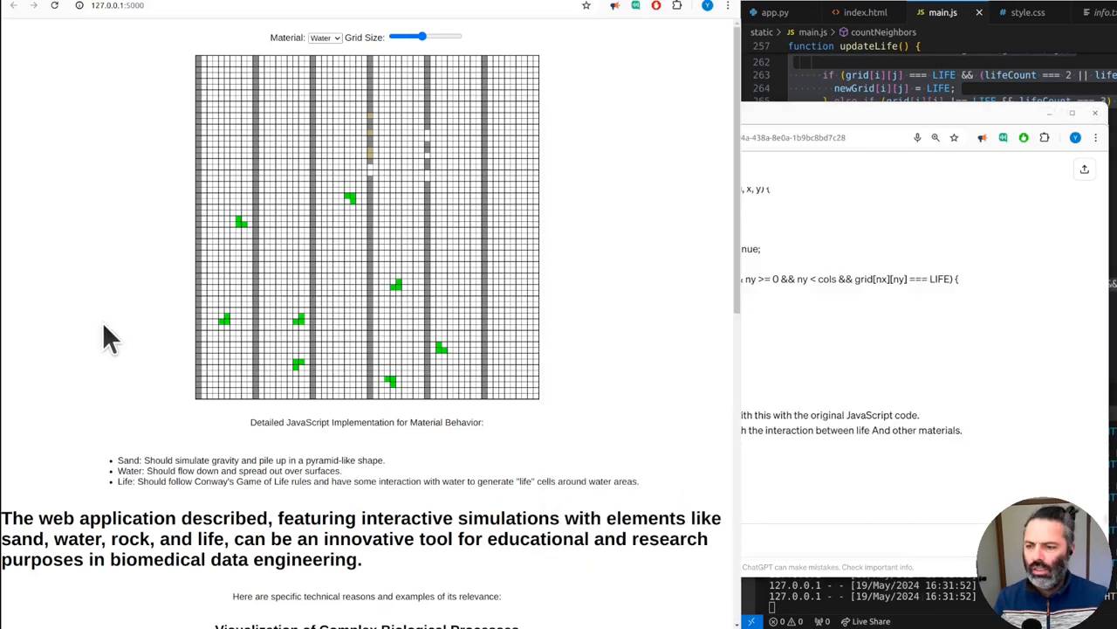
- Reply that this is the issue you wanted to find, then switch the simulation material to Water
{"action": "left_click", "coordinate": [325, 36]}
{"action": "type", "text": "yeah because the problem is l"}
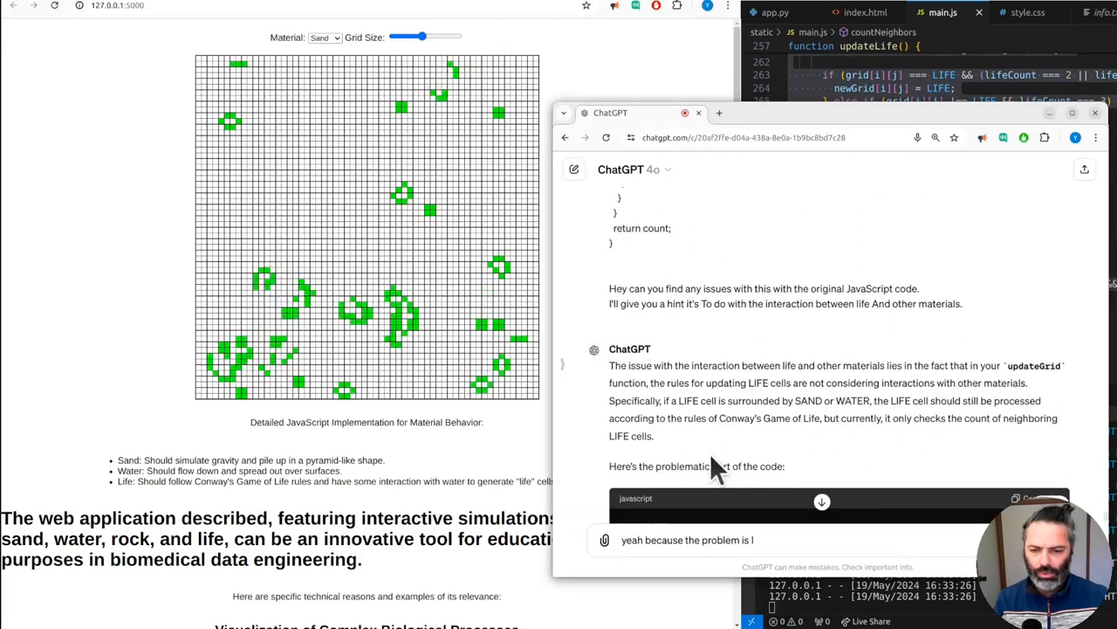
{"action": "type", "text": "wanted to find."}
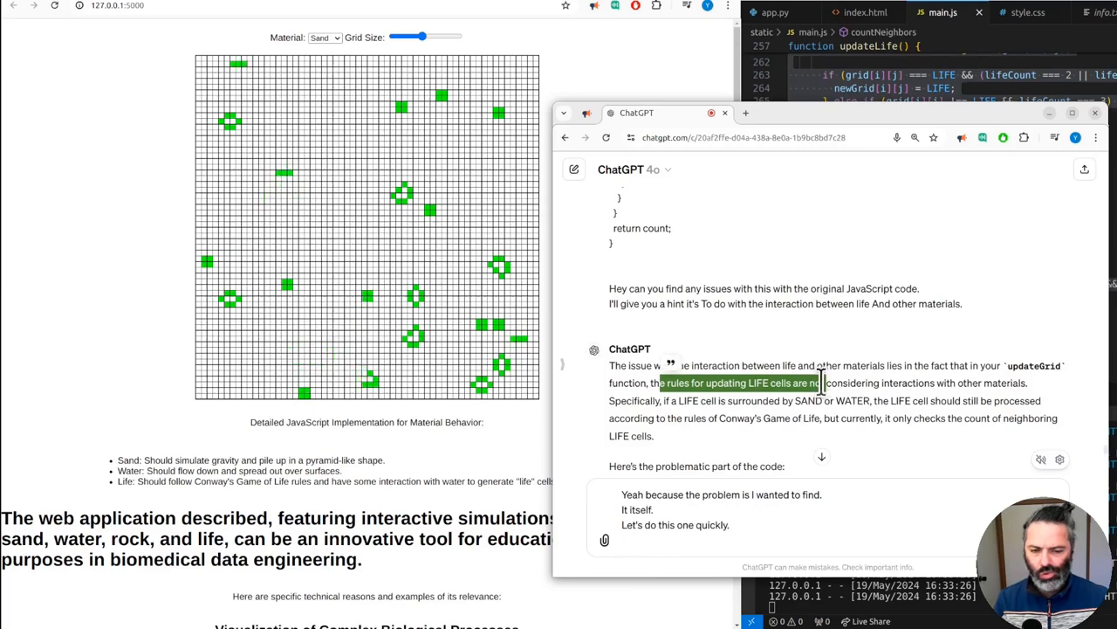
{"action": "mouse_move", "coordinate": [790, 406]}
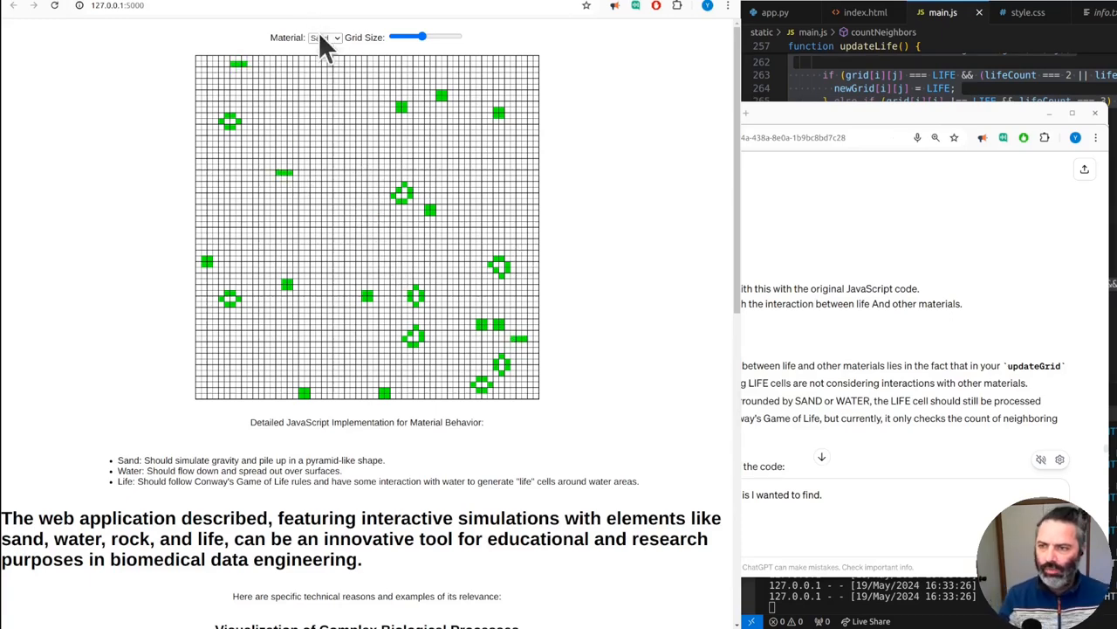
{"action": "left_click", "coordinate": [324, 37]}
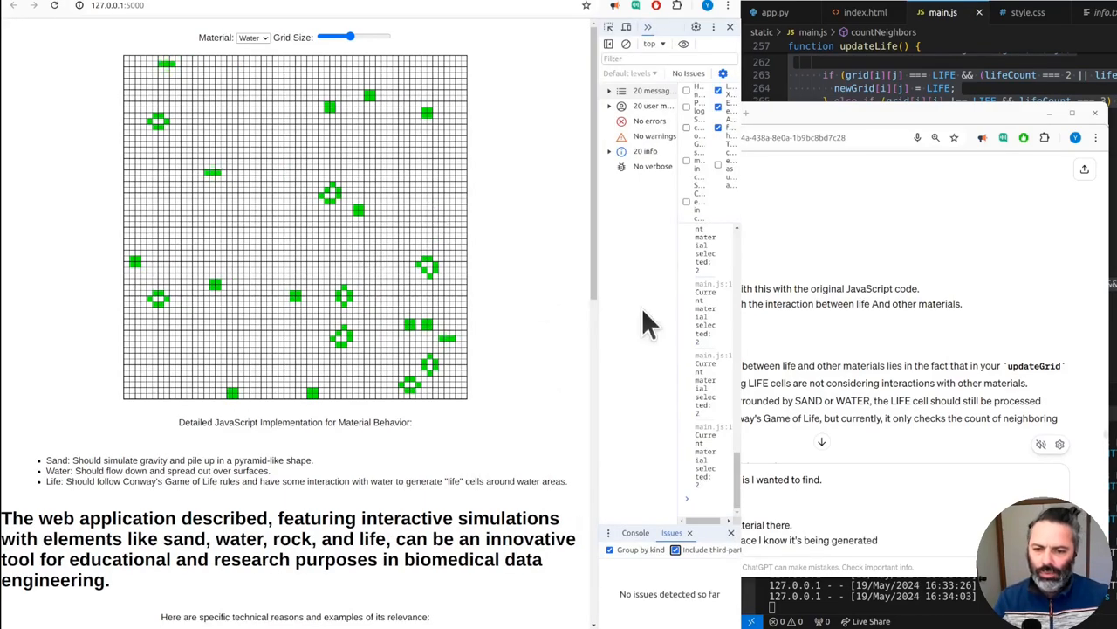
- Place cells on the grid and watch the 'Current material selected' console logs
{"action": "scroll", "scroll_direction": "down", "scroll_amount": 3}
{"action": "type", "text": " because we were"}
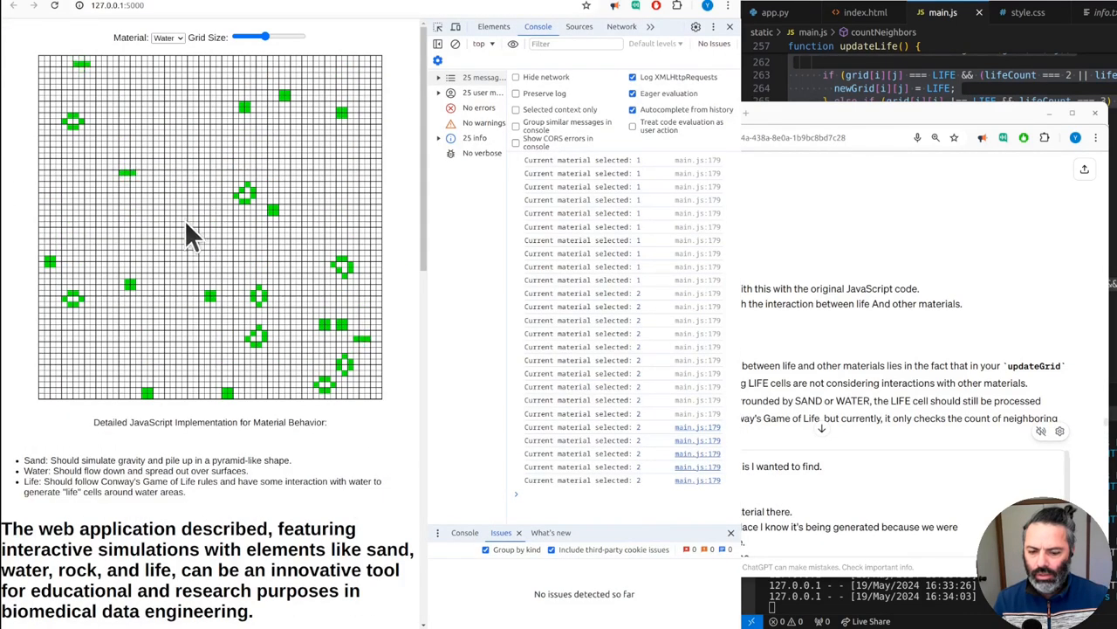
{"action": "left_click", "coordinate": [168, 38]}
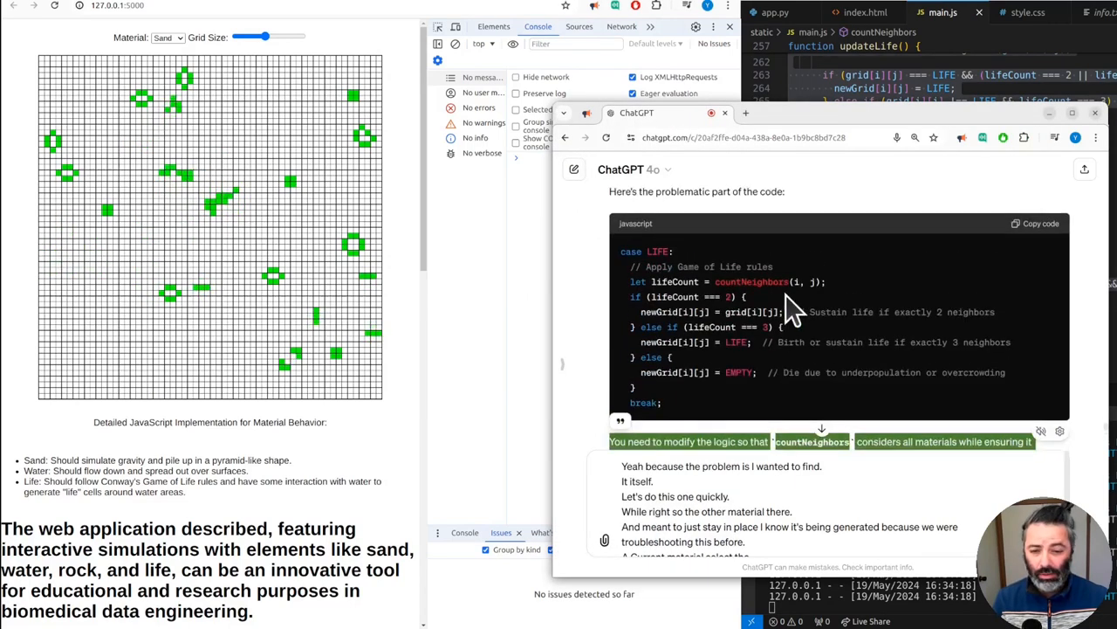
- Scroll through ChatGPT's revised countNeighbors function checking life, sand and water neighbours
{"action": "scroll", "scroll_direction": "down", "scroll_amount": 3}
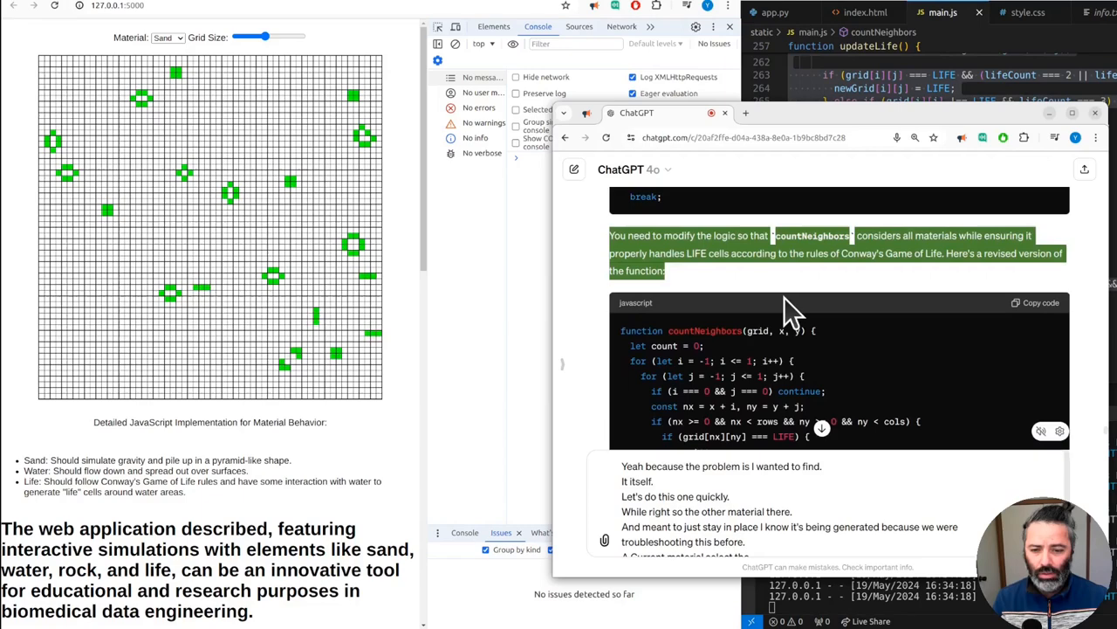
{"action": "scroll", "scroll_direction": "down", "scroll_amount": 3}
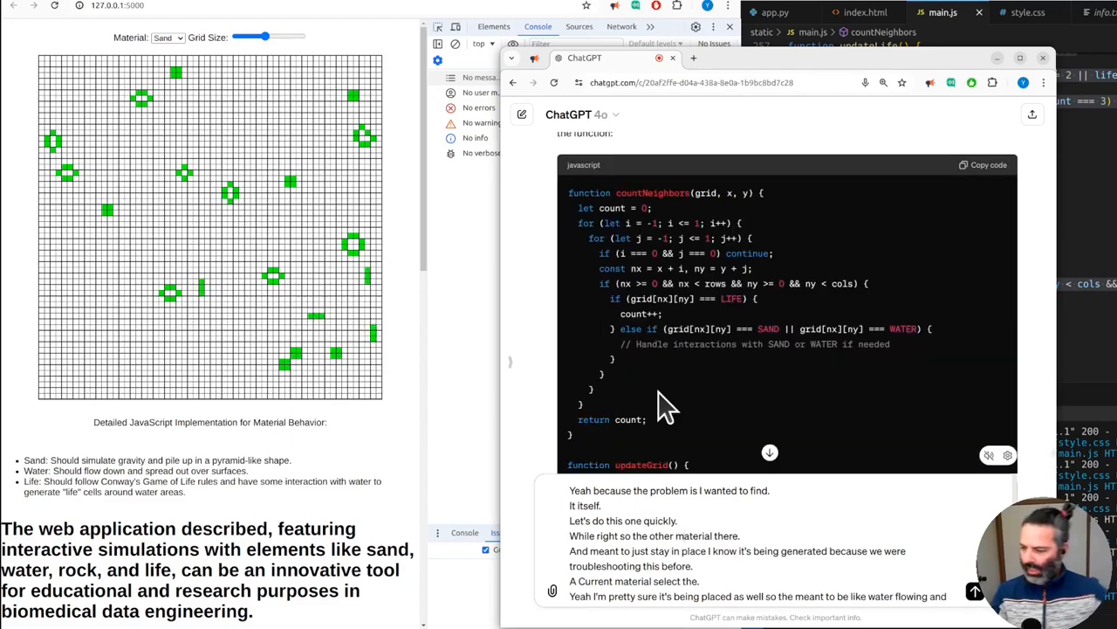
{"action": "mouse_move", "coordinate": [643, 380]}
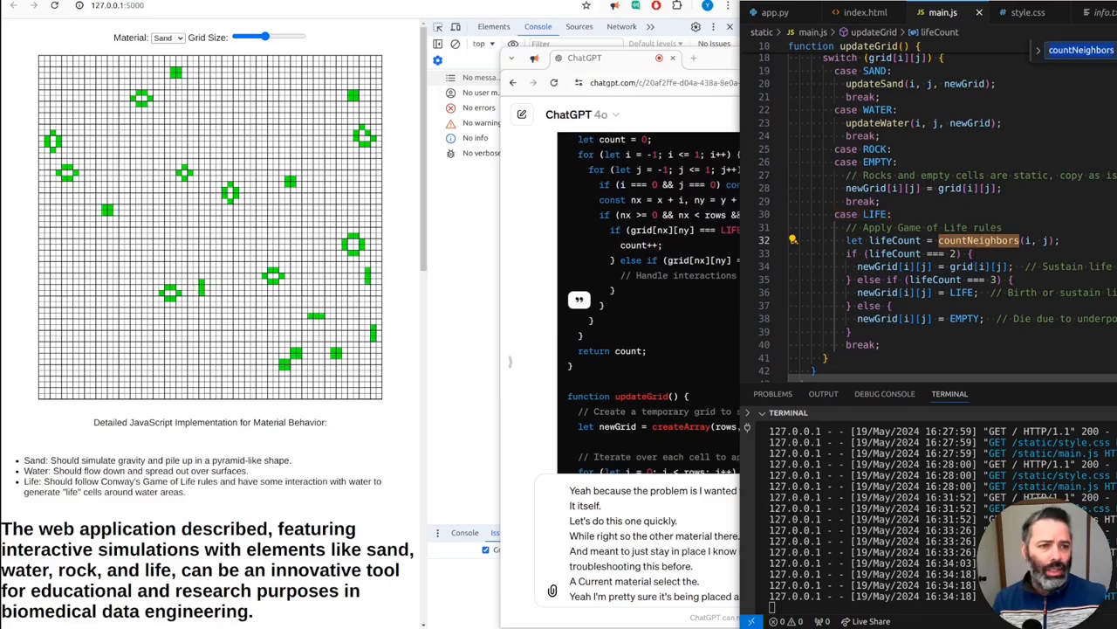
- Read ChatGPT's full updateGrid suggestion alongside the local version down to its explanation
{"action": "scroll", "scroll_direction": "down", "scroll_amount": 3}
{"action": "type", "text": "updateGrid()"}
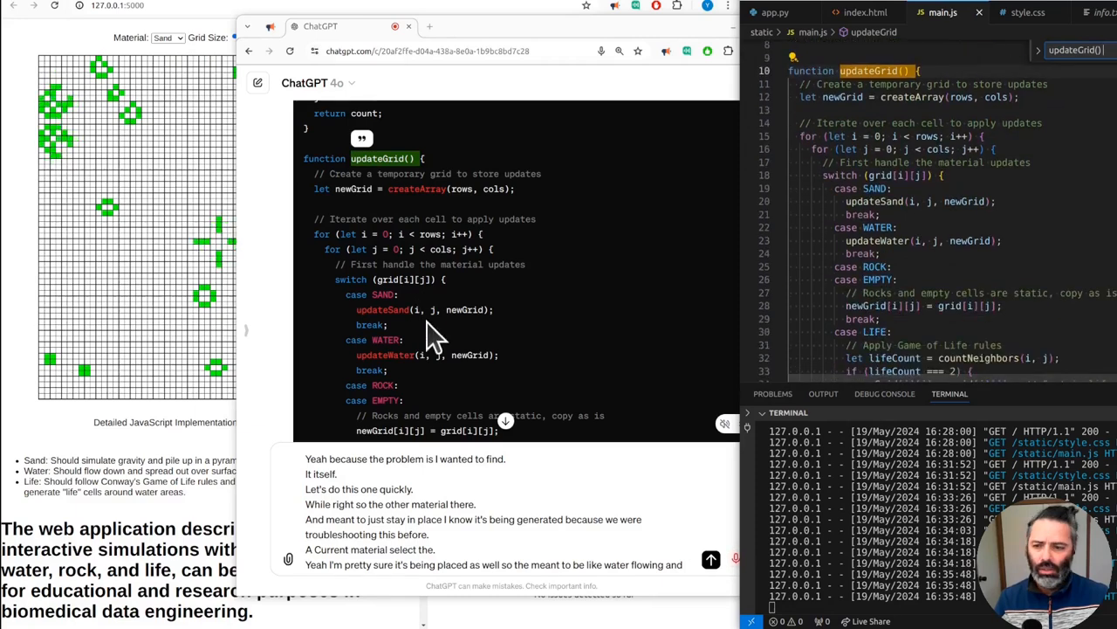
{"action": "mouse_move", "coordinate": [541, 279]}
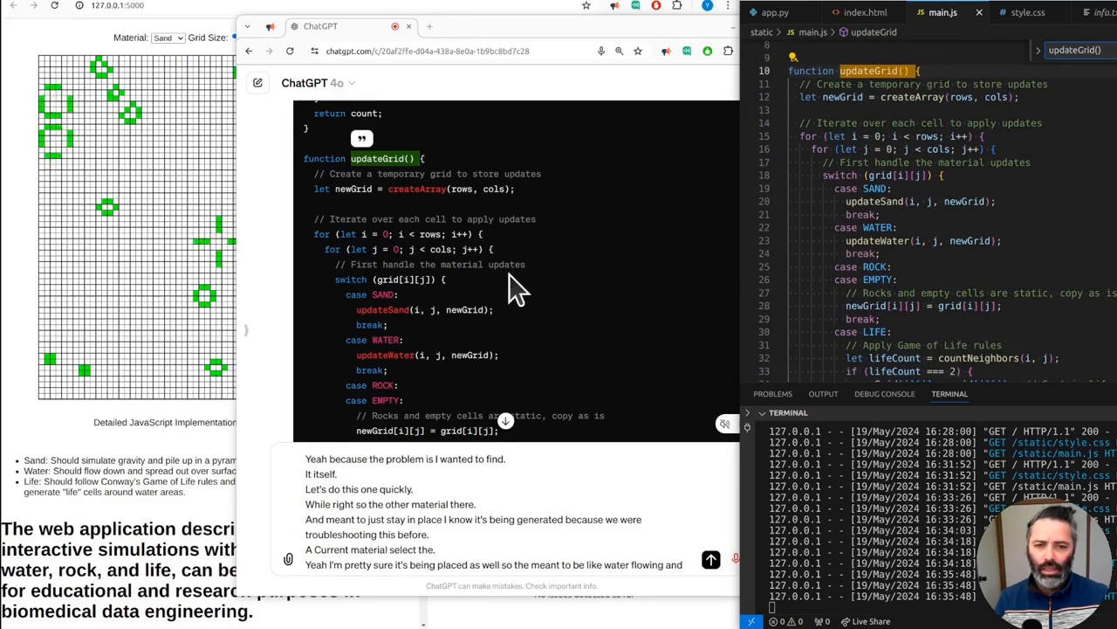
{"action": "scroll", "scroll_direction": "down", "scroll_amount": 3}
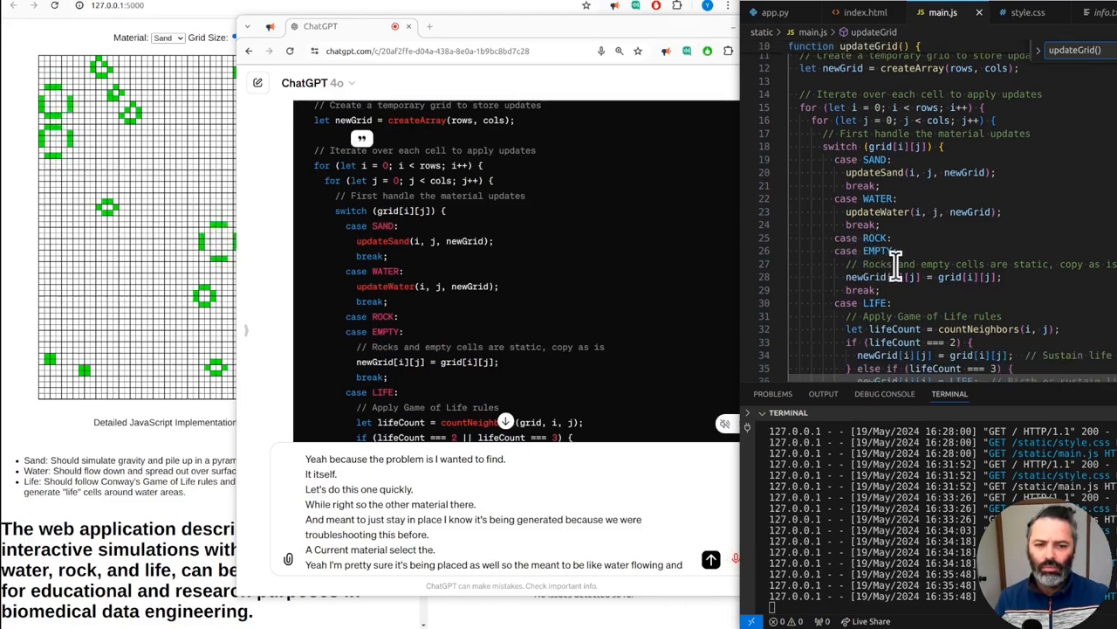
{"action": "scroll", "scroll_direction": "down", "scroll_amount": 3}
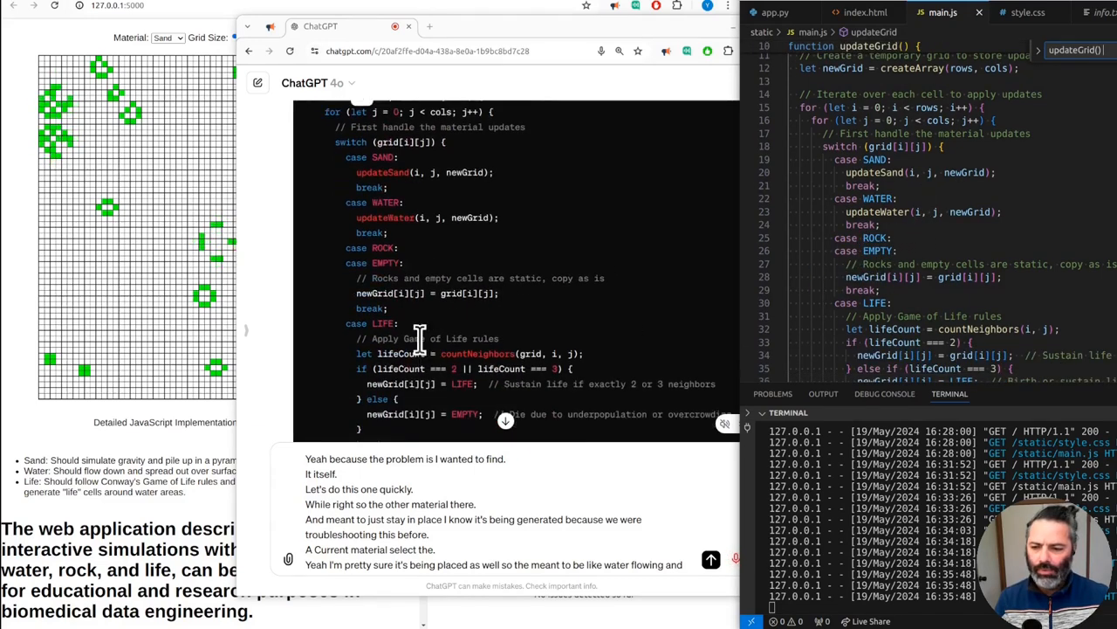
{"action": "scroll", "scroll_direction": "down", "scroll_amount": 3}
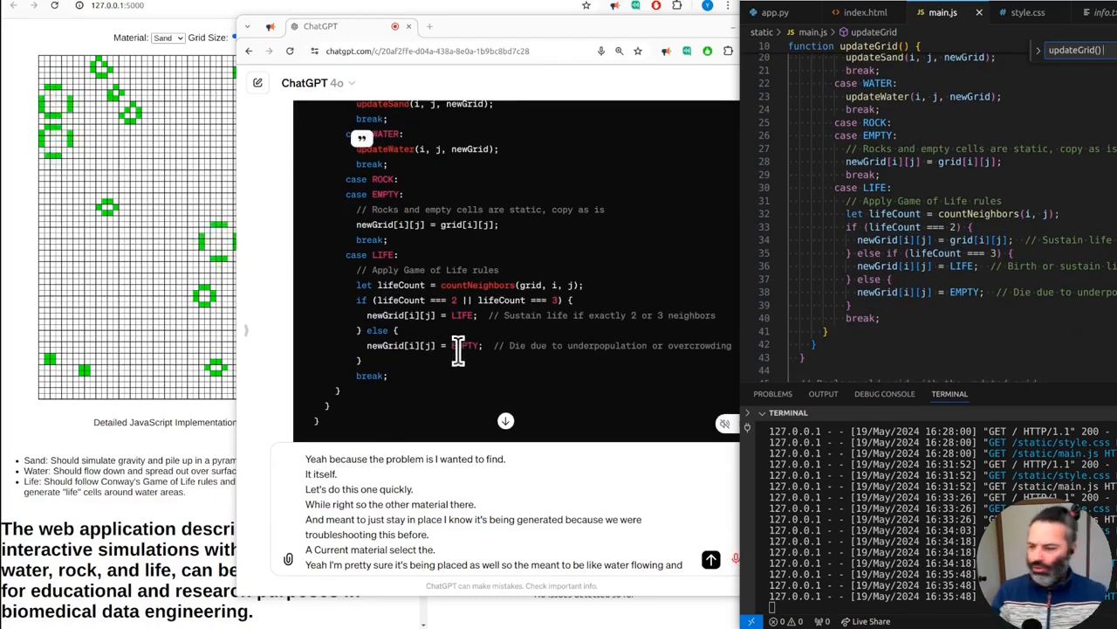
{"action": "scroll", "scroll_direction": "down", "scroll_amount": 3}
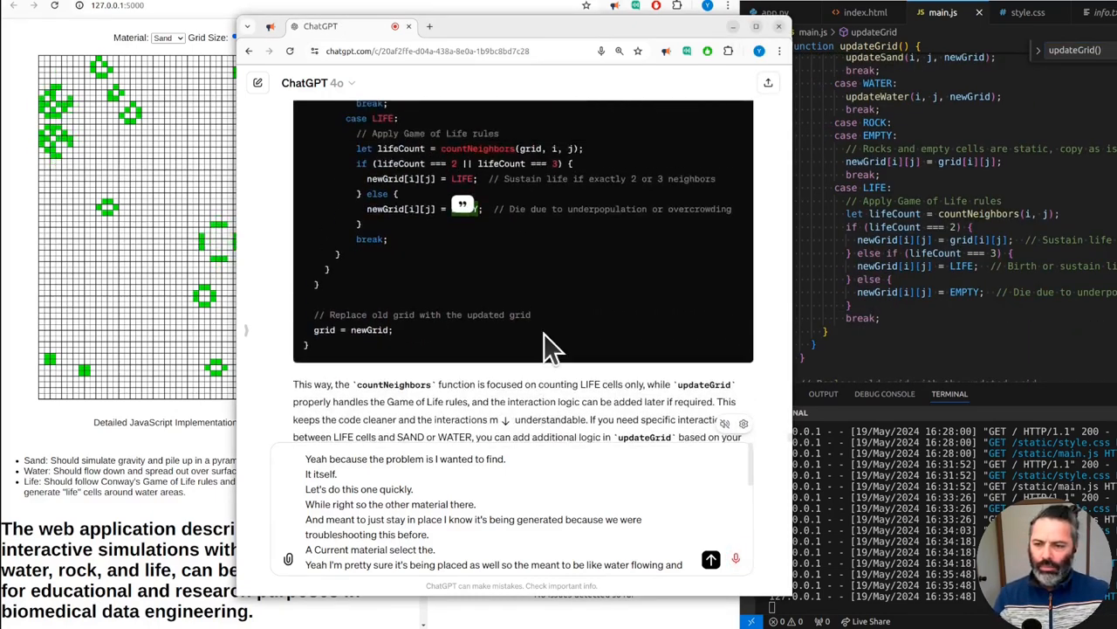
{"action": "scroll", "scroll_direction": "down", "scroll_amount": 3}
{"action": "type", "text": "okay"}
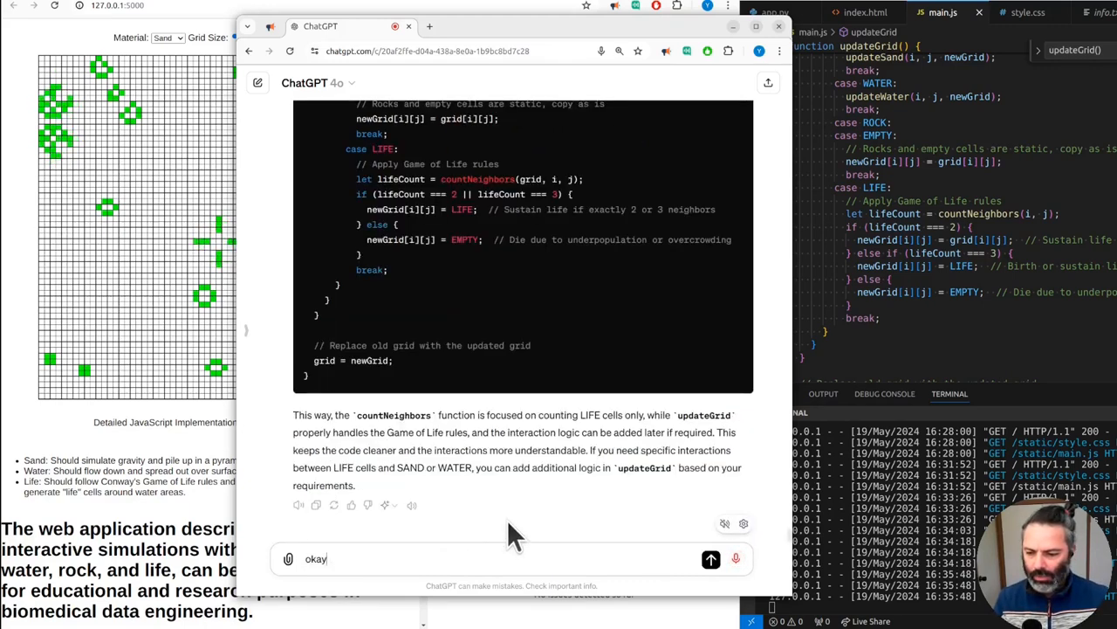
- Write that life drawing clears placed materials and ask to restore the original so rocks stay
{"action": "type", "text": "Okay there is a problem."}
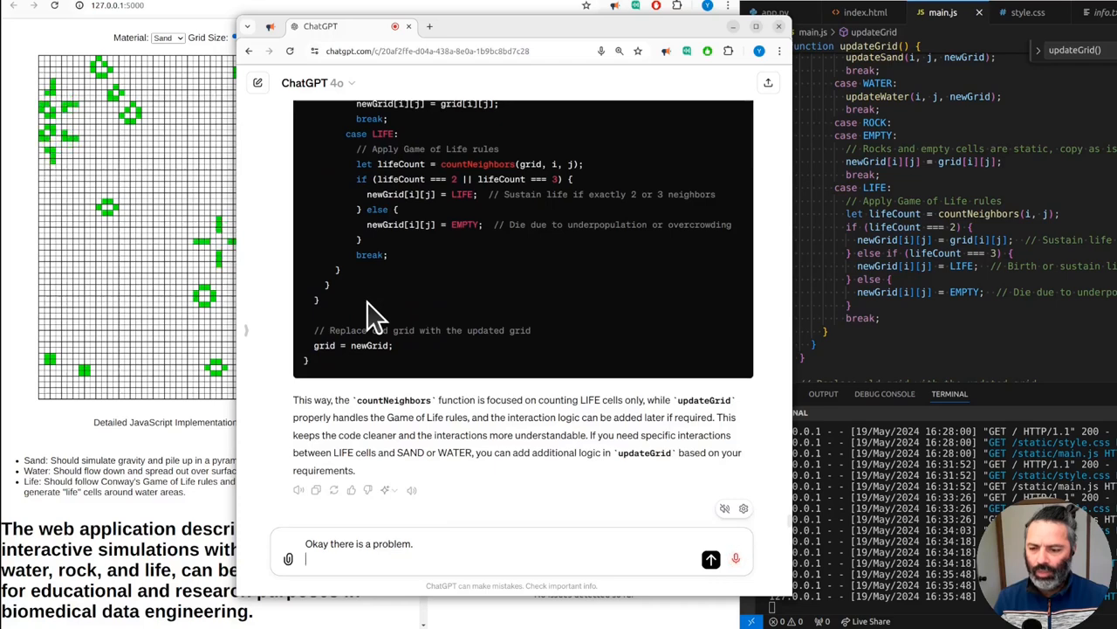
{"action": "type", "text": "with the interaction between life."}
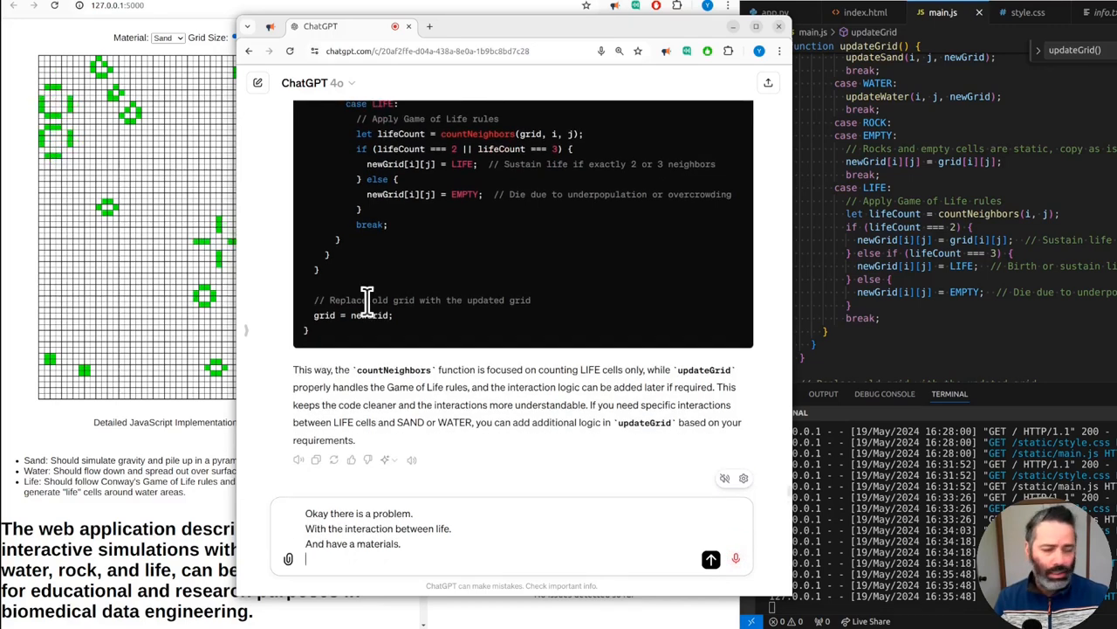
{"action": "type", "text": "seems that"}
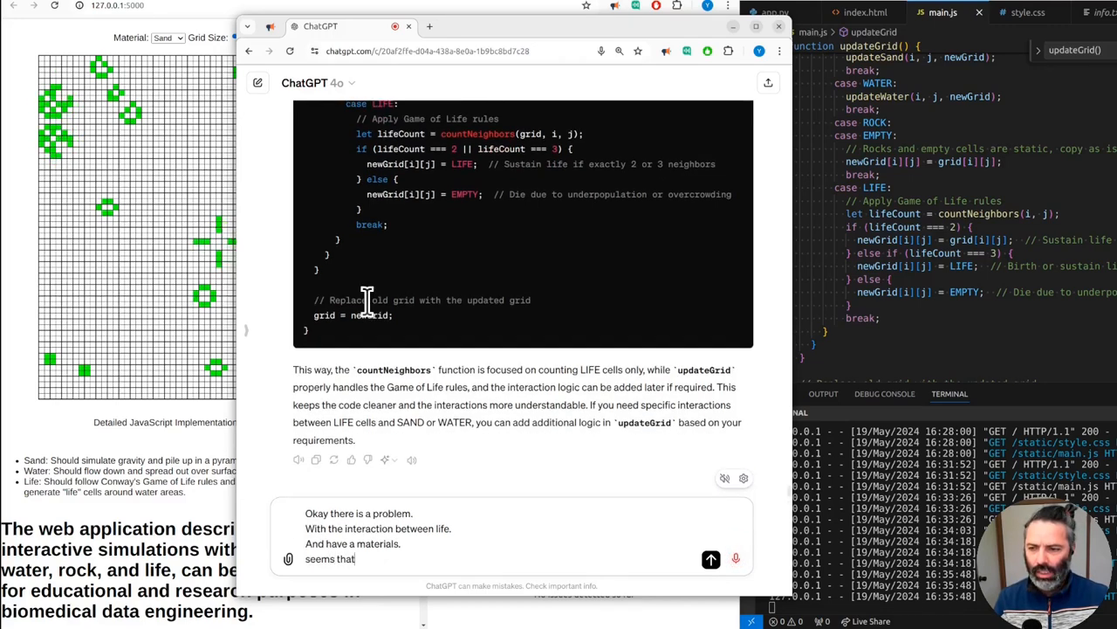
{"action": "type", "text": "the life drawing function is clearing."}
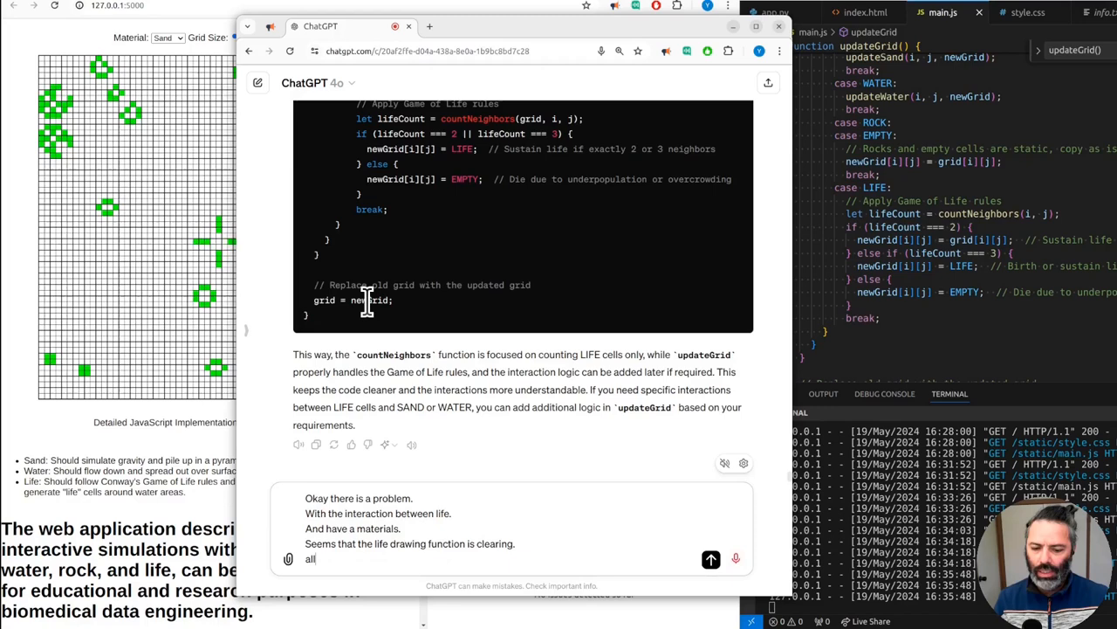
{"action": "type", "text": "the"}
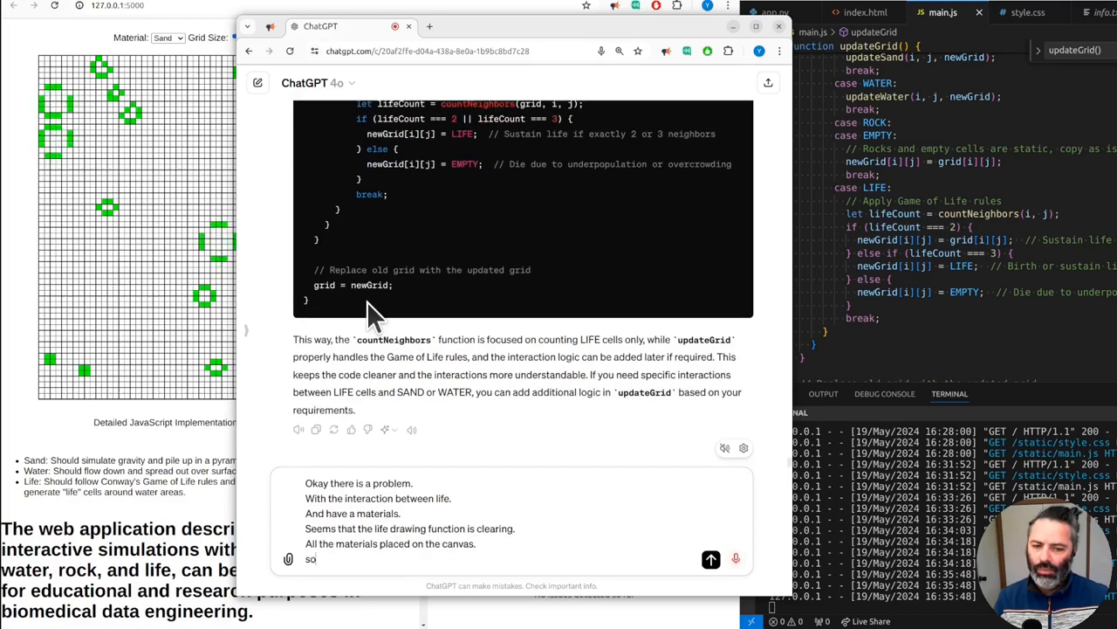
{"action": "type", "text": "can we go back to the original codes."}
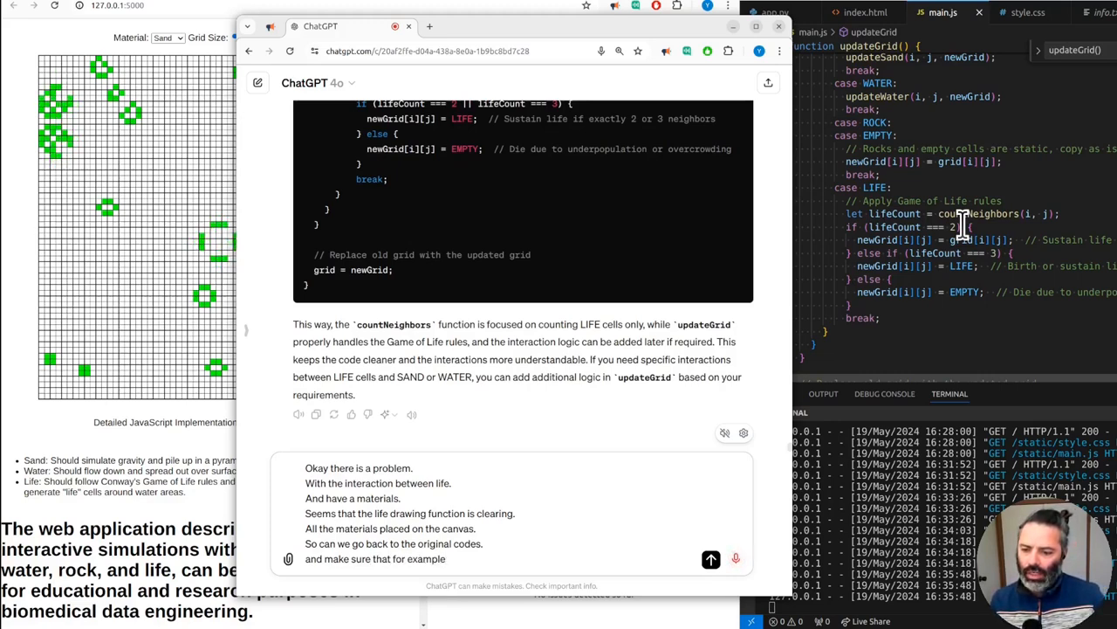
{"action": "type", "text": "if I place a rock."}
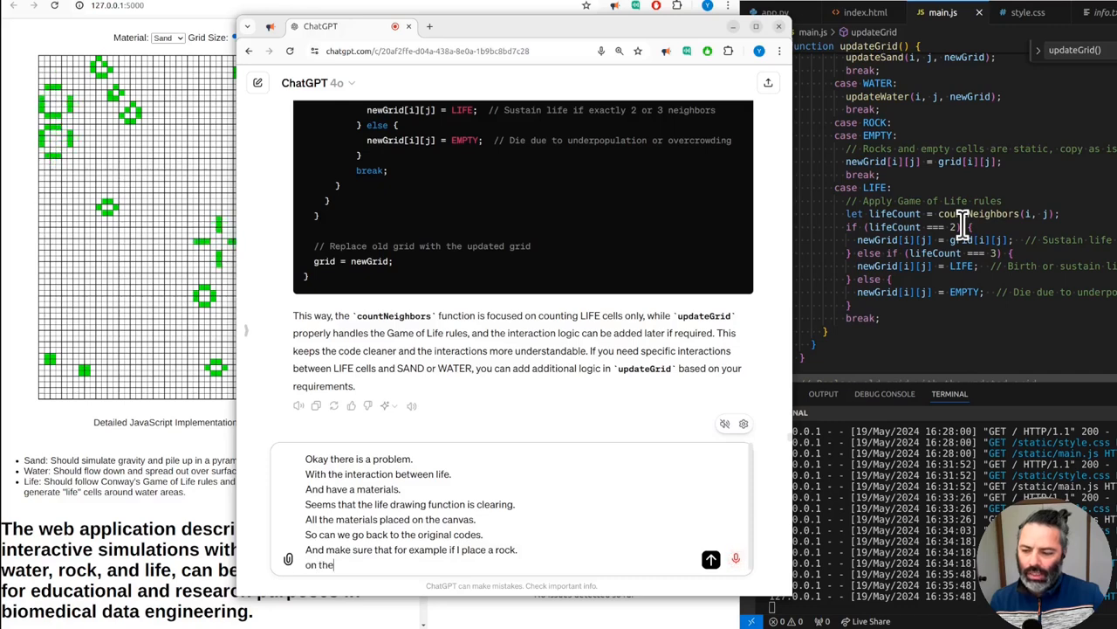
{"action": "type", "text": "canvas it"}
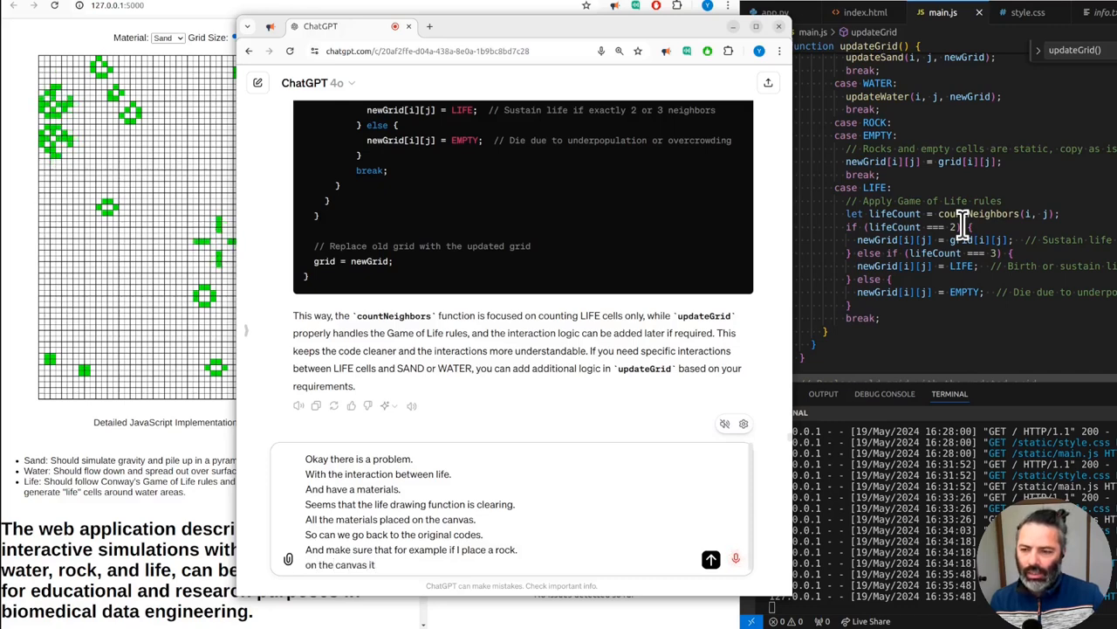
{"action": "type", "text": "stays when redraw."}
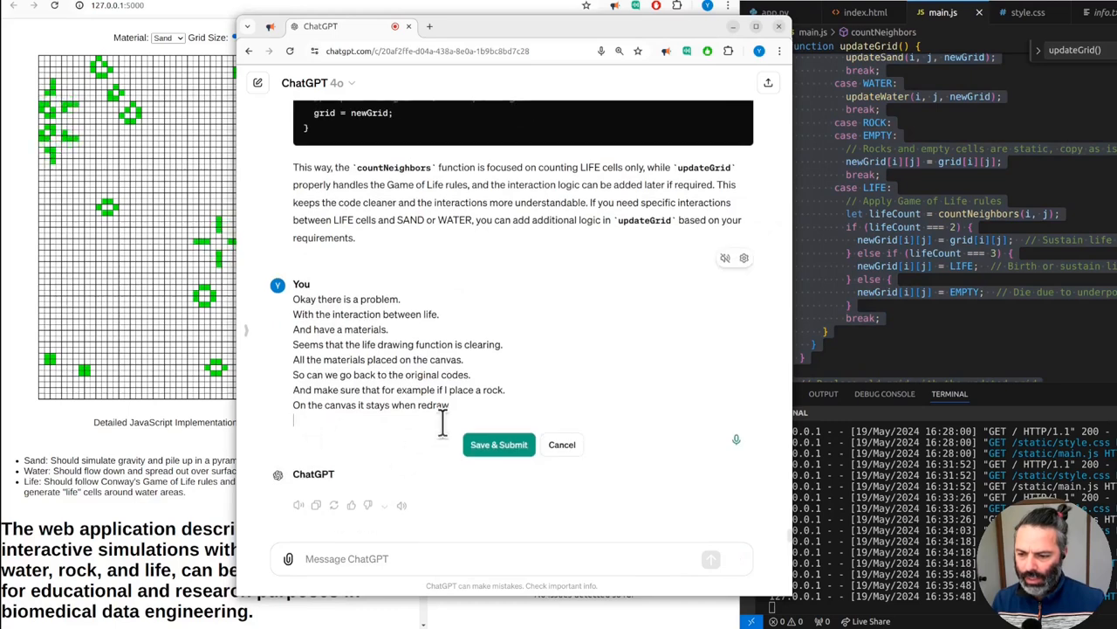
- Submit the edited prompt and read the corrected code where updateLife changes only life cells
{"action": "left_click", "coordinate": [499, 446]}
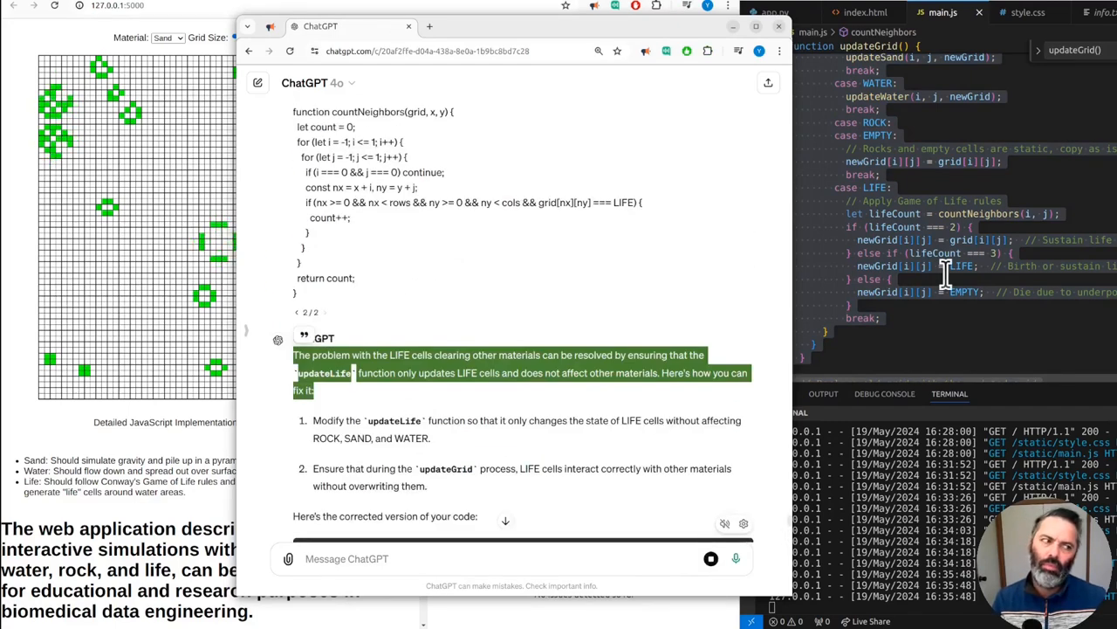
{"action": "mouse_move", "coordinate": [649, 306]}
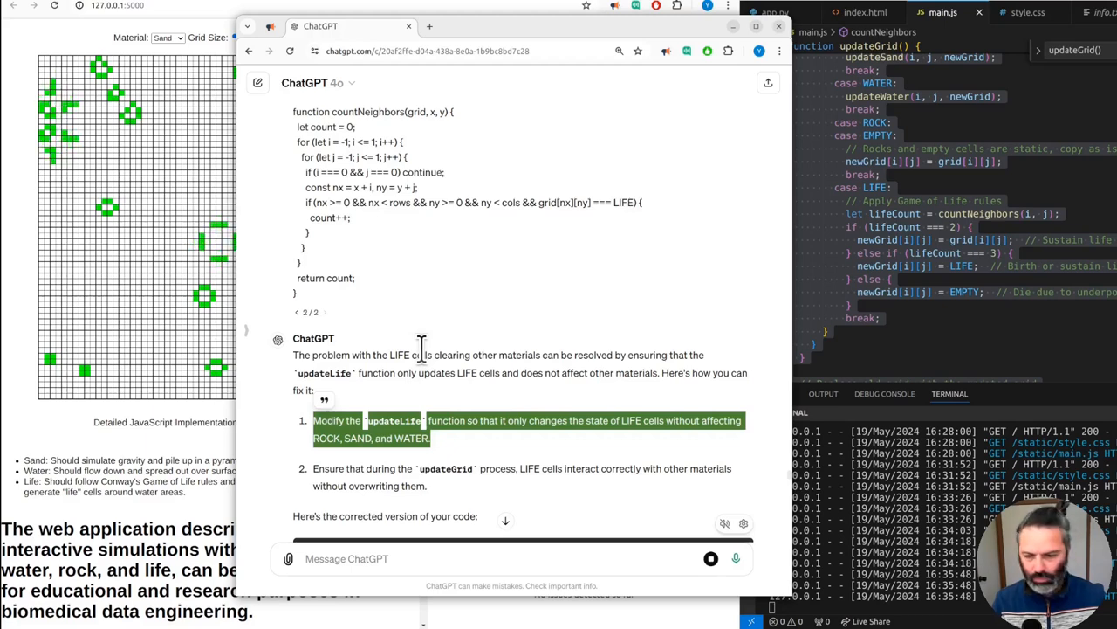
{"action": "scroll", "scroll_direction": "down", "scroll_amount": 3}
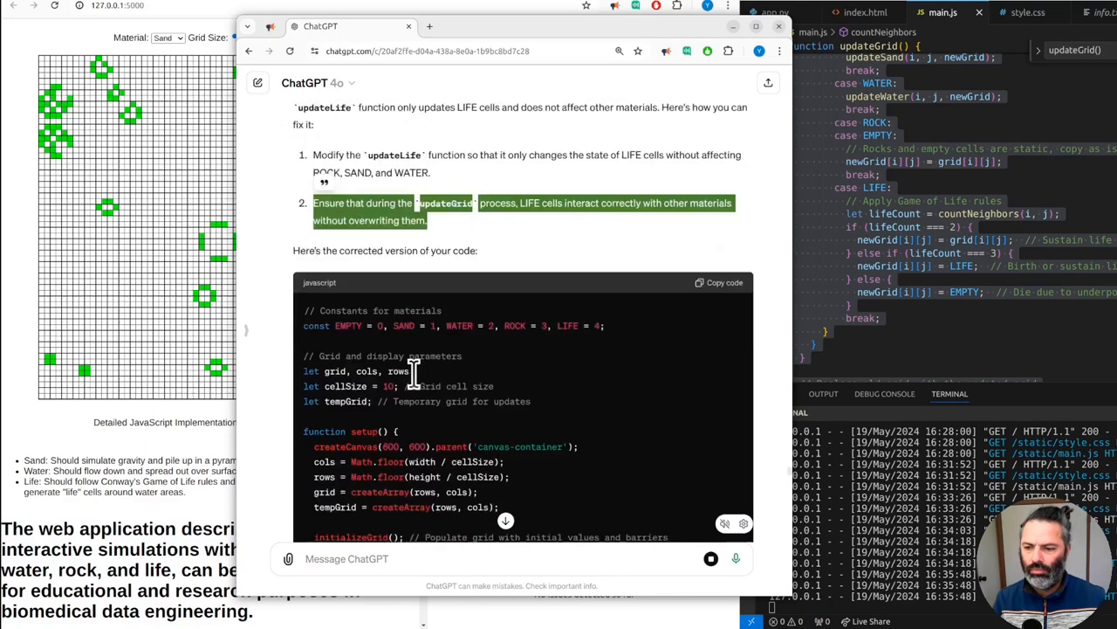
{"action": "scroll", "scroll_direction": "down", "scroll_amount": 3}
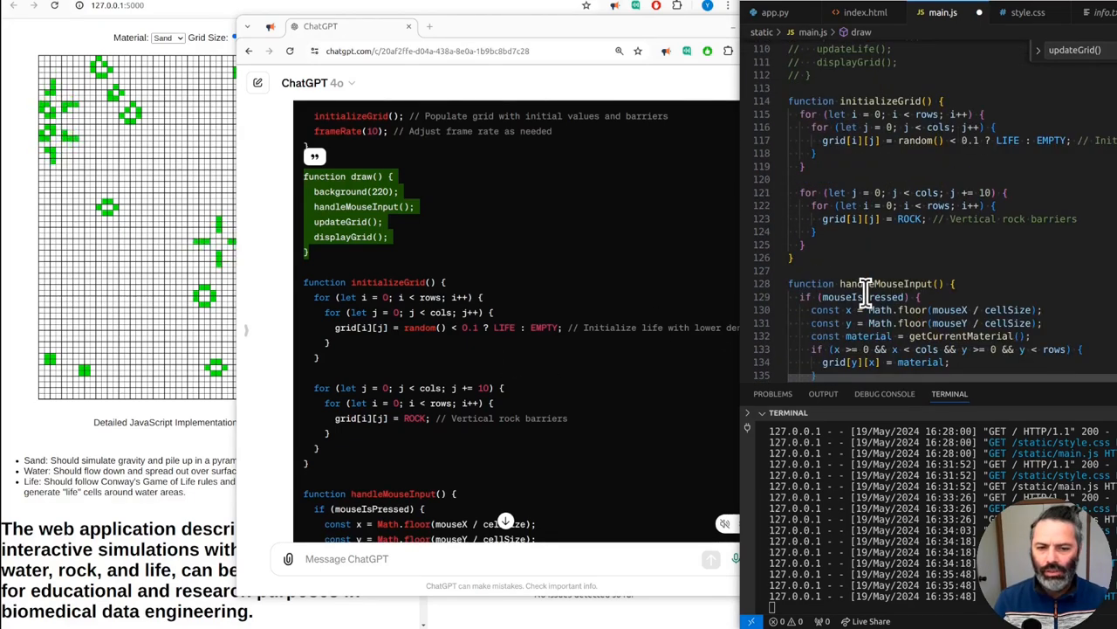
{"action": "scroll", "scroll_direction": "down", "scroll_amount": 3}
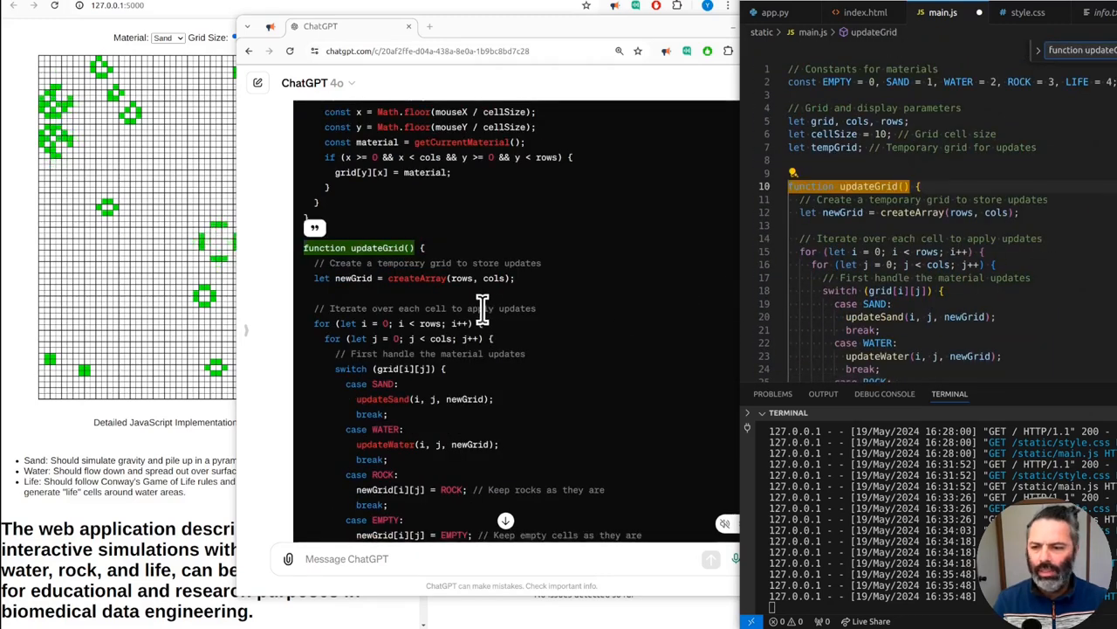
{"action": "scroll", "scroll_direction": "down", "scroll_amount": 3}
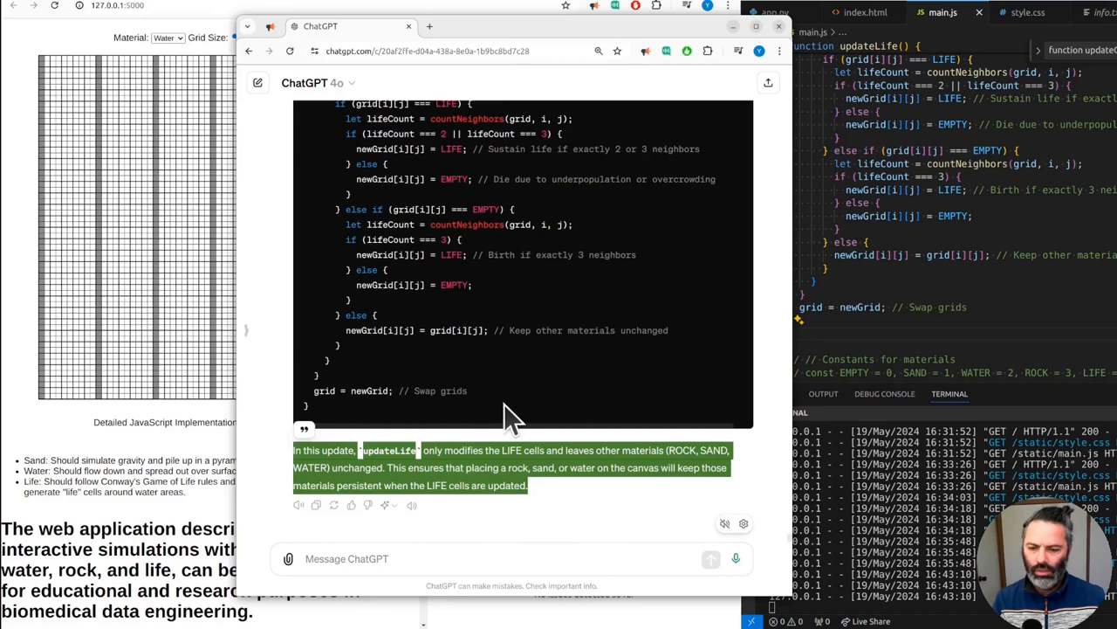
{"action": "mouse_move", "coordinate": [213, 463]}
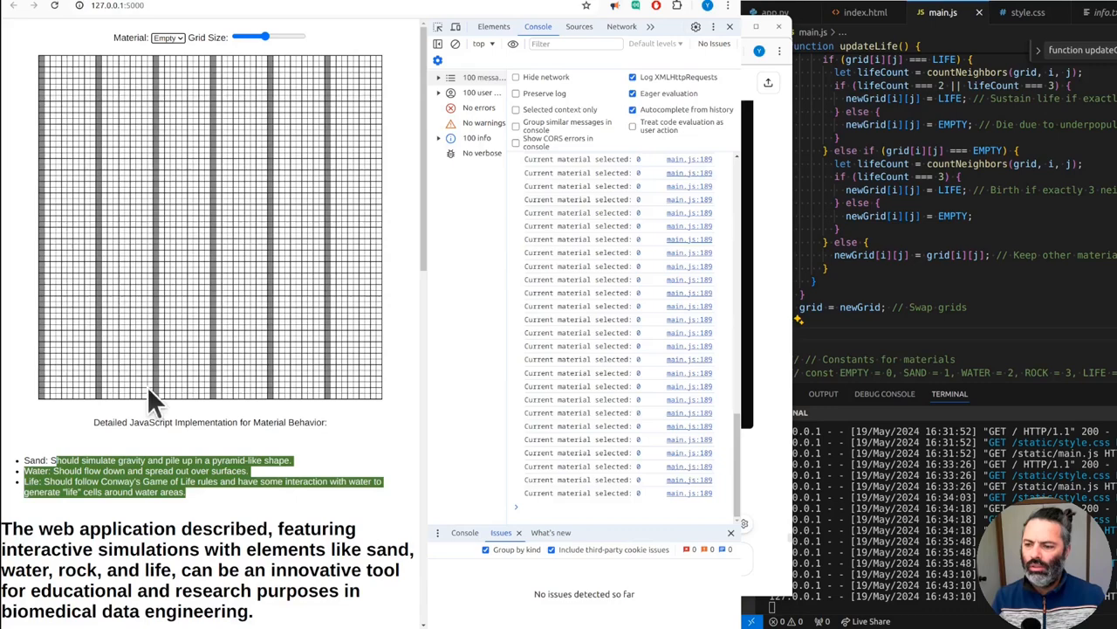
- Reload the Flask page so the grid shows rock columns with scattered life cells and console logging
{"action": "left_click", "coordinate": [168, 39]}
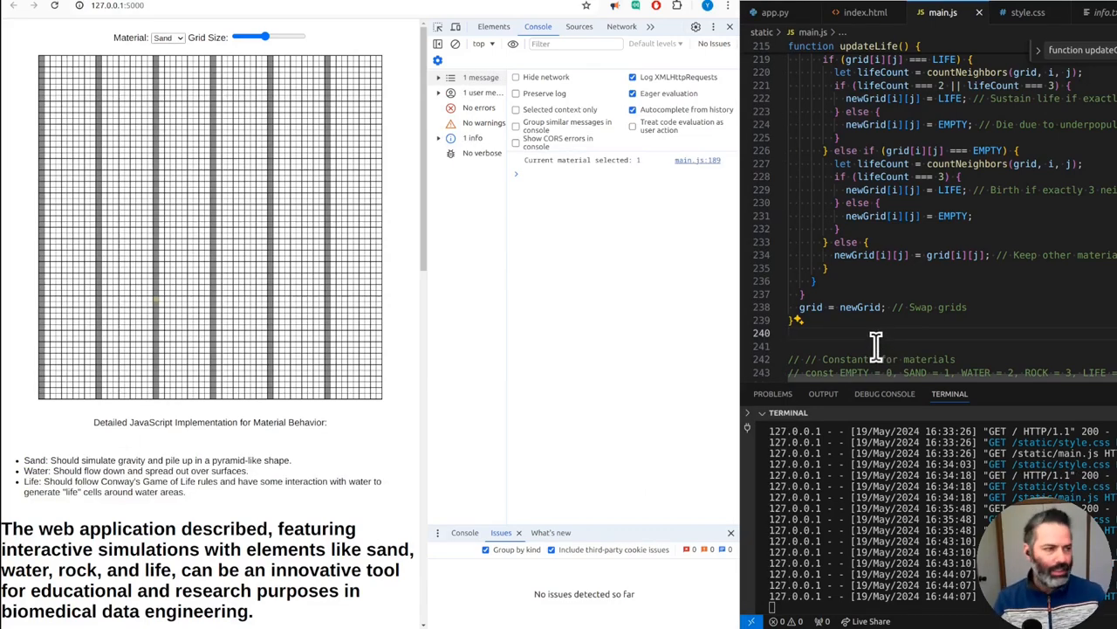
{"action": "mouse_move", "coordinate": [891, 283]}
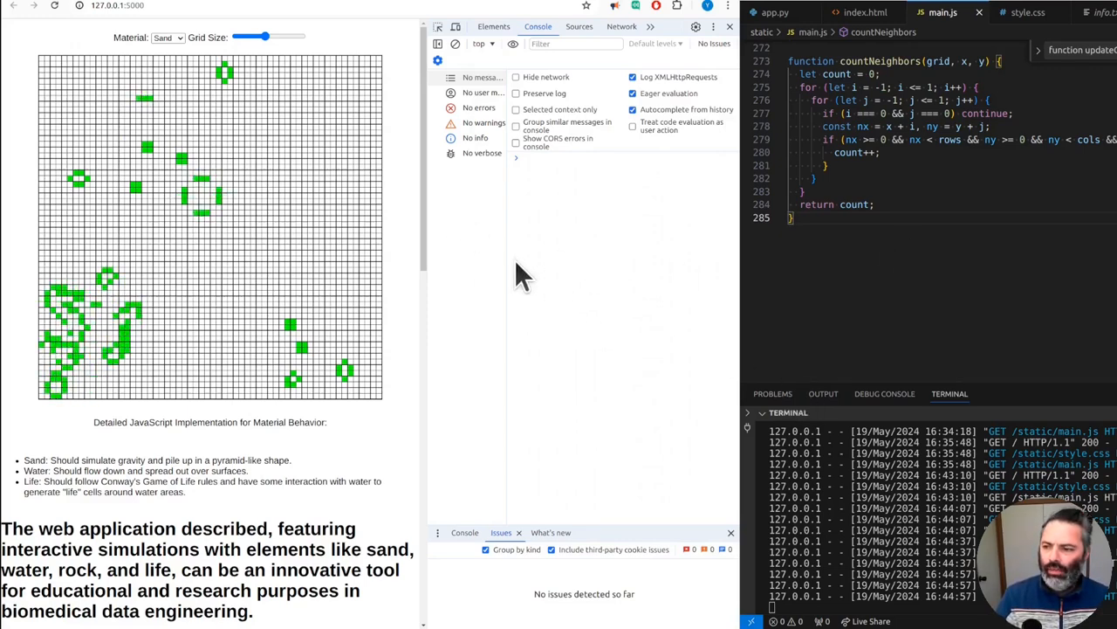
{"action": "mouse_move", "coordinate": [765, 328]}
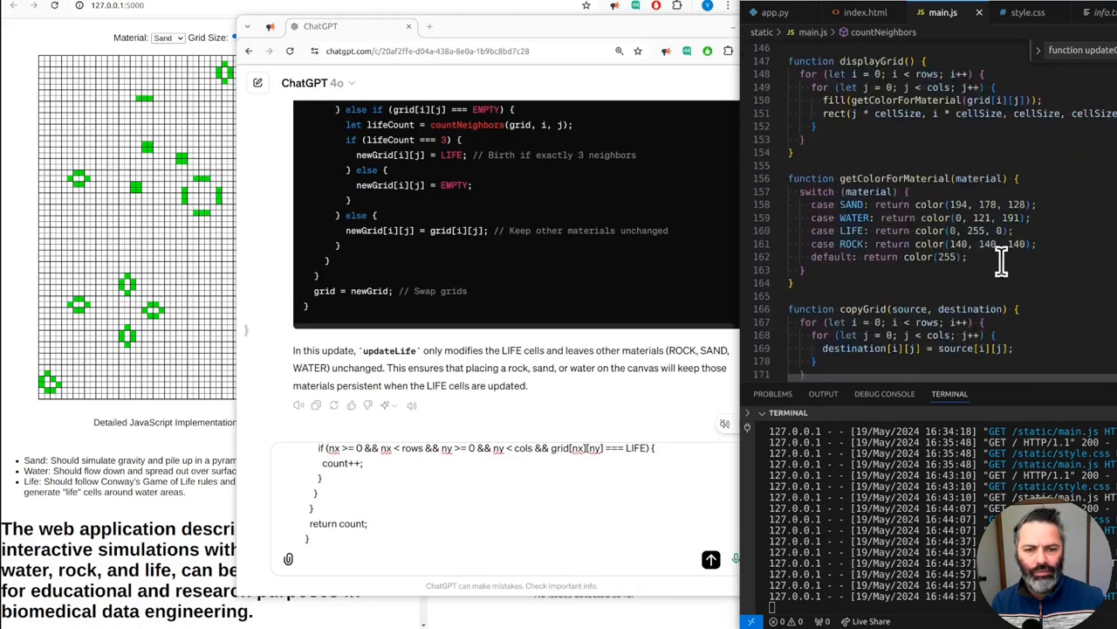
{"action": "scroll", "scroll_direction": "down", "scroll_amount": 3}
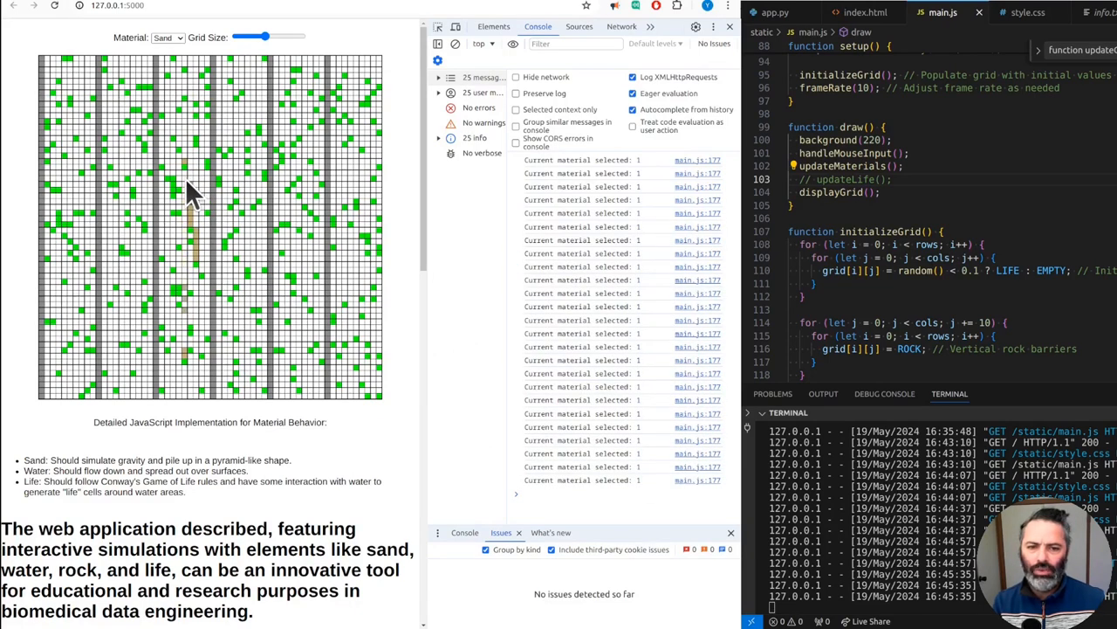
{"action": "mouse_move", "coordinate": [485, 73]}
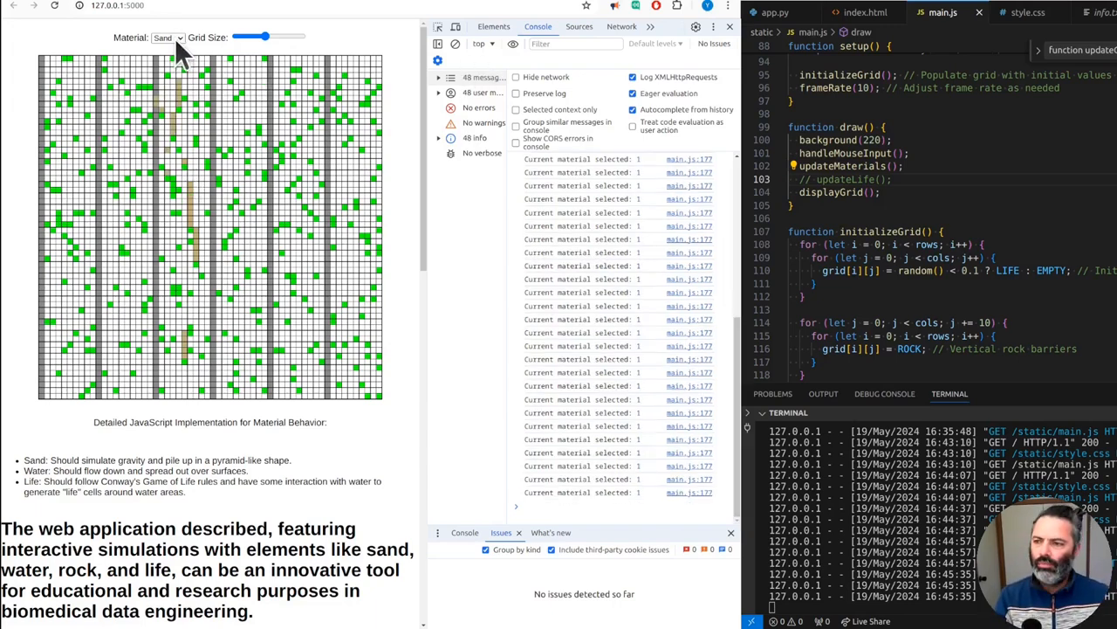
- Switch the Material dropdown to Rock to draw barriers, then back to Water among the life cells
{"action": "left_click", "coordinate": [168, 36]}
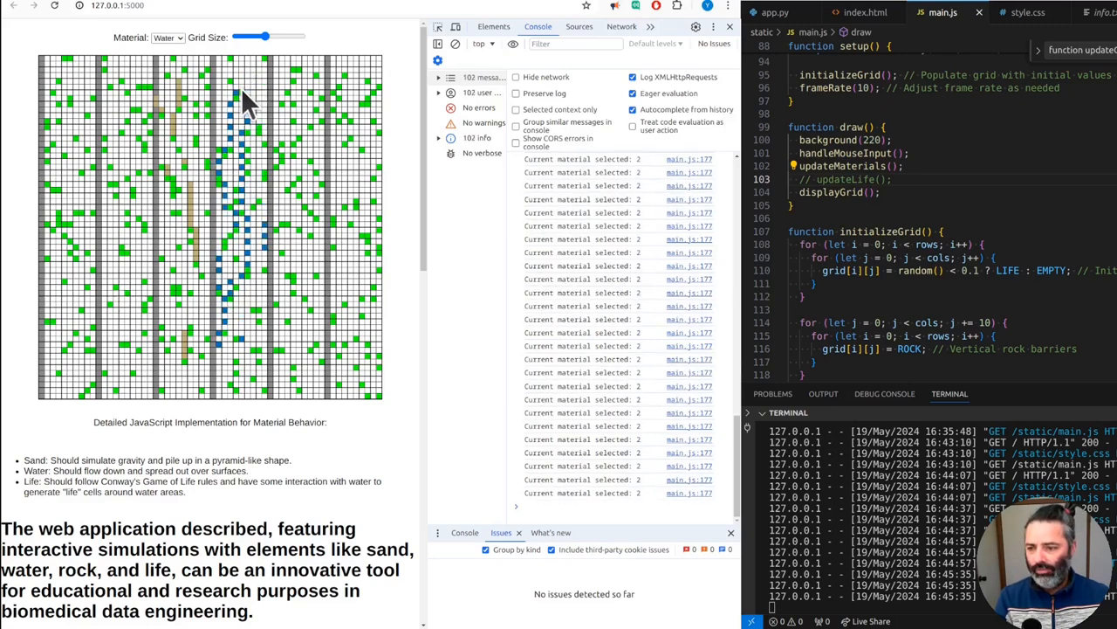
{"action": "left_click", "coordinate": [167, 39]}
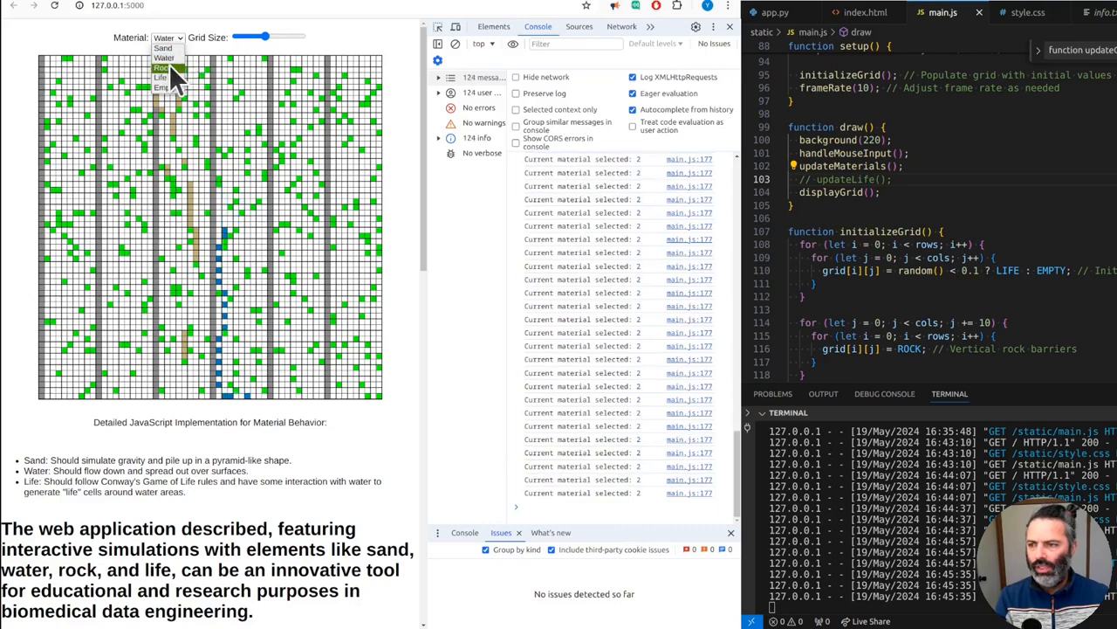
{"action": "left_click", "coordinate": [160, 68]}
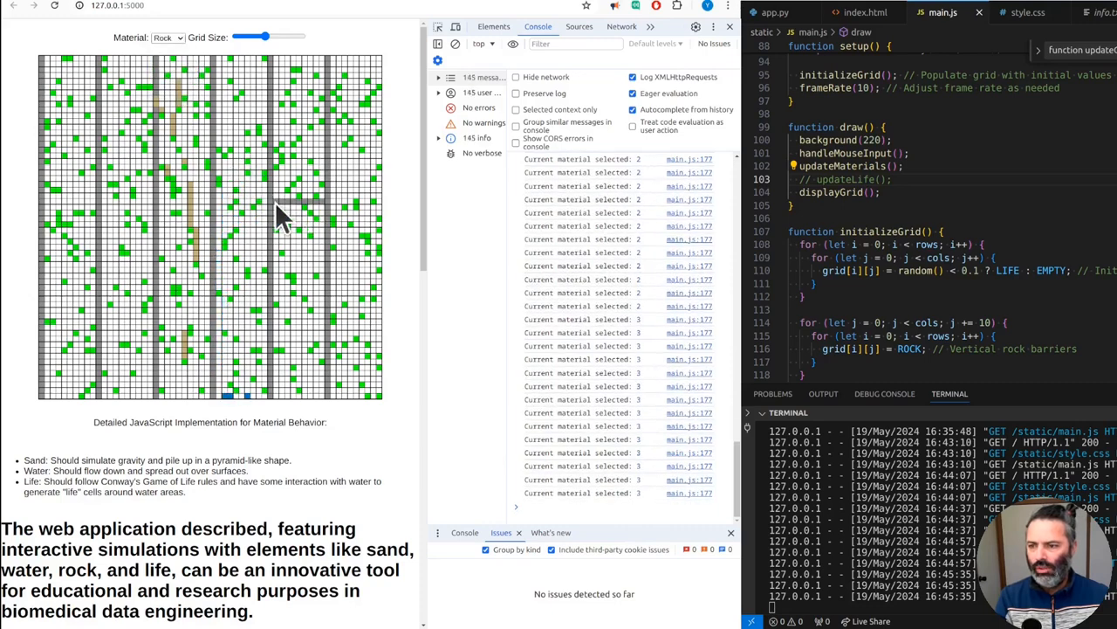
{"action": "left_click", "coordinate": [168, 38]}
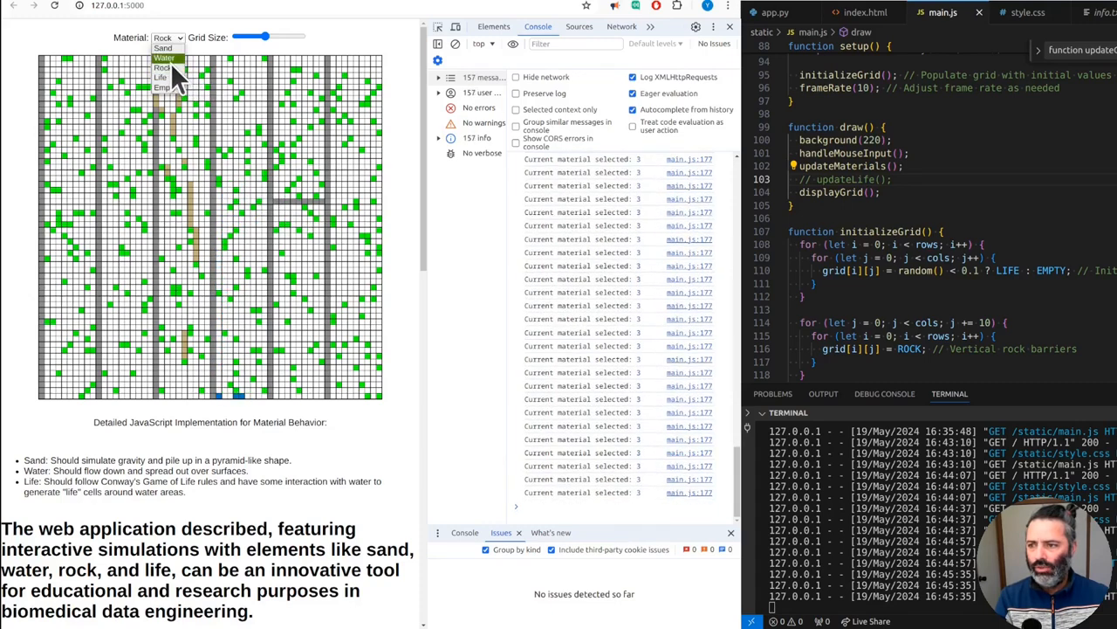
{"action": "left_click", "coordinate": [164, 58]}
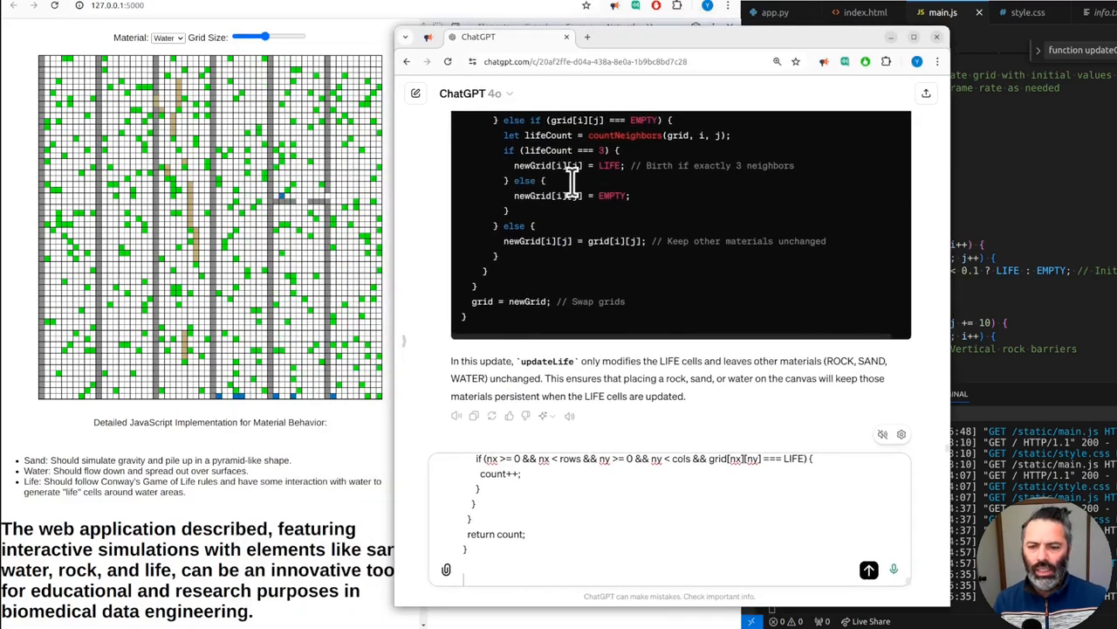
- Message ChatGPT with draw() having updateLife commented out, noting materials work but updateLife clears the canvas
{"action": "type", "text": "if I comment out"}
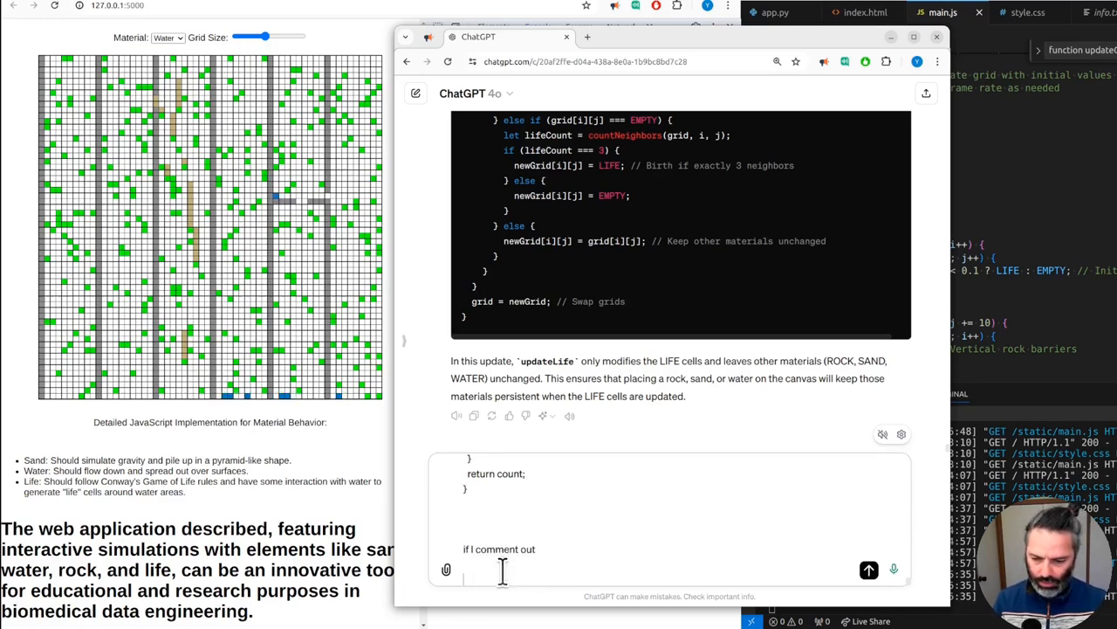
{"action": "type", "text": "function draw() { background(220); handleMouseInput(); updateMaterials(); // updateLife(); displayGrid(); }"}
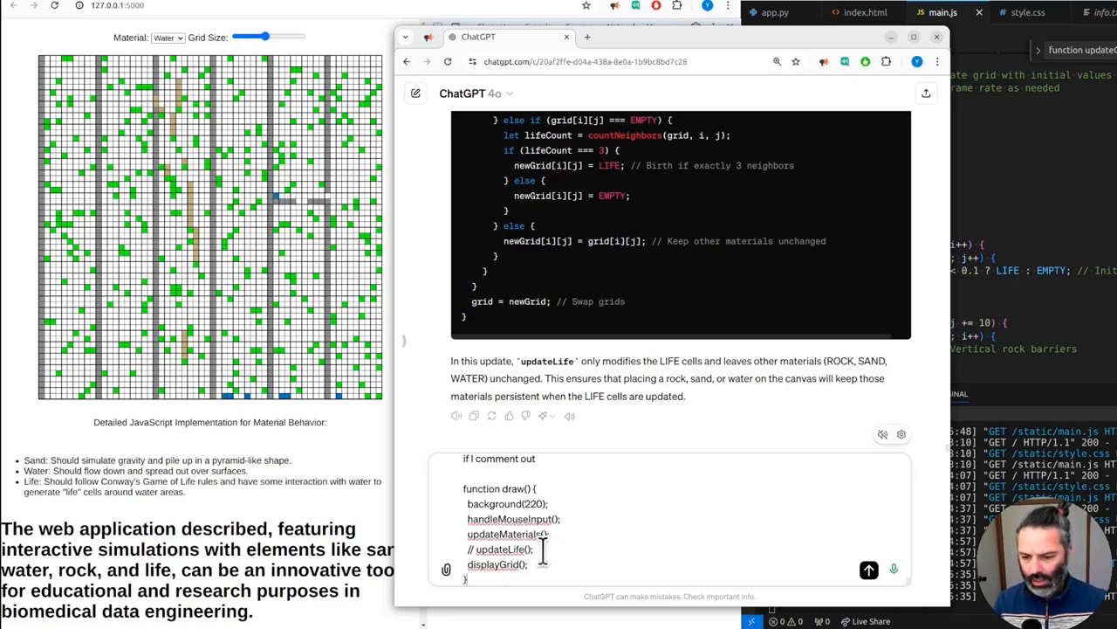
{"action": "type", "text": "updateLife(); from"}
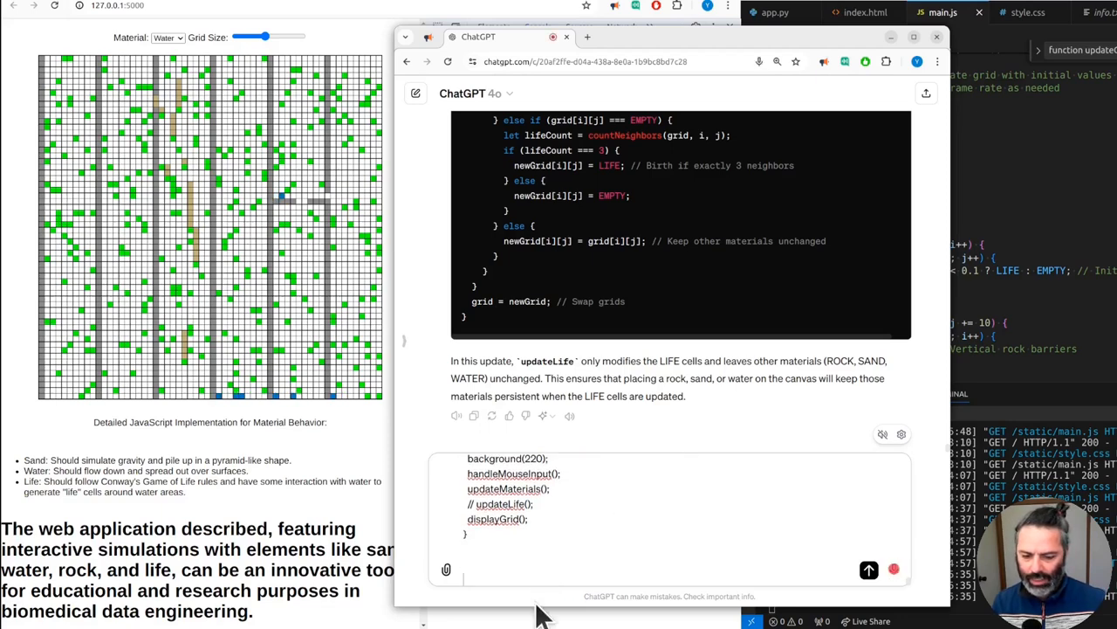
{"action": "type", "text": "the material is working as expected."}
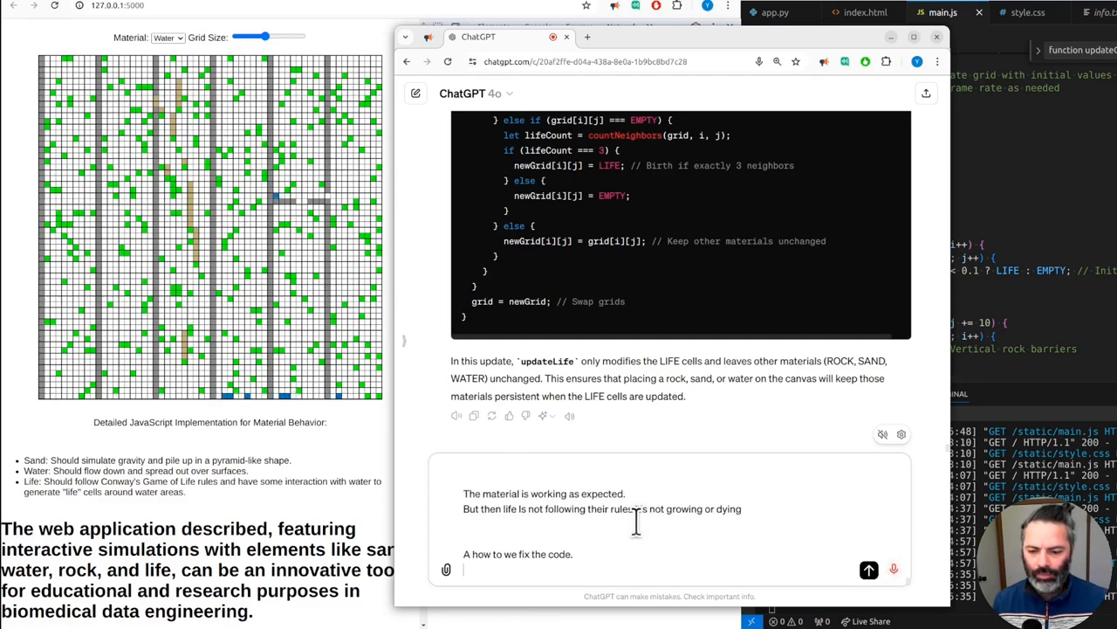
{"action": "type", "text": "it seems that when life."}
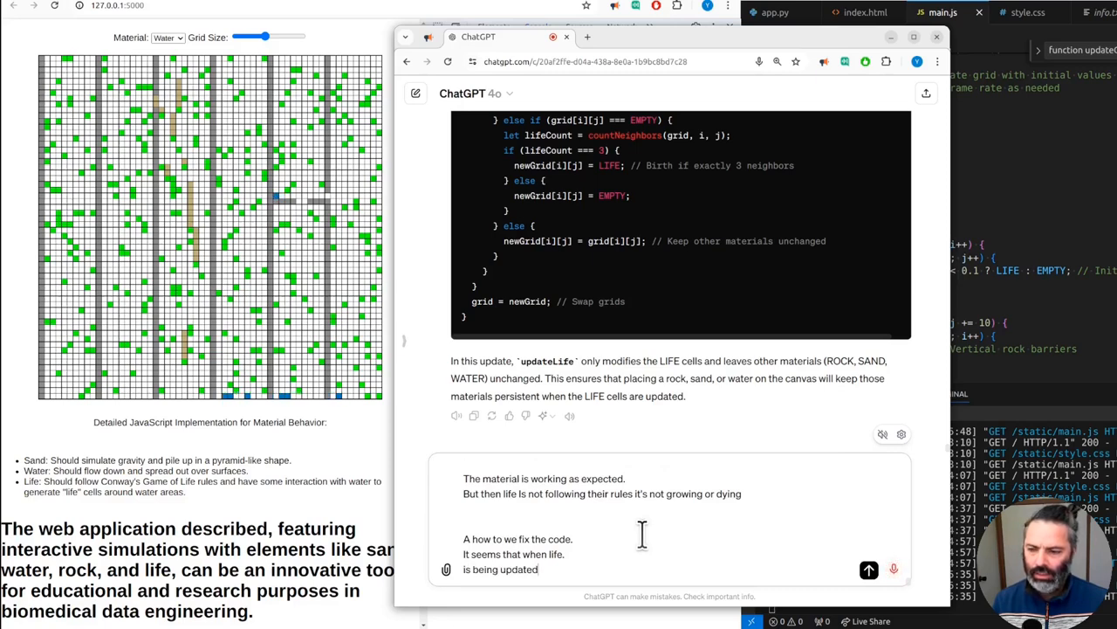
{"action": "type", "text": "it's clearing"}
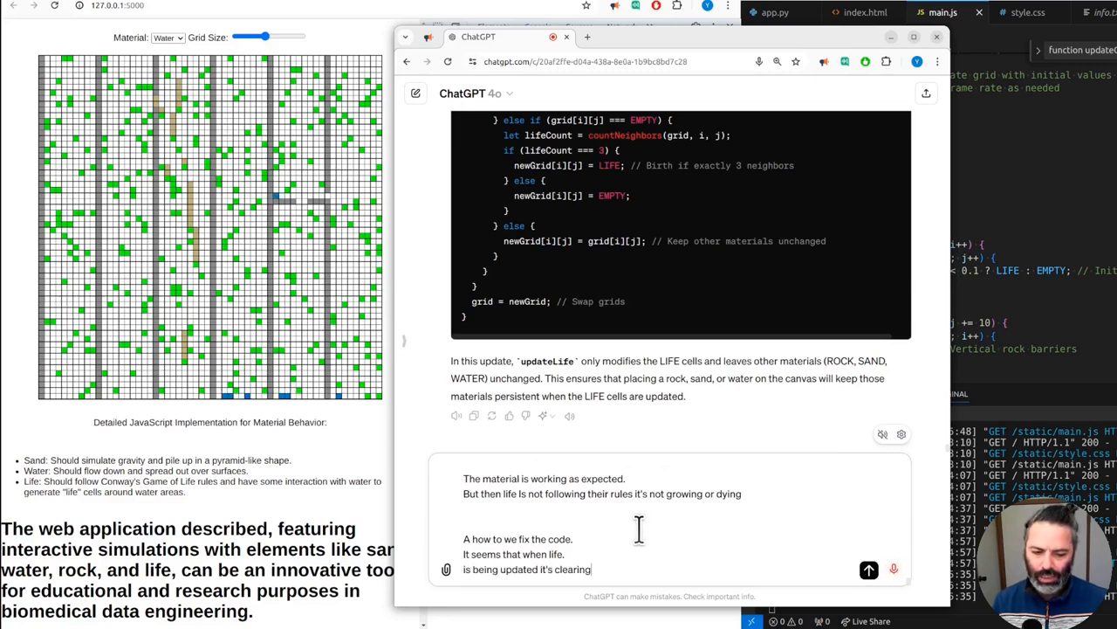
{"action": "type", "text": "everything else on the canvas?"}
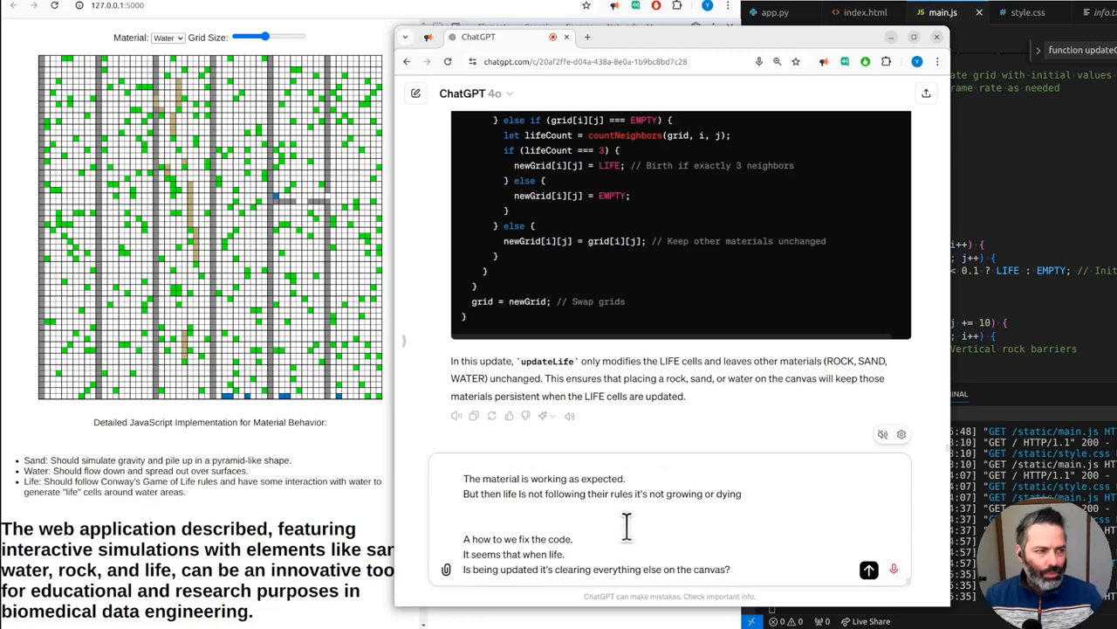
{"action": "type", "text": "we need to make sure"}
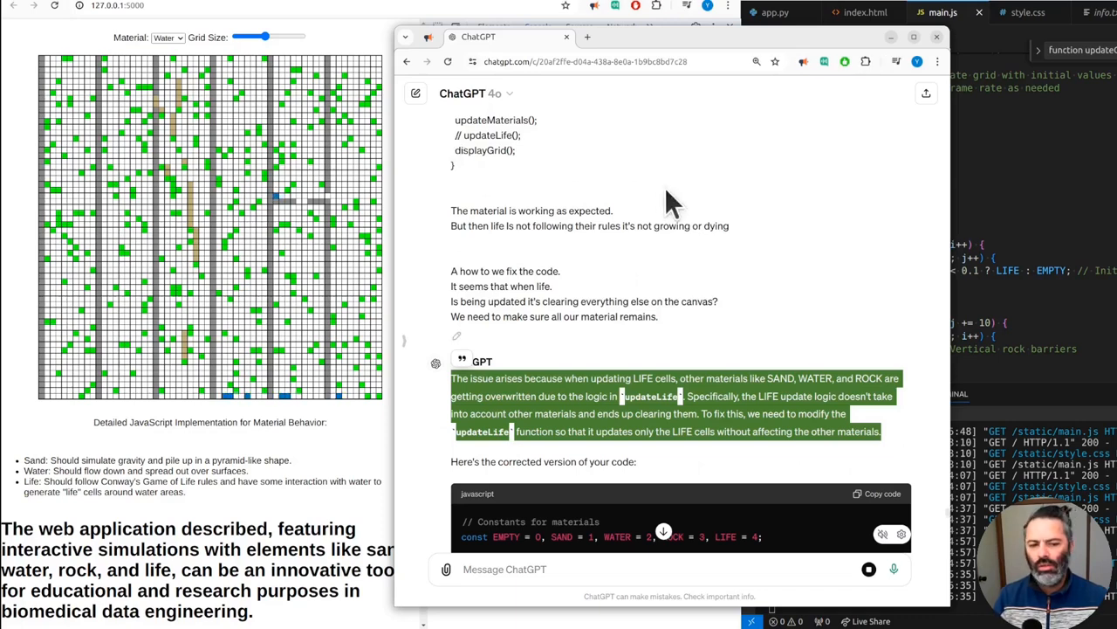
{"action": "mouse_move", "coordinate": [870, 213]}
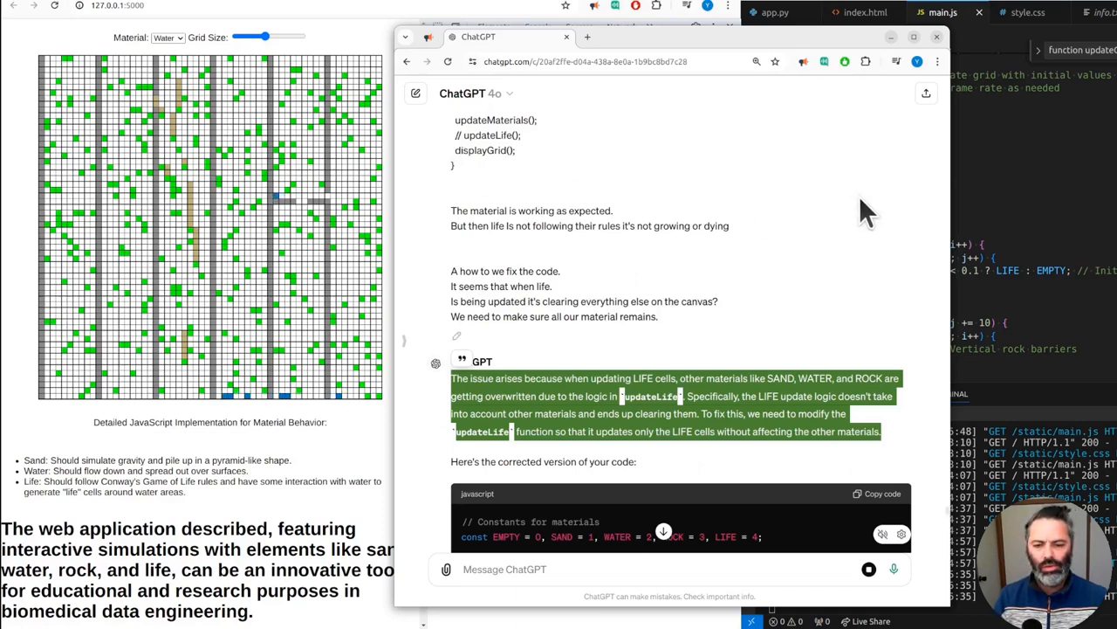
{"action": "mouse_move", "coordinate": [725, 335]}
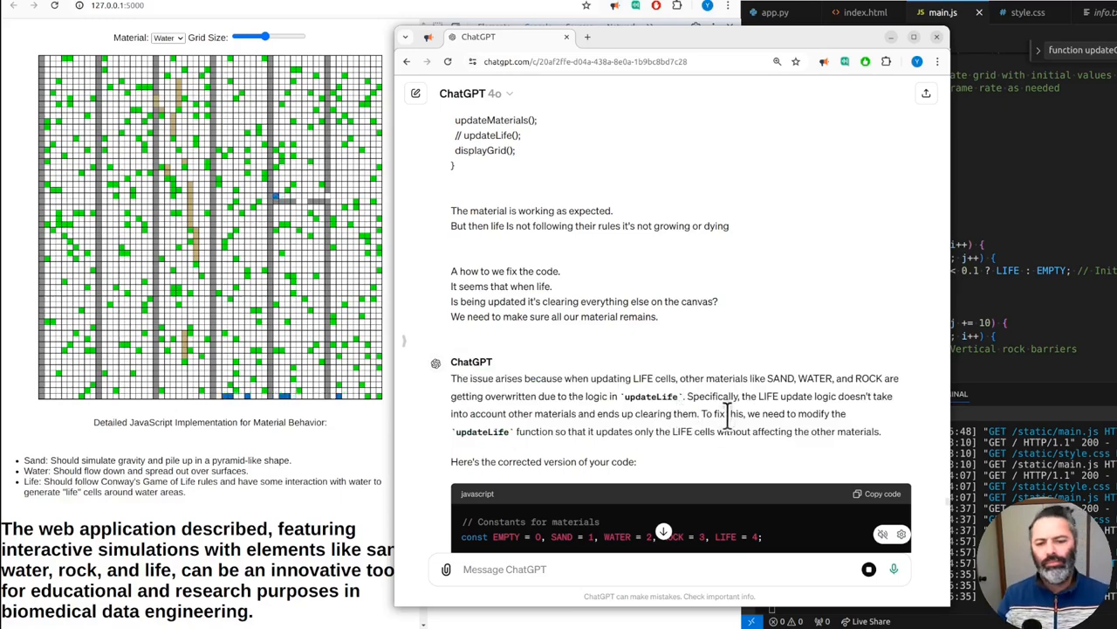
- Scroll through ChatGPT's explanation and corrected JavaScript for updateLife wiping other materials
{"action": "scroll", "scroll_direction": "down", "scroll_amount": 3}
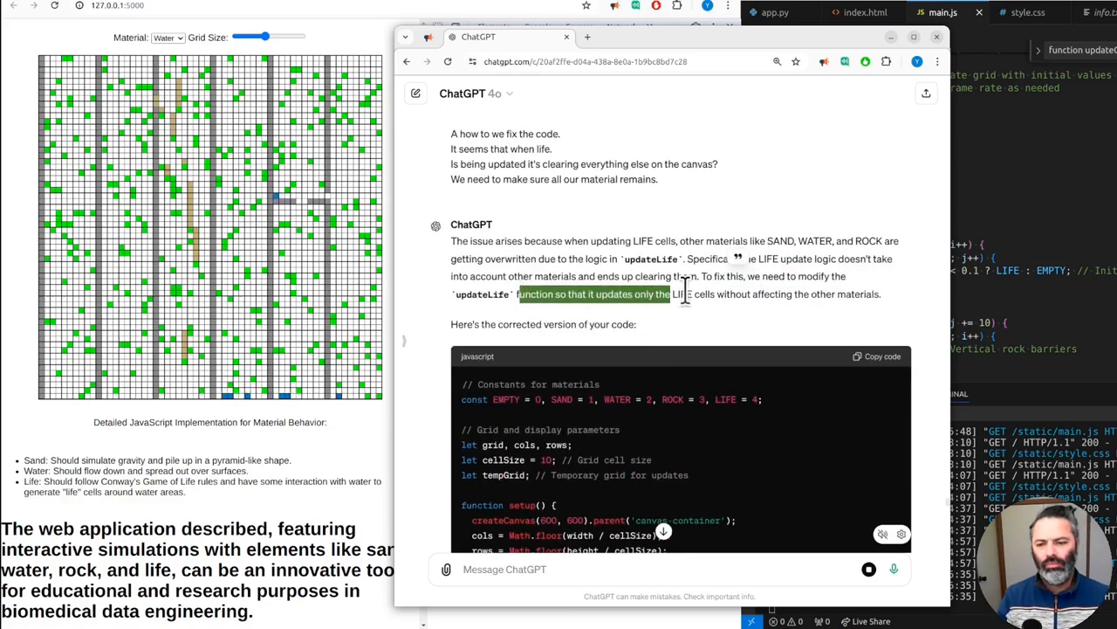
{"action": "scroll", "scroll_direction": "down", "scroll_amount": 3}
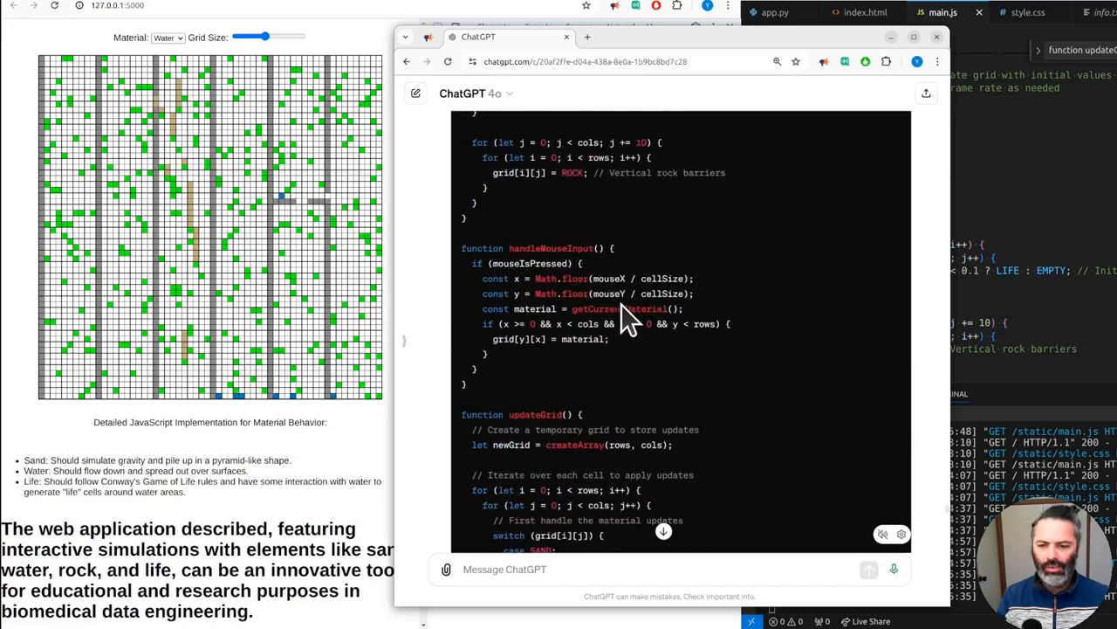
{"action": "scroll", "scroll_direction": "down", "scroll_amount": 3}
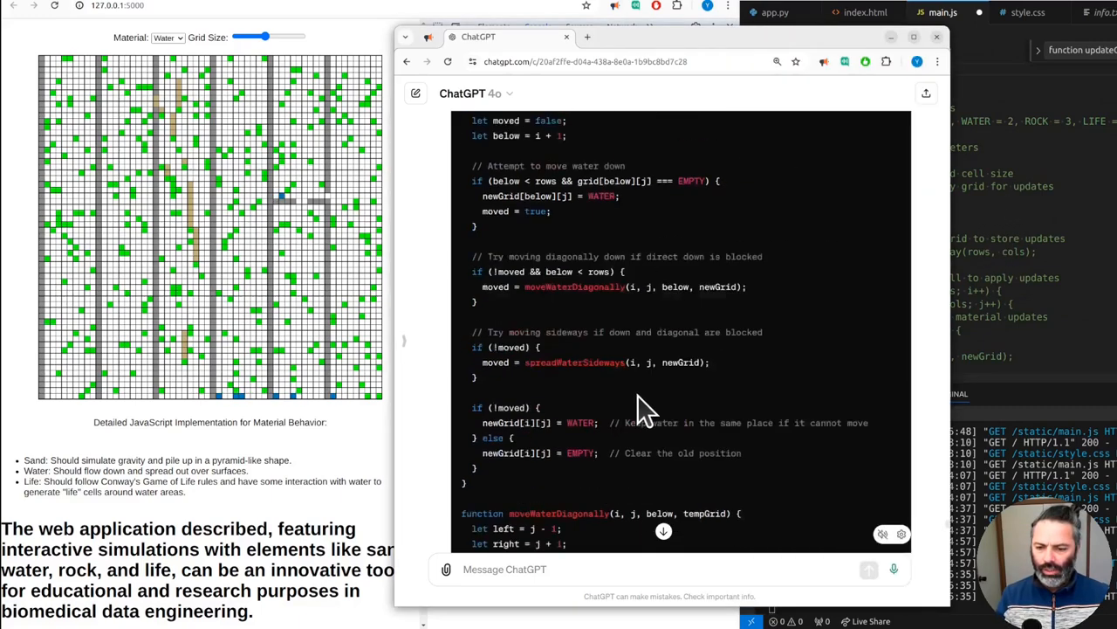
{"action": "scroll", "scroll_direction": "down", "scroll_amount": 3}
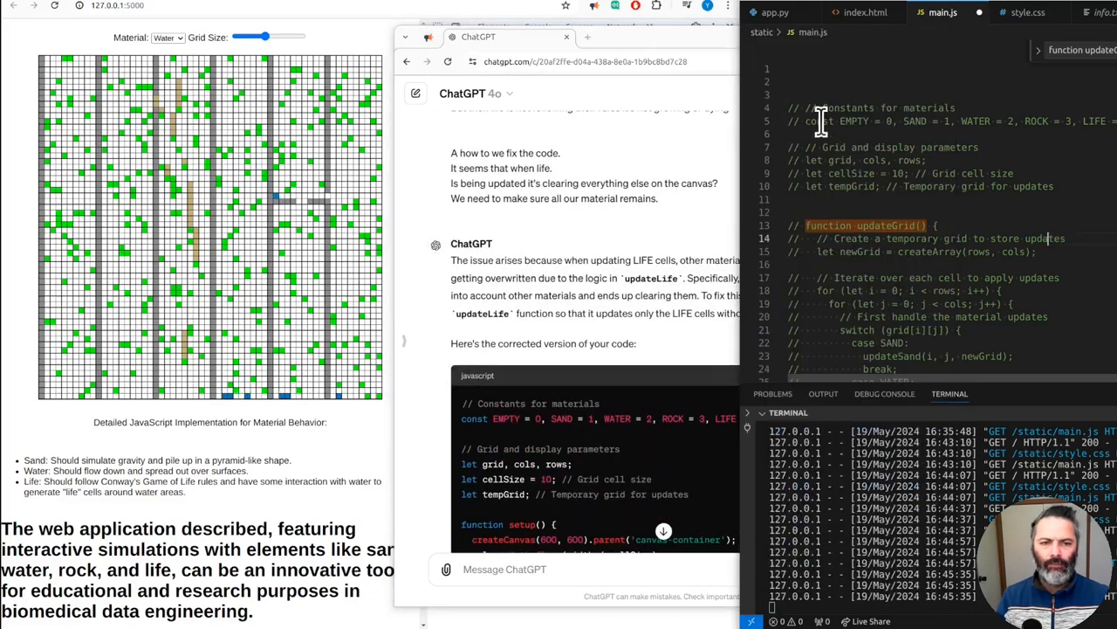
- With updateMaterials restored, choose Water then Life and place life cells near the grid's bottom-left
{"action": "scroll", "scroll_direction": "down", "scroll_amount": 3}
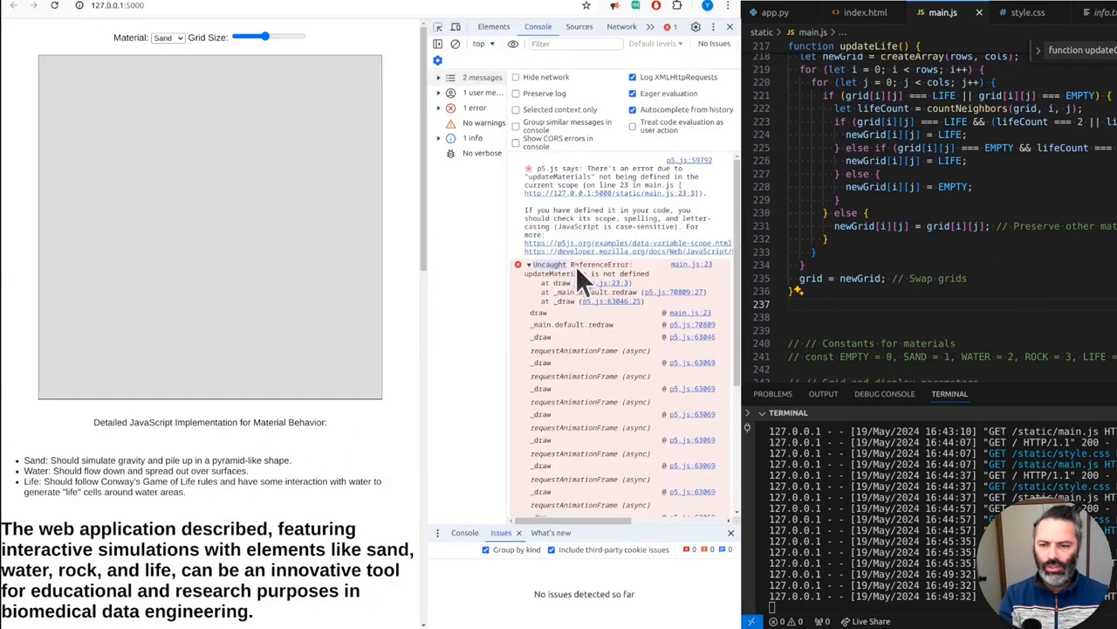
{"action": "mouse_move", "coordinate": [545, 288]}
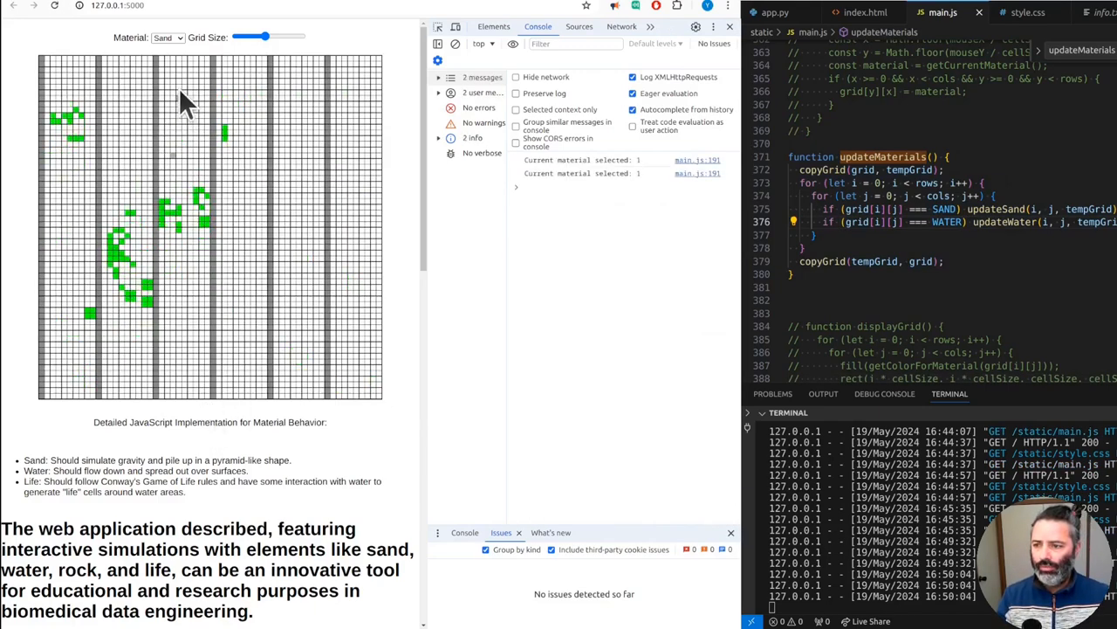
{"action": "left_click", "coordinate": [166, 37]}
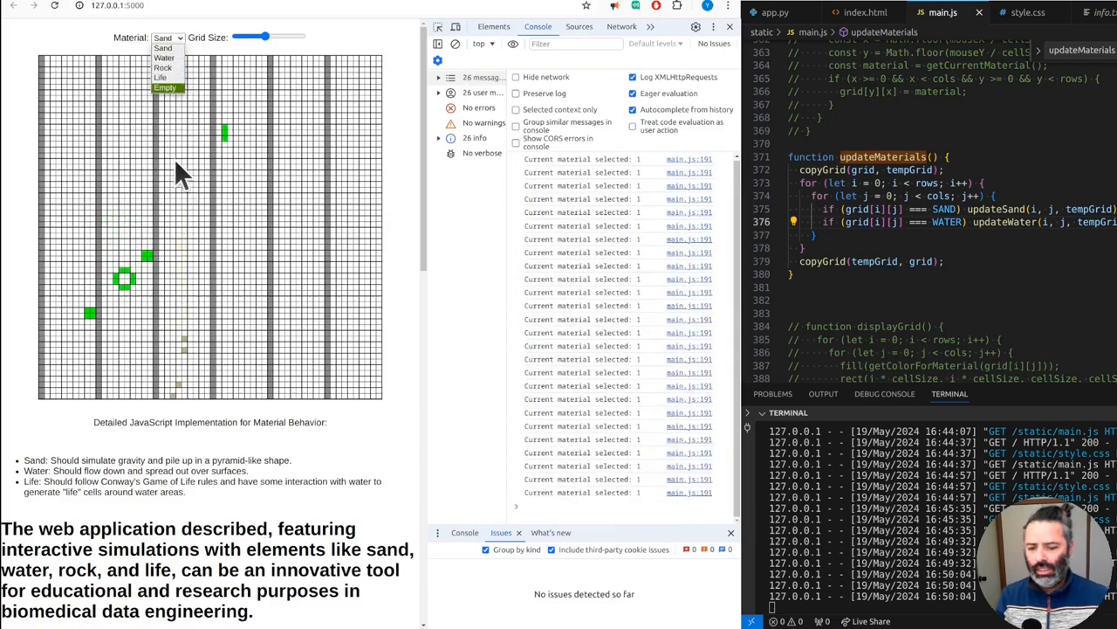
{"action": "left_click", "coordinate": [164, 58]}
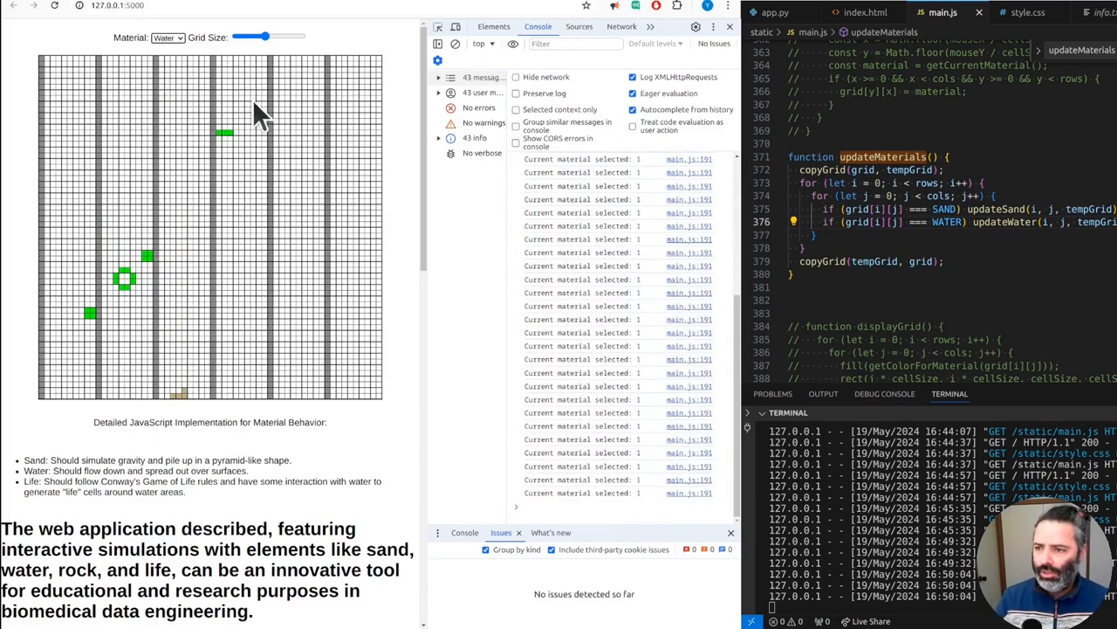
{"action": "left_click", "coordinate": [167, 37]}
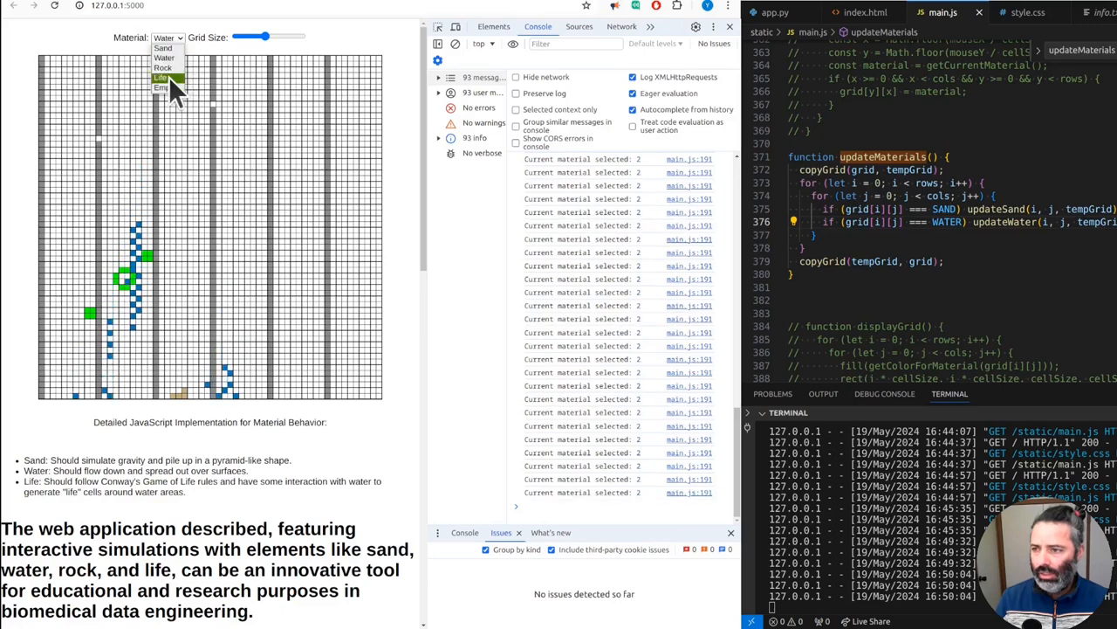
{"action": "left_click", "coordinate": [160, 77]}
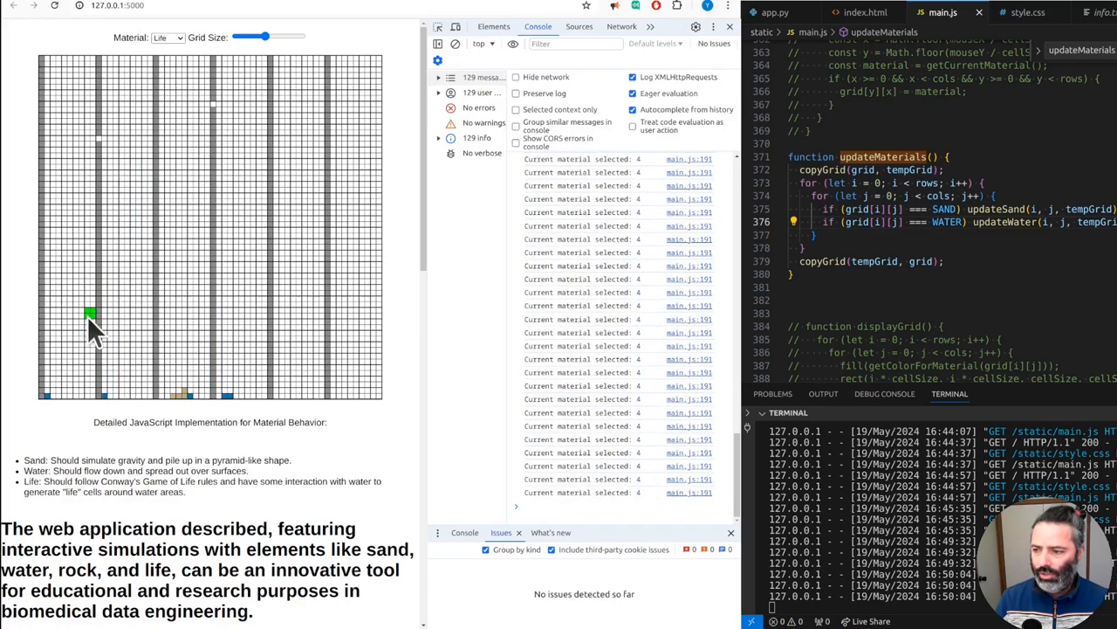
{"action": "left_click", "coordinate": [91, 314]}
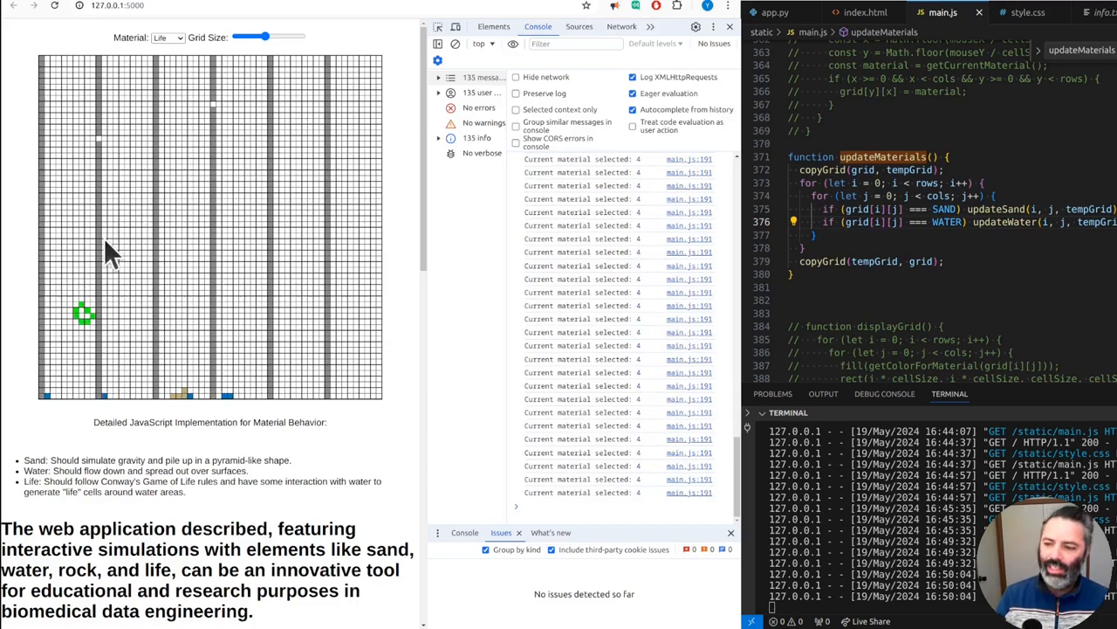
{"action": "left_click", "coordinate": [74, 300]}
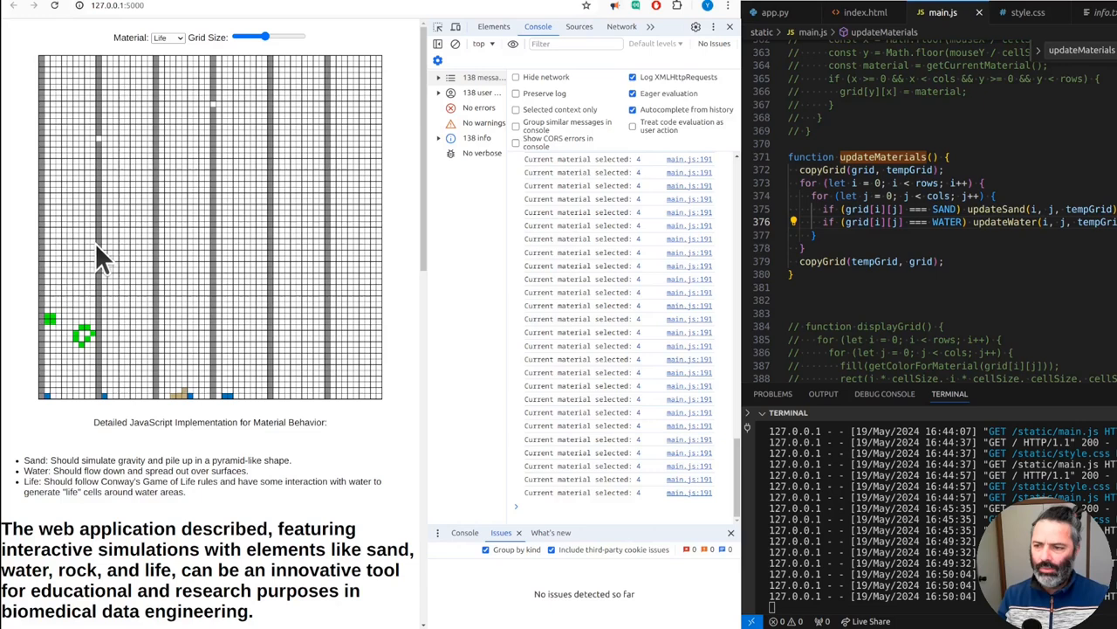
{"action": "mouse_move", "coordinate": [101, 300]}
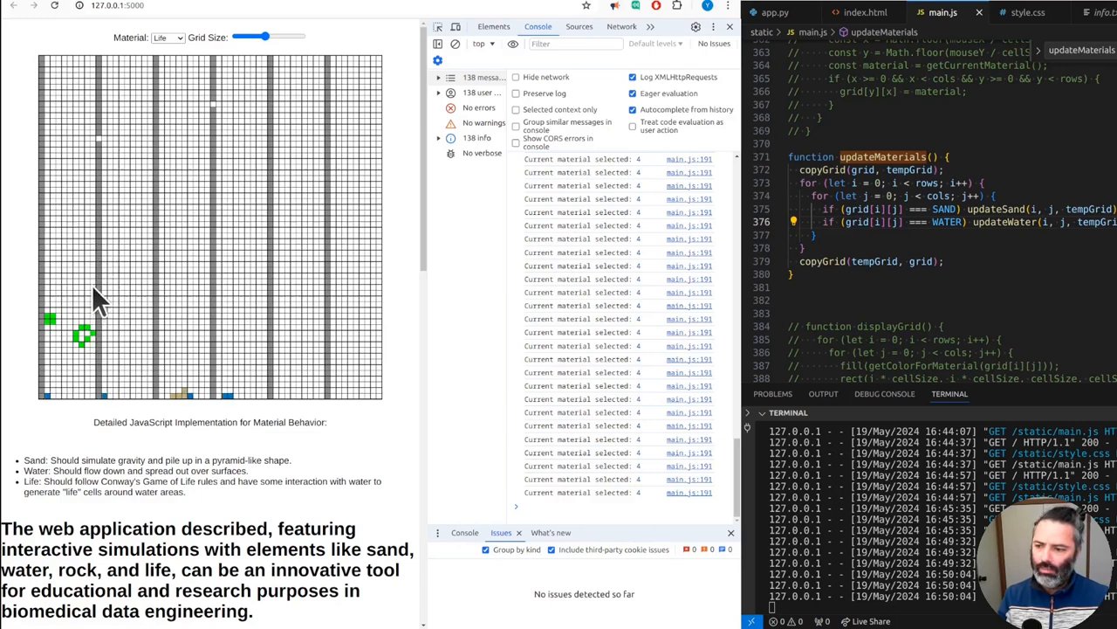
{"action": "left_click", "coordinate": [167, 37]}
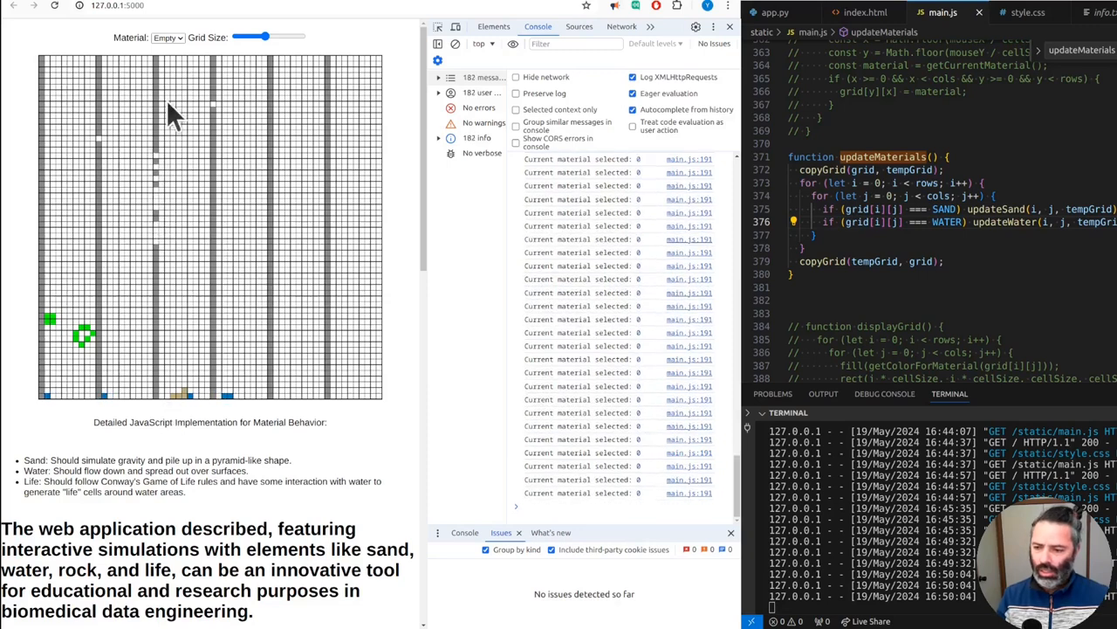
- Reselect Life, draw a column of life cells on the left and one in the middle of the grid
{"action": "left_click", "coordinate": [166, 38]}
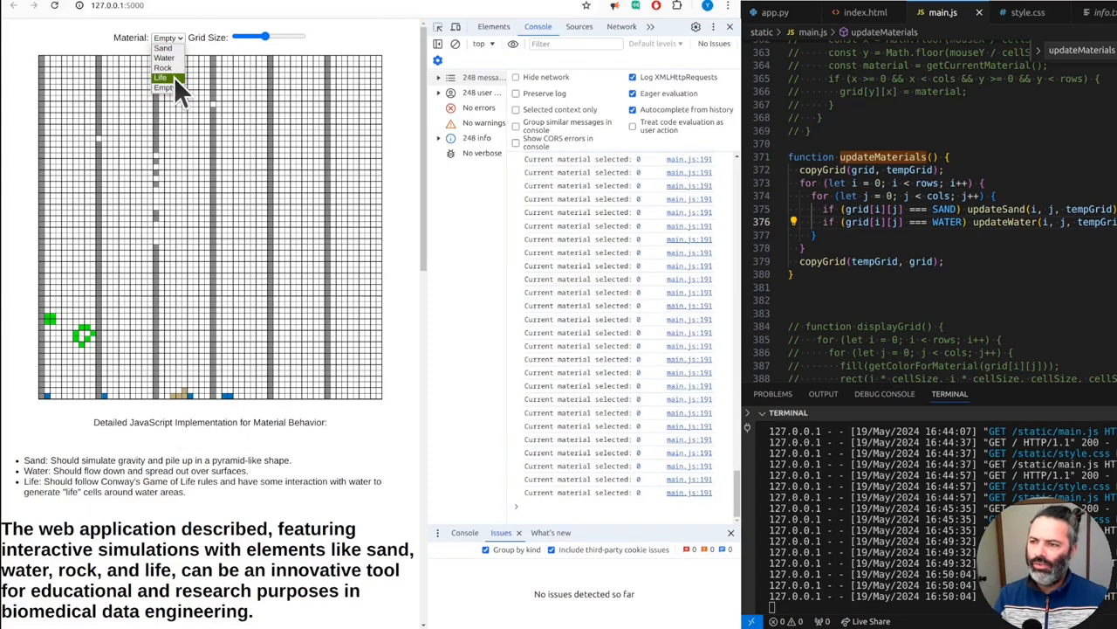
{"action": "left_click", "coordinate": [160, 77]}
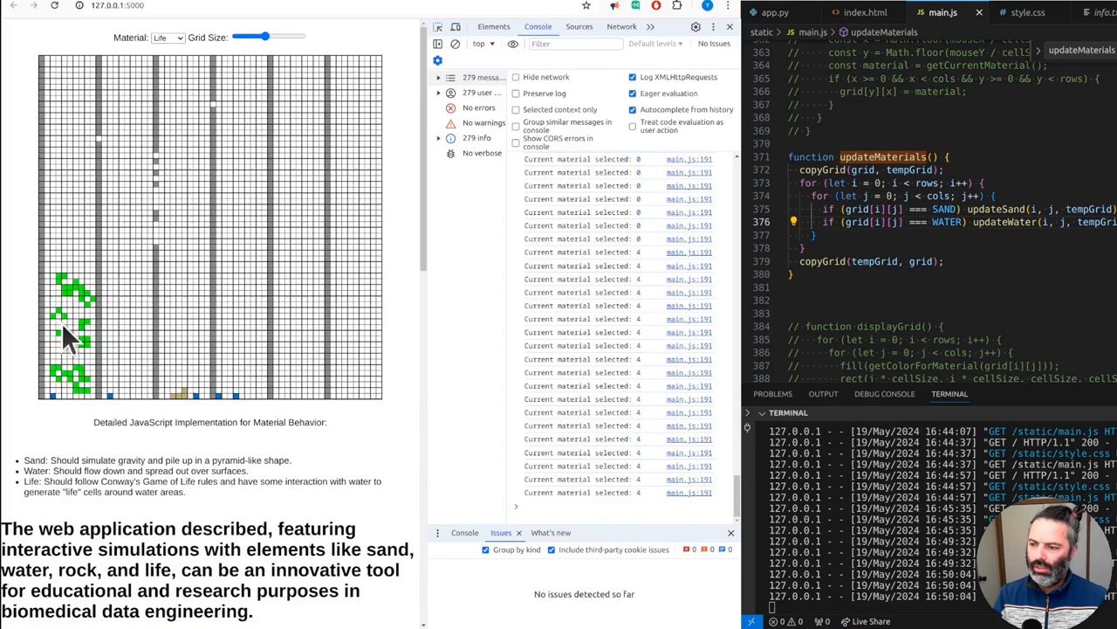
{"action": "left_click", "coordinate": [166, 39]}
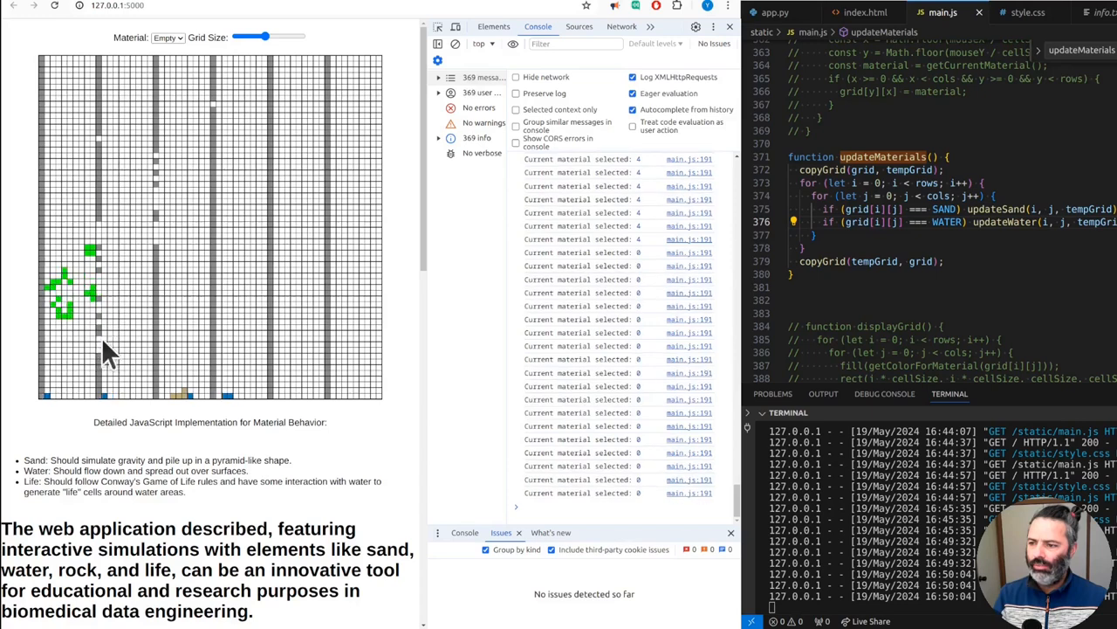
{"action": "left_click", "coordinate": [167, 37]}
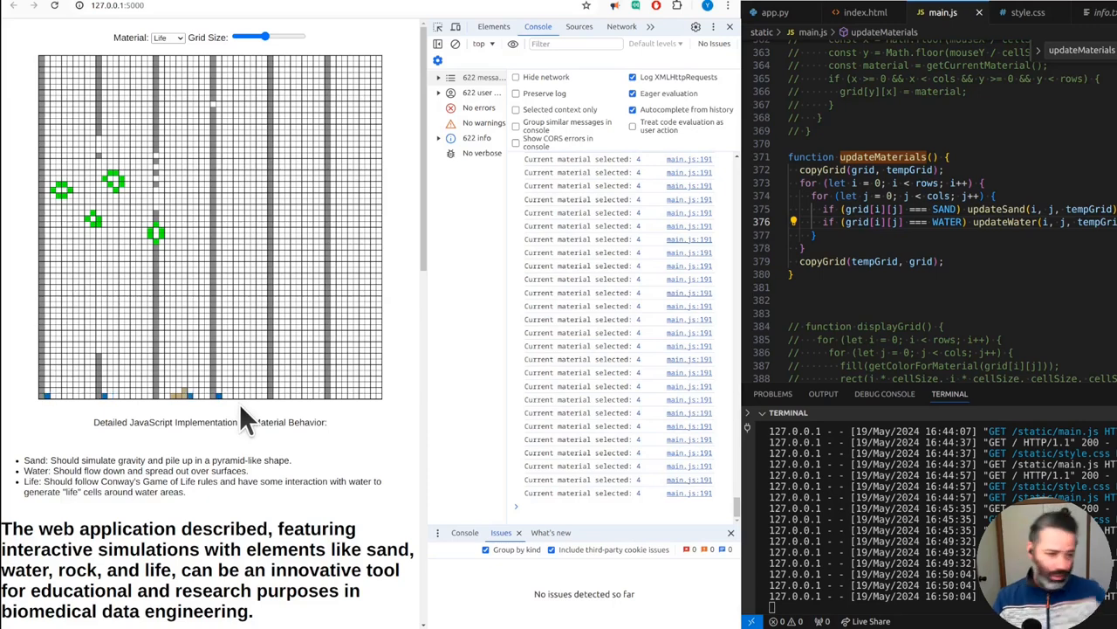
{"action": "left_click", "coordinate": [161, 234]}
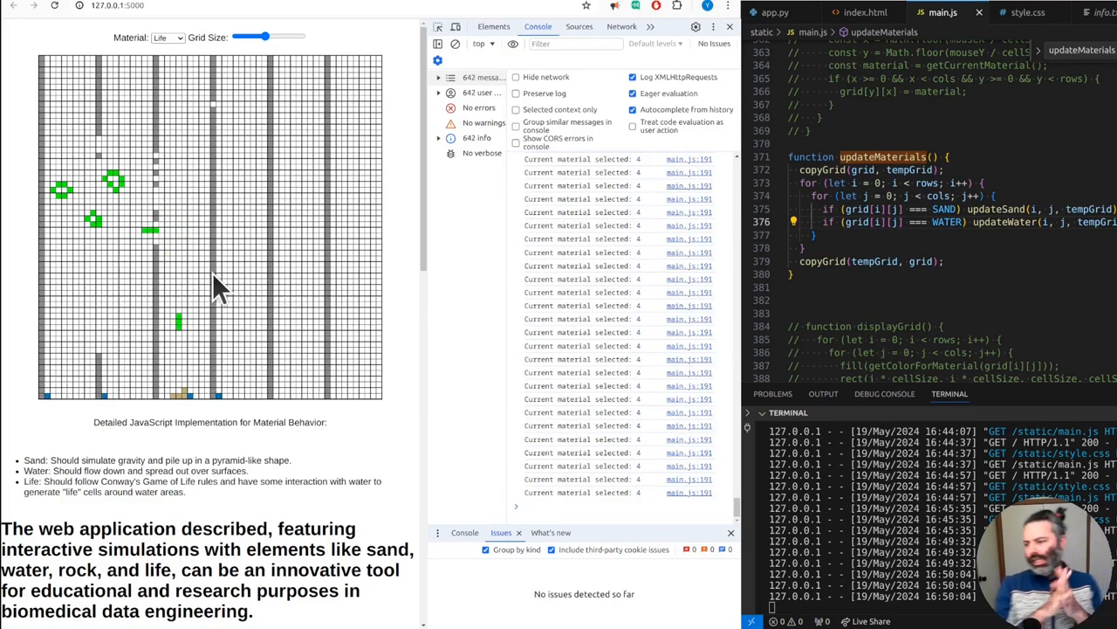
{"action": "mouse_move", "coordinate": [400, 295]}
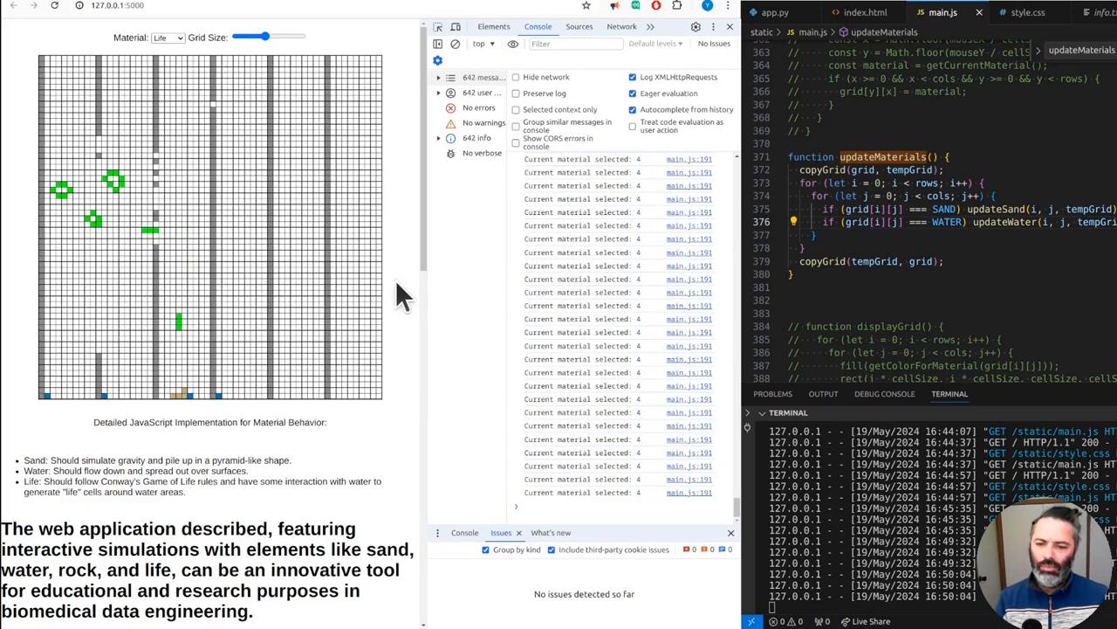
- Review the commented displayGrid and getColorForMaterial code, enlarge the Grid Size slider and pick another material
{"action": "scroll", "scroll_direction": "down", "scroll_amount": 3}
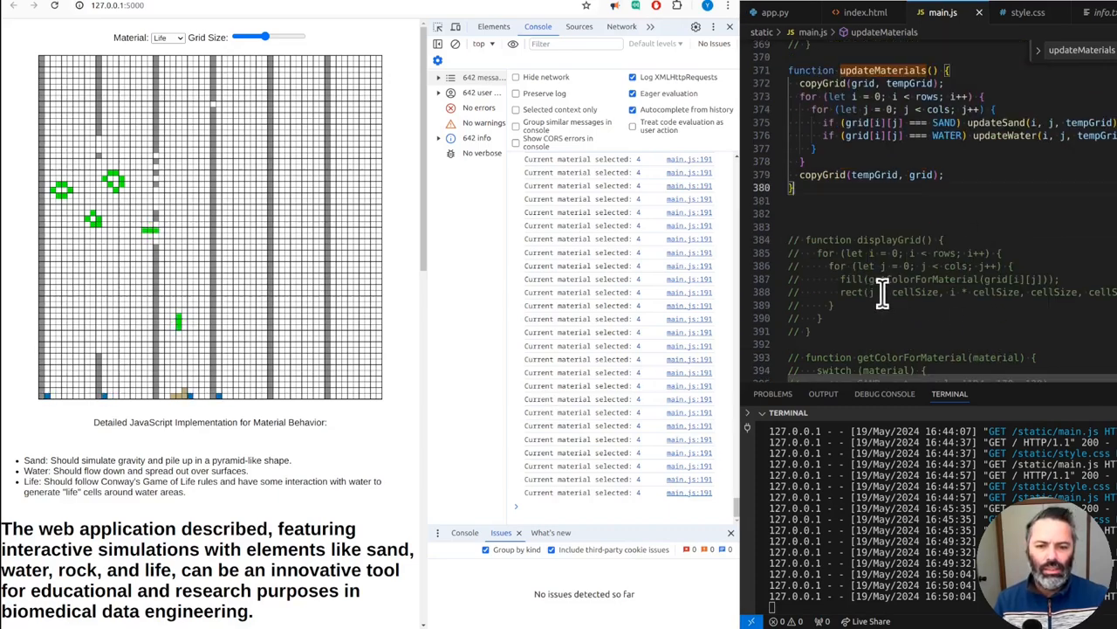
{"action": "scroll", "scroll_direction": "down", "scroll_amount": 3}
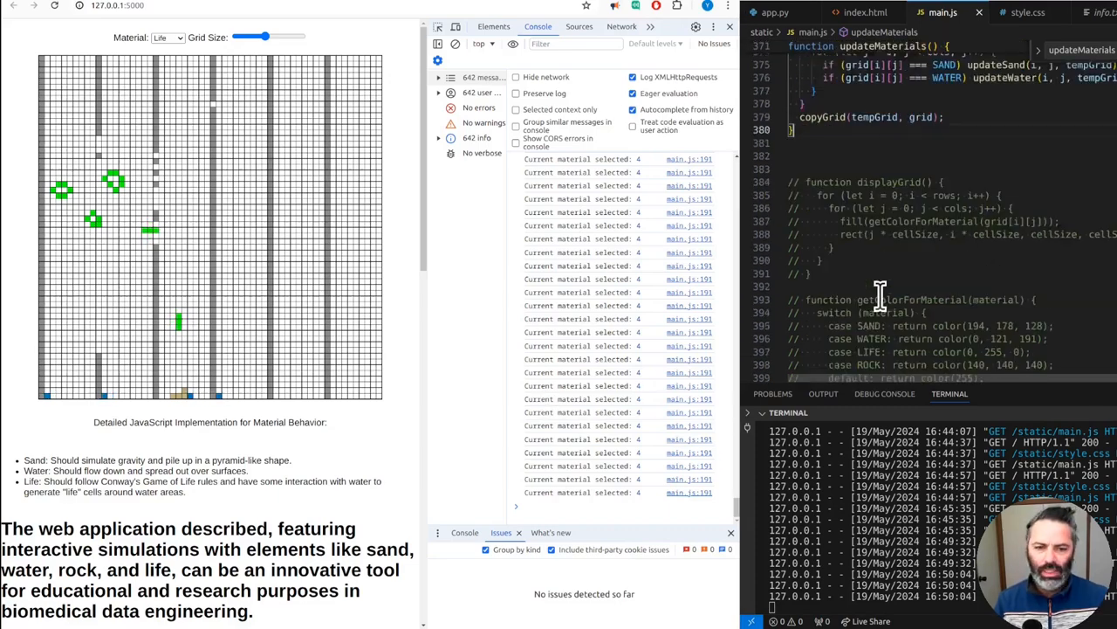
{"action": "scroll", "scroll_direction": "down", "scroll_amount": 3}
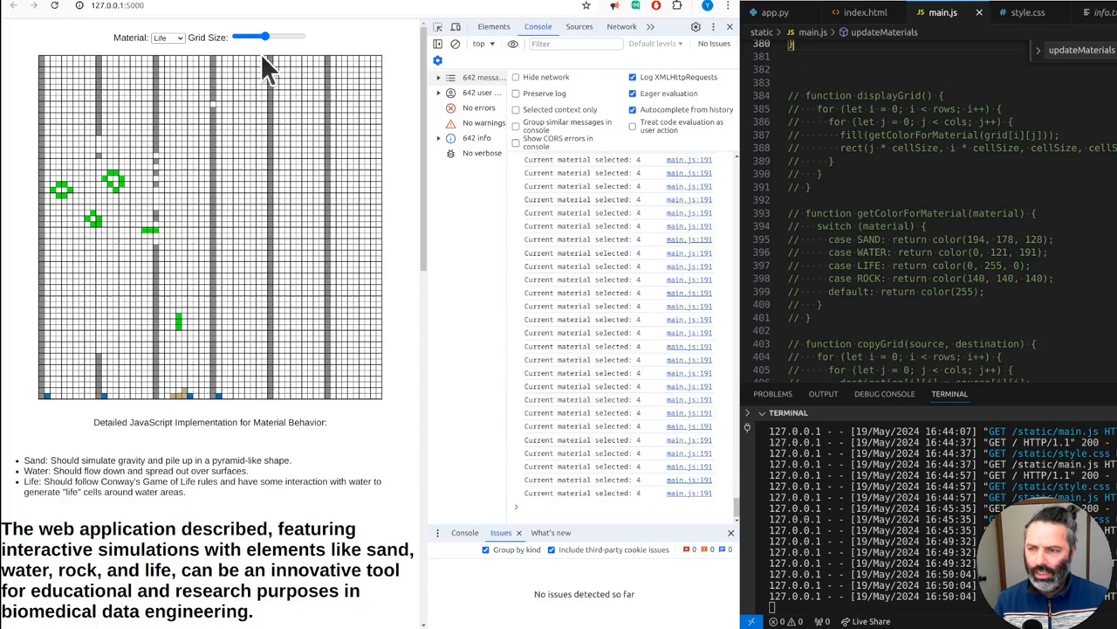
{"action": "left_click_drag", "start_coordinate": [253, 37], "coordinate": [278, 36]}
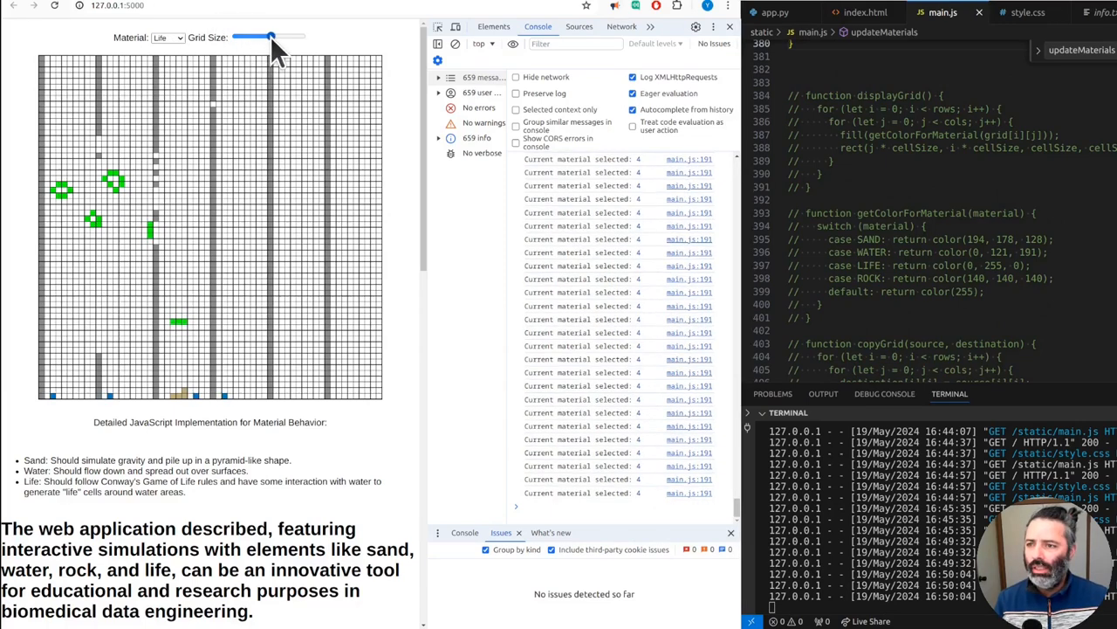
{"action": "left_click", "coordinate": [167, 39]}
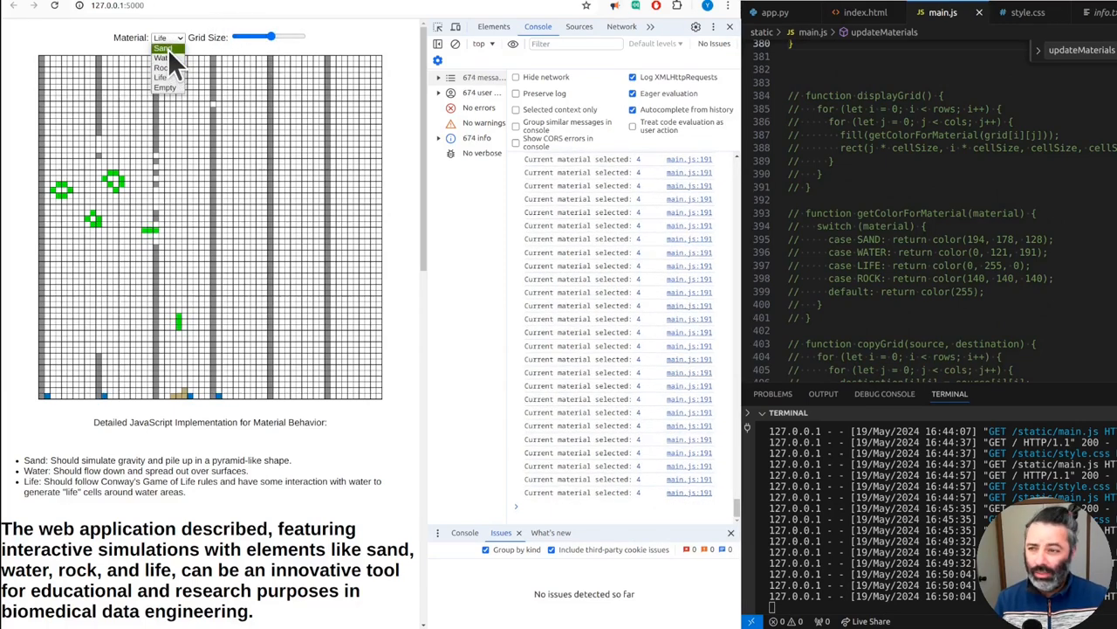
{"action": "left_click", "coordinate": [163, 49]}
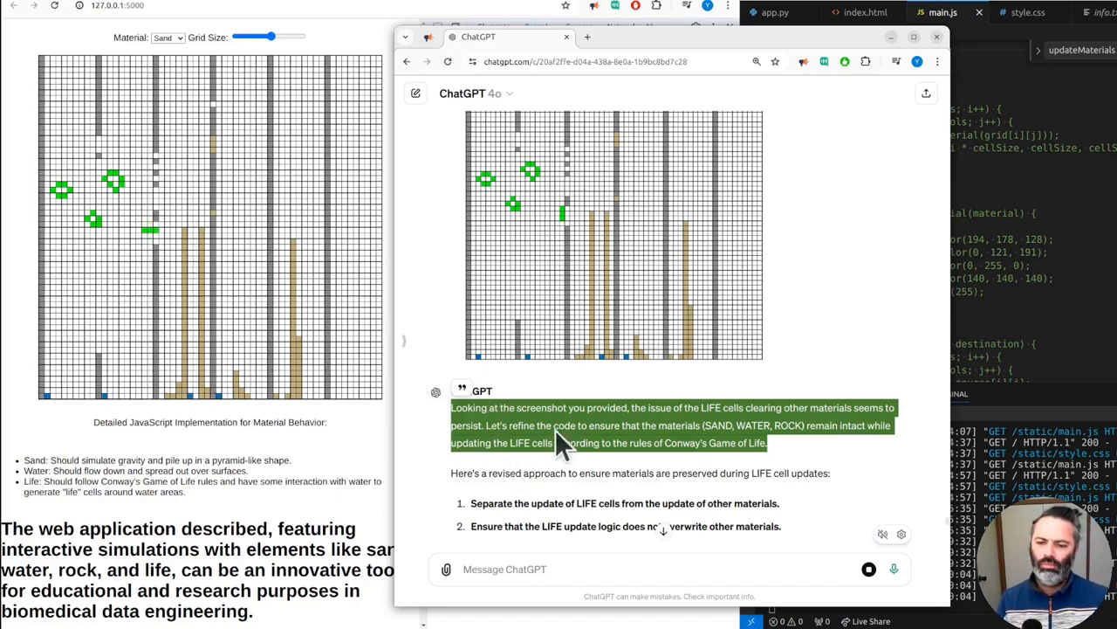
{"action": "scroll", "scroll_direction": "down", "scroll_amount": 3}
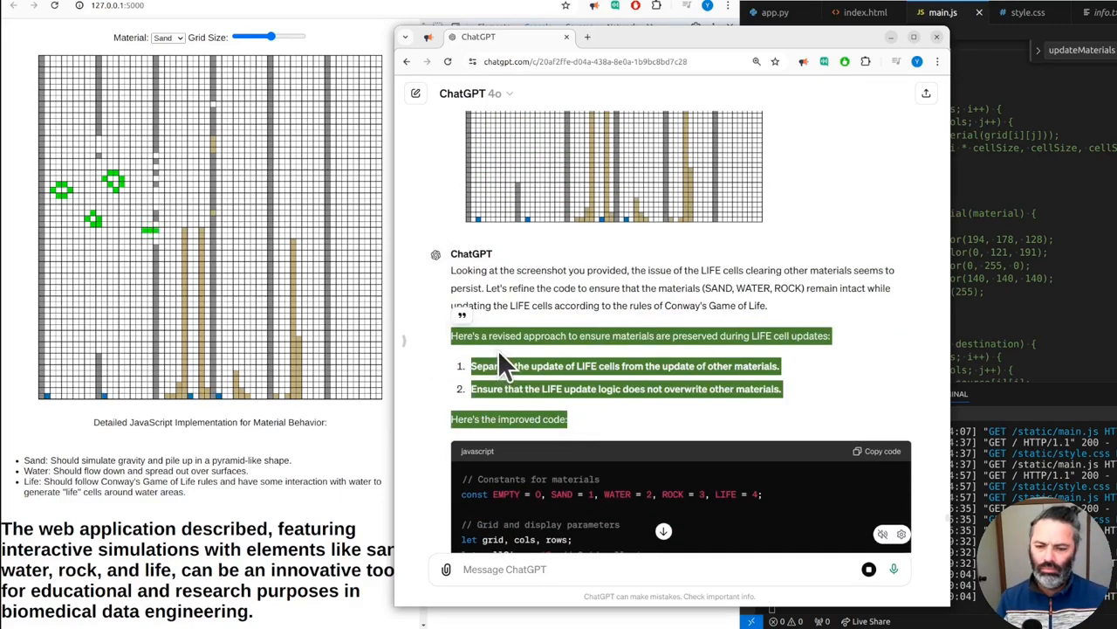
{"action": "mouse_move", "coordinate": [550, 370]}
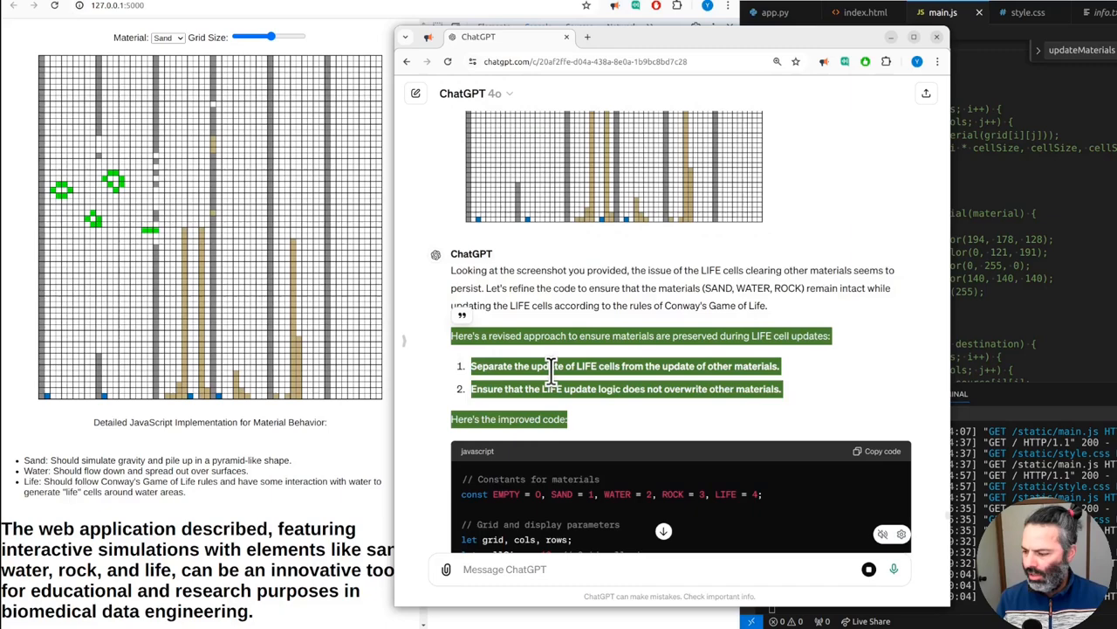
{"action": "scroll", "scroll_direction": "down", "scroll_amount": 3}
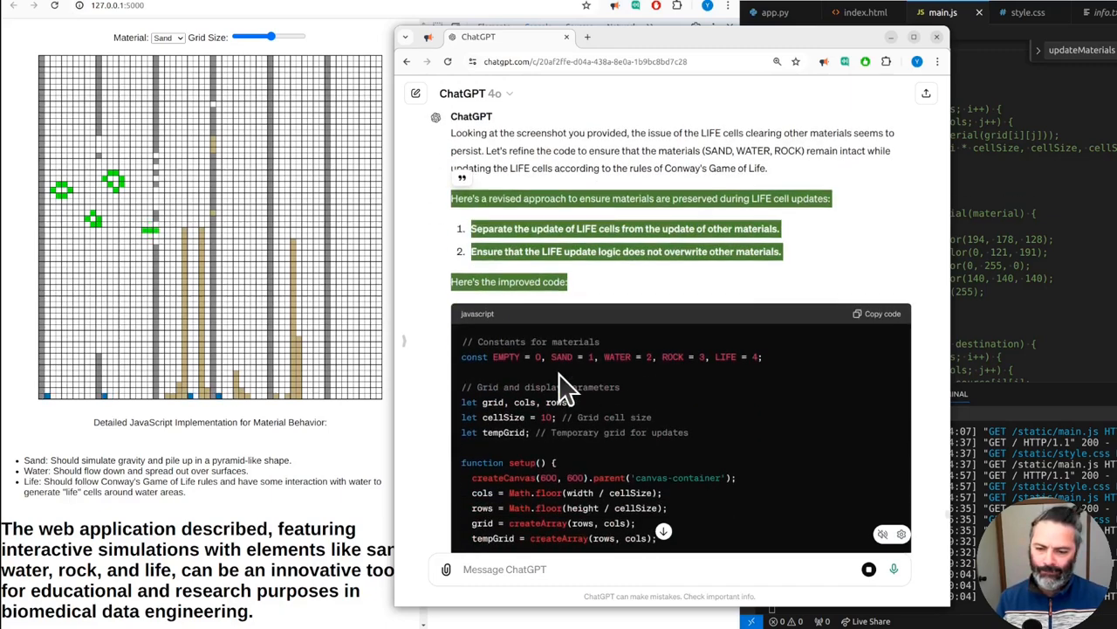
{"action": "scroll", "scroll_direction": "down", "scroll_amount": 3}
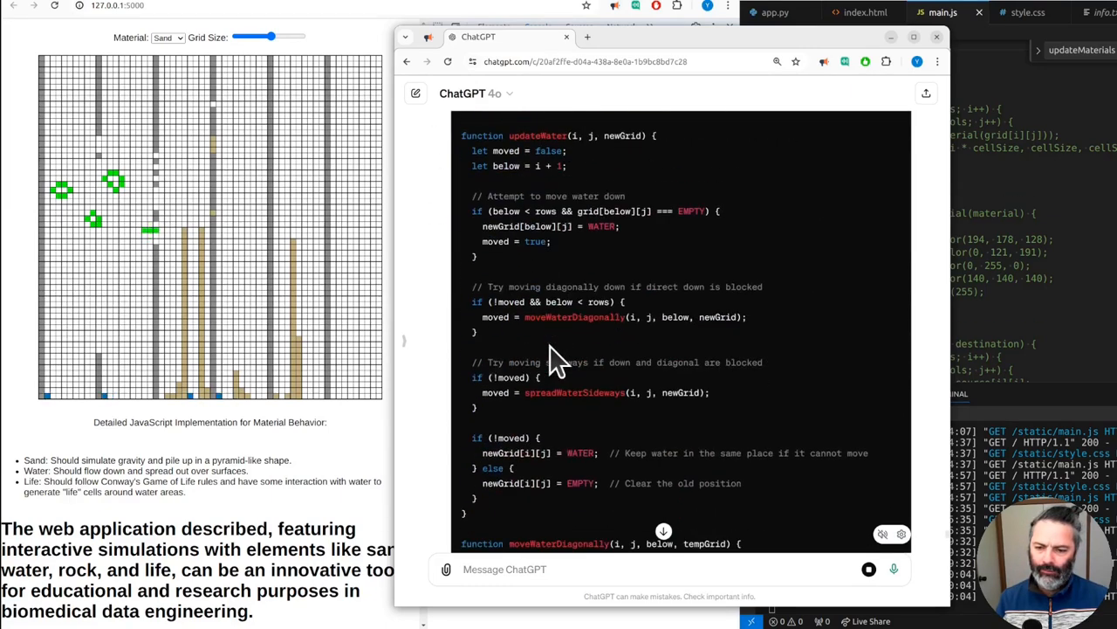
{"action": "scroll", "scroll_direction": "down", "scroll_amount": 3}
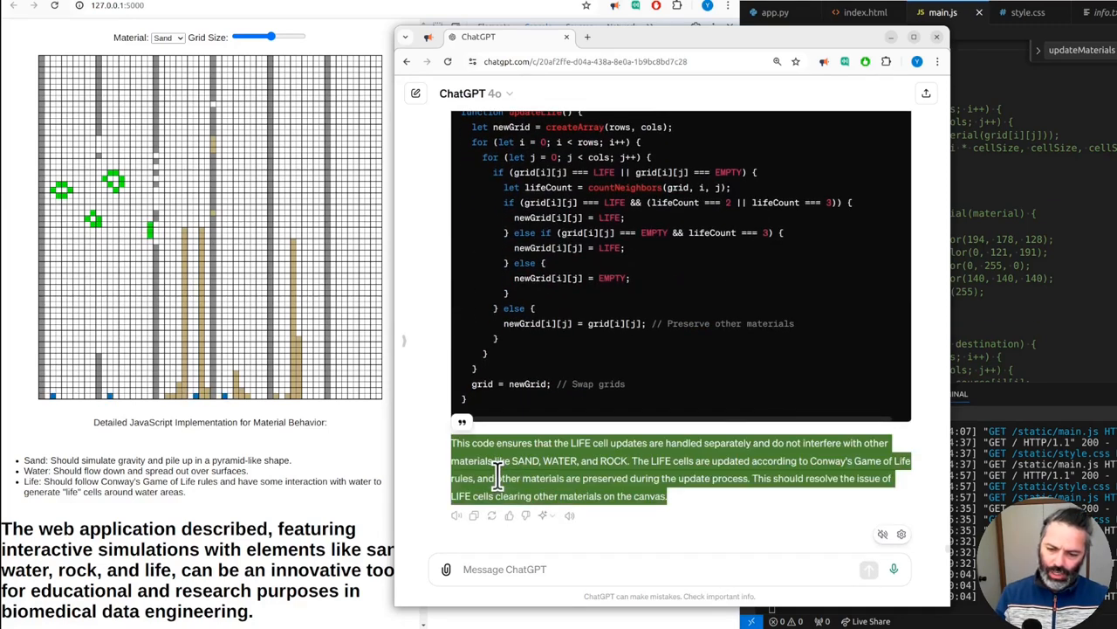
{"action": "mouse_move", "coordinate": [625, 424]}
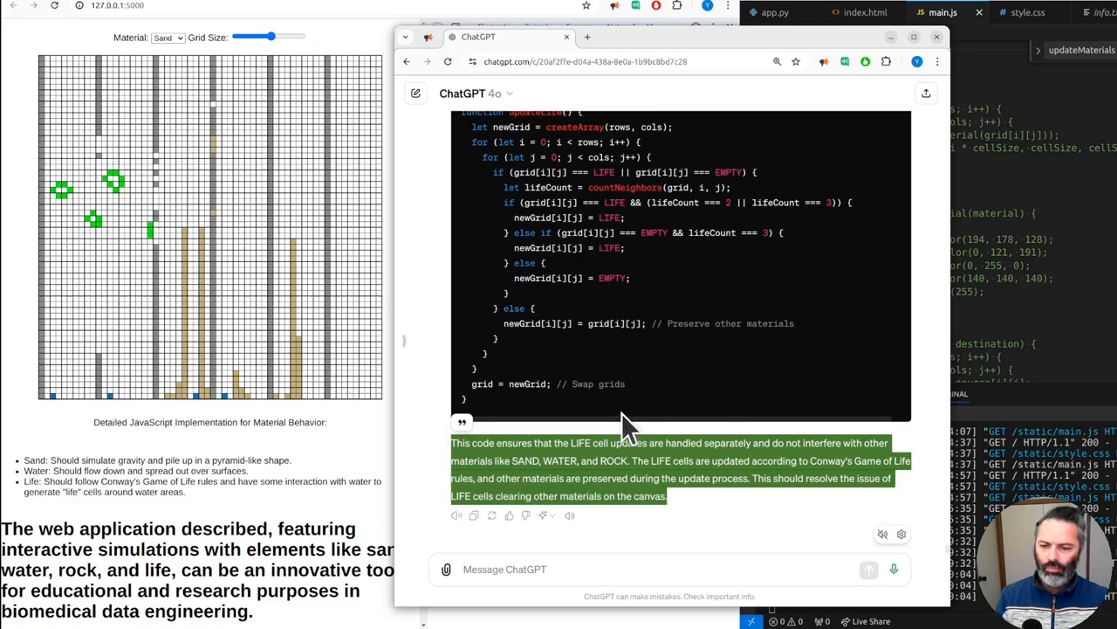
{"action": "mouse_move", "coordinate": [672, 424]}
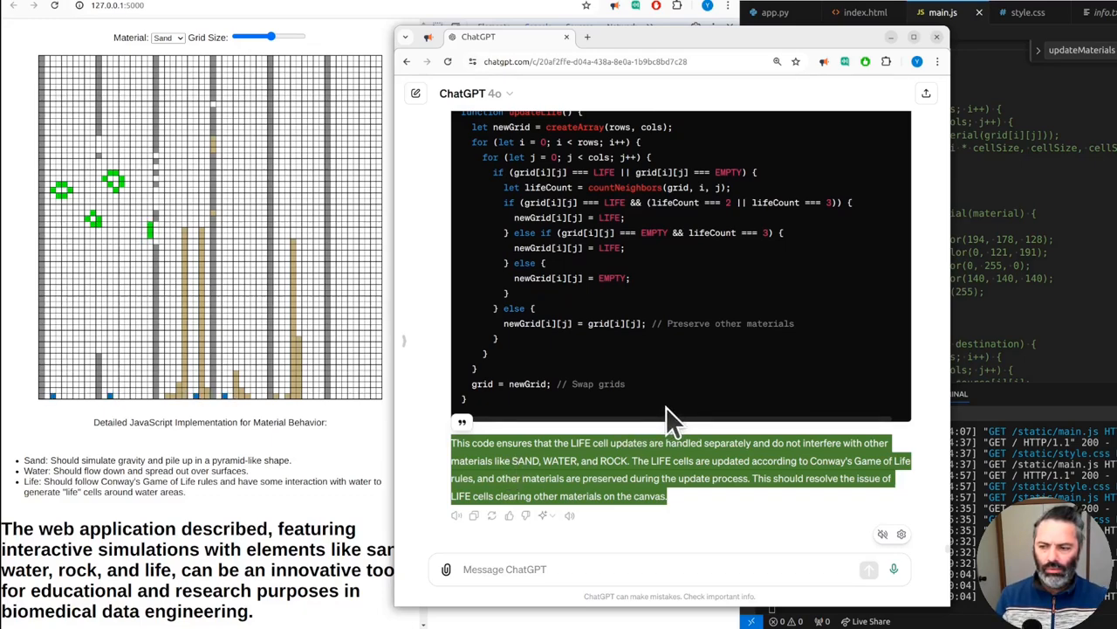
{"action": "scroll", "scroll_direction": "down", "scroll_amount": 3}
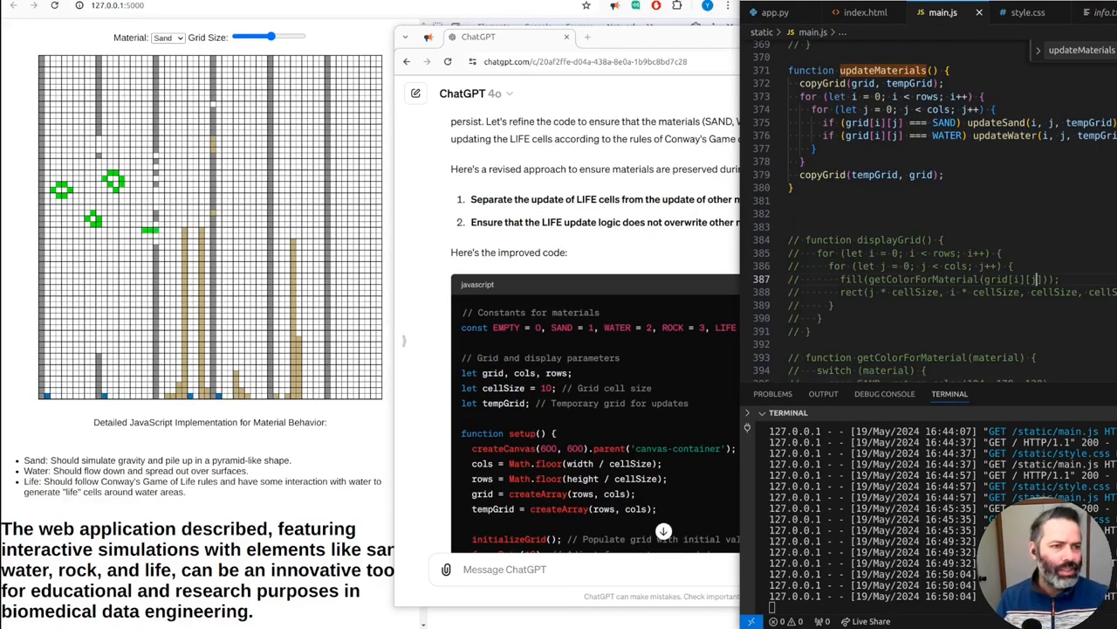
- Paste ChatGPT's material-preserving updateLife into main.js and reload the grid with life among rock columns
{"action": "left_click", "coordinate": [1033, 13]}
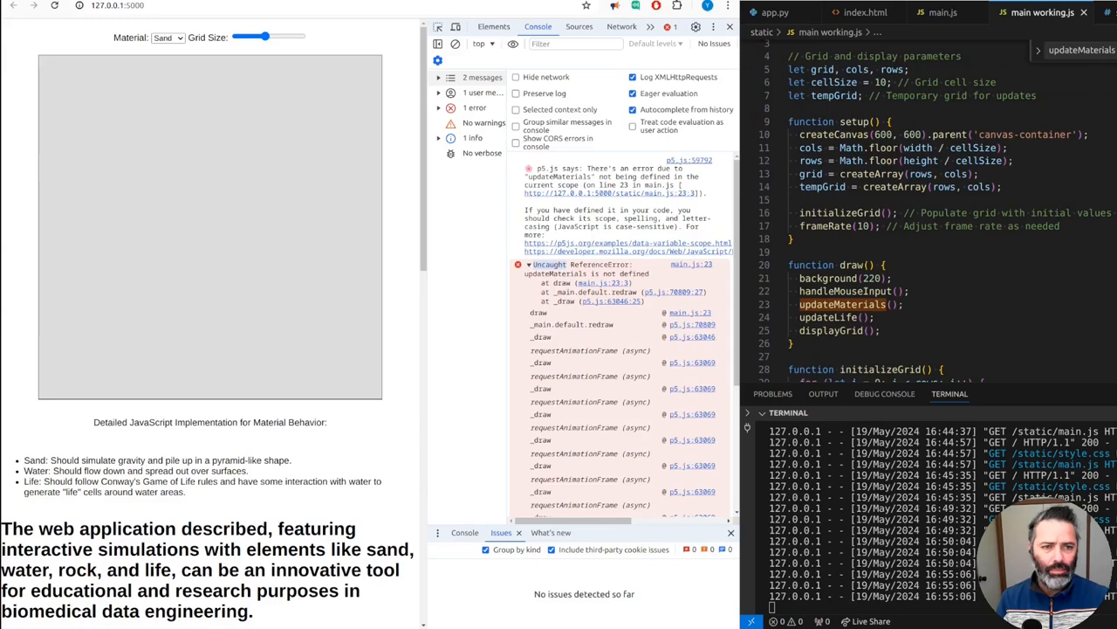
{"action": "scroll", "scroll_direction": "down", "scroll_amount": 3}
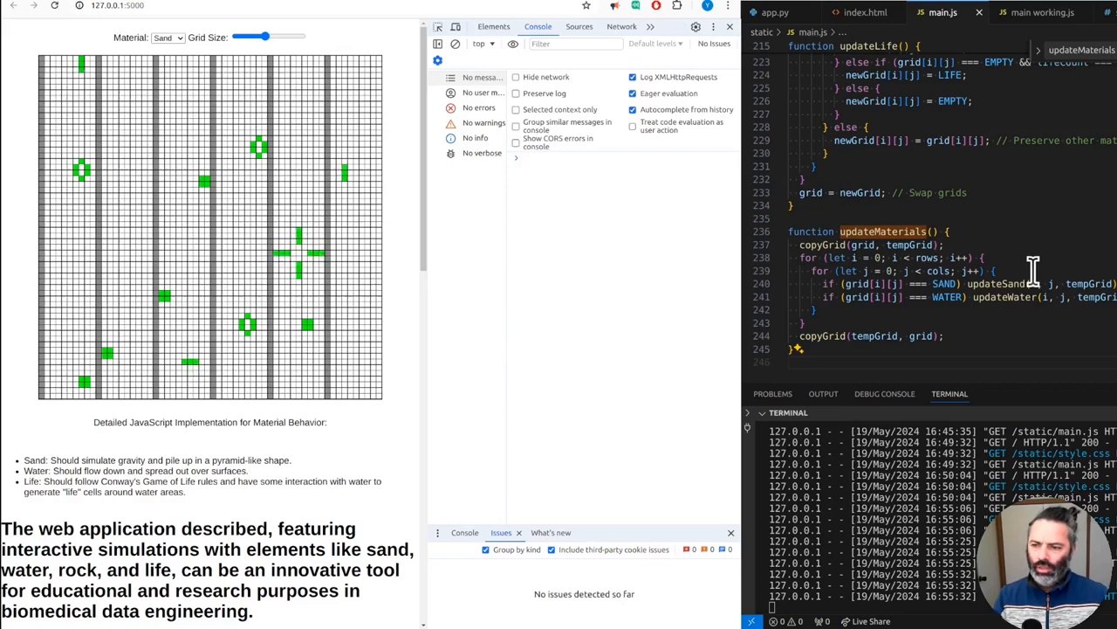
{"action": "mouse_move", "coordinate": [161, 245]}
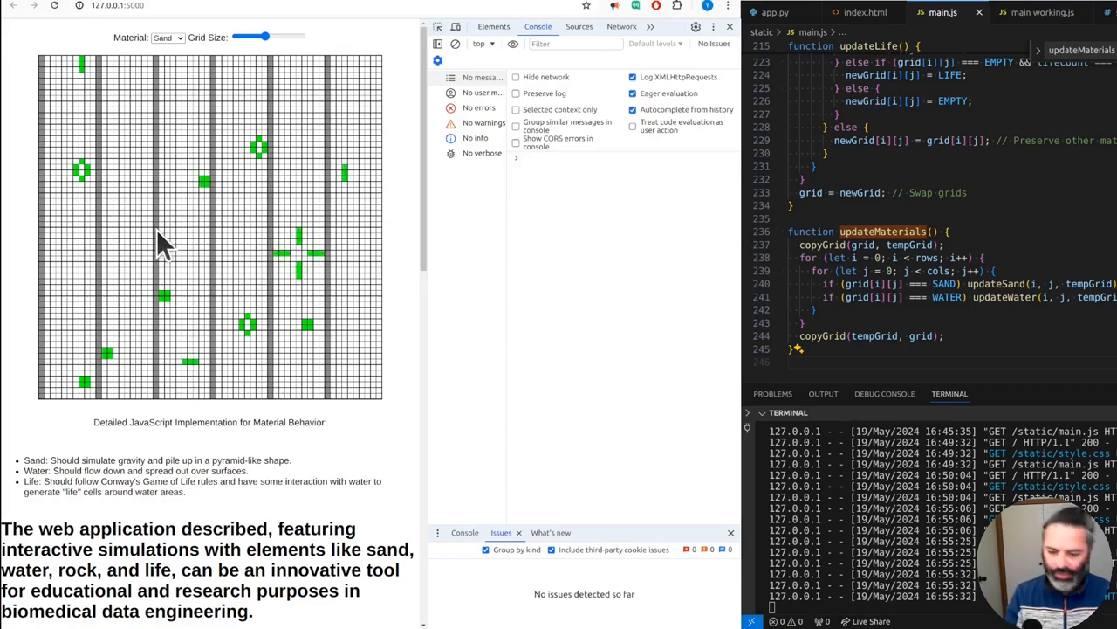
{"action": "mouse_move", "coordinate": [1065, 218]}
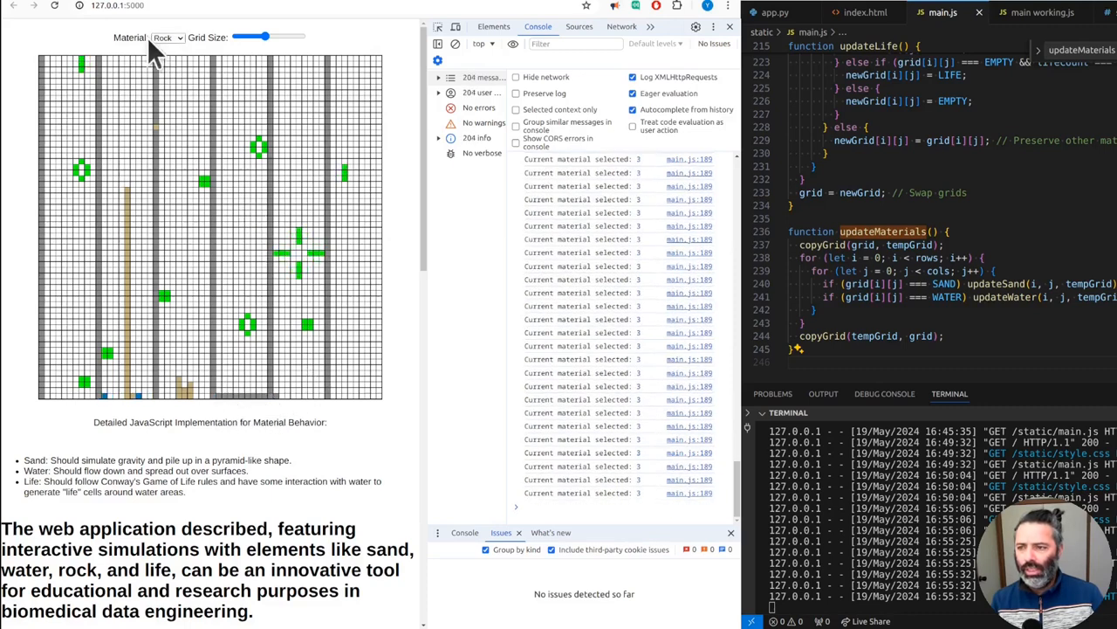
- Choose Water and pour a column of it onto the grid so it settles among the life cells
{"action": "left_click", "coordinate": [166, 37]}
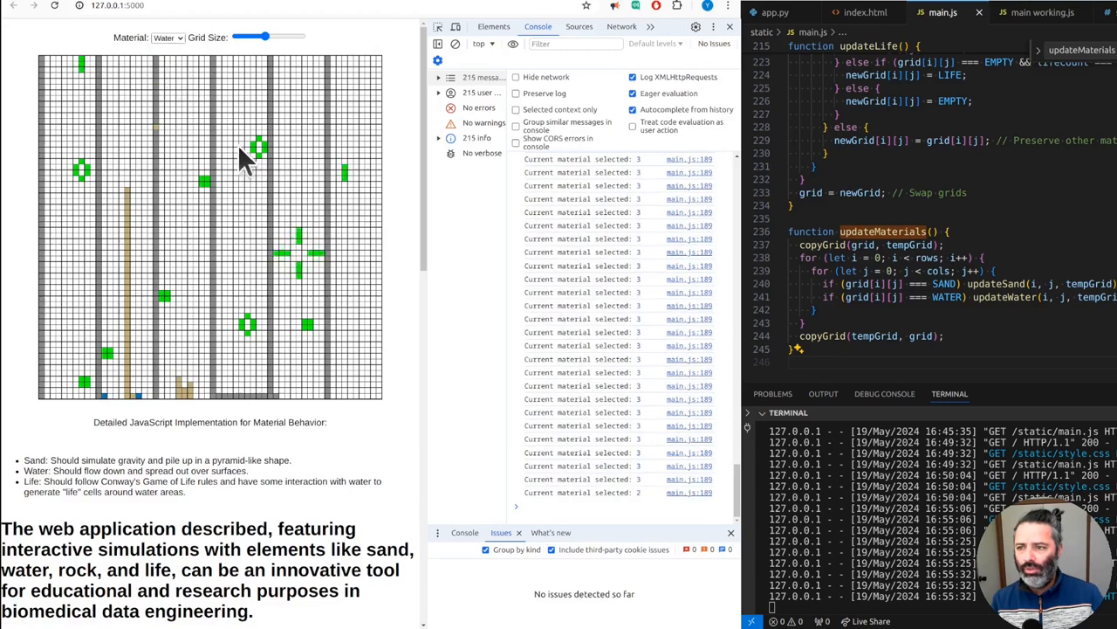
{"action": "left_click_drag", "start_coordinate": [241, 161], "coordinate": [230, 323]}
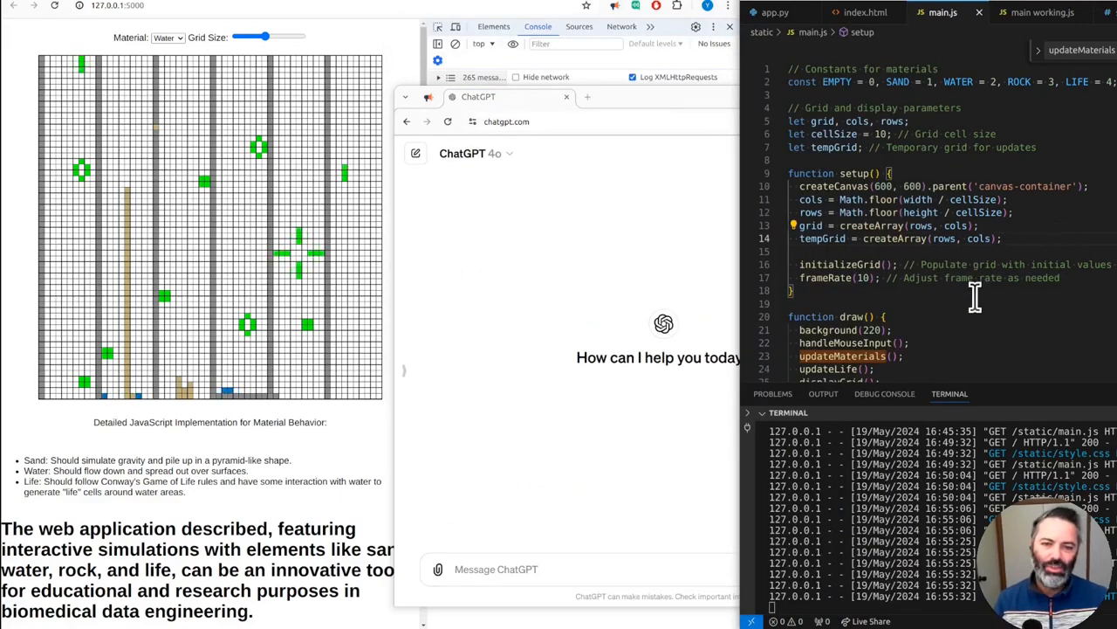
{"action": "scroll", "scroll_direction": "down", "scroll_amount": 3}
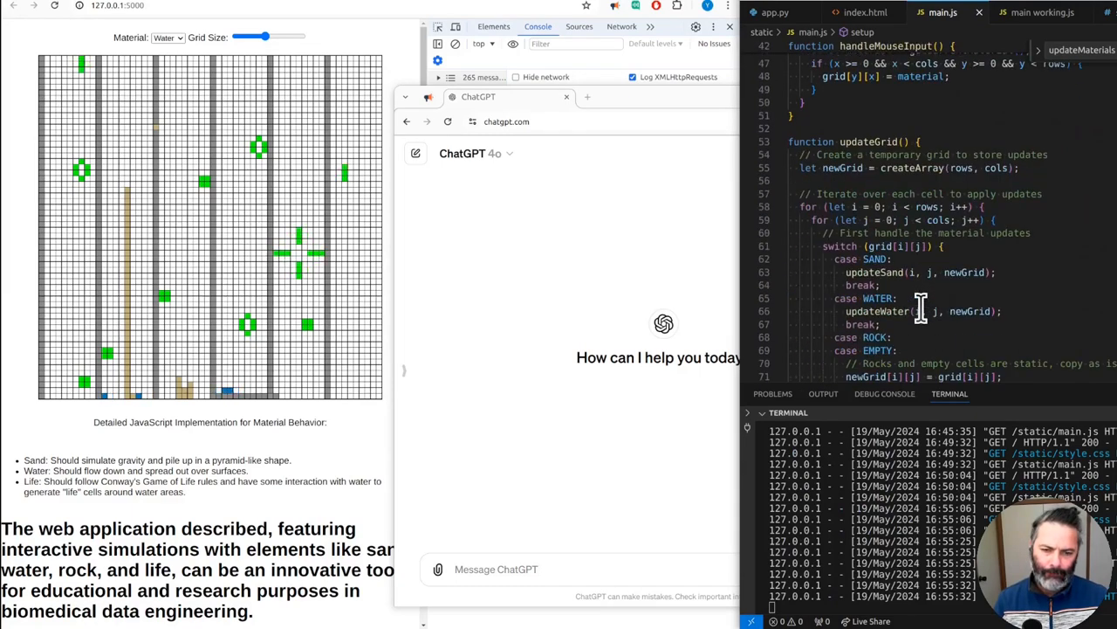
{"action": "scroll", "scroll_direction": "down", "scroll_amount": 3}
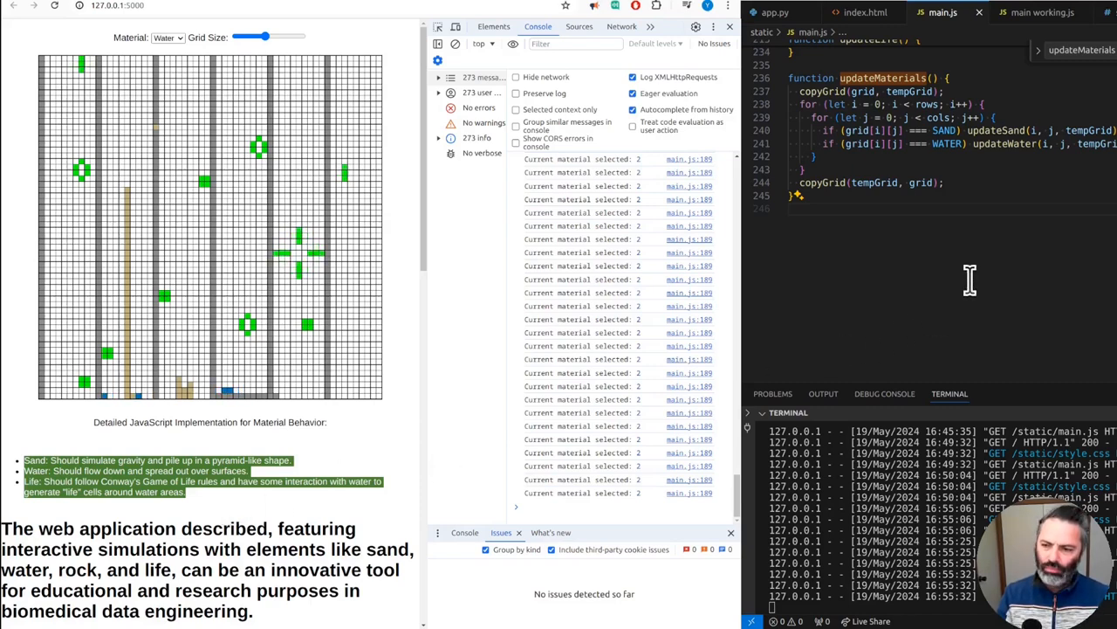
{"action": "mouse_move", "coordinate": [672, 367]}
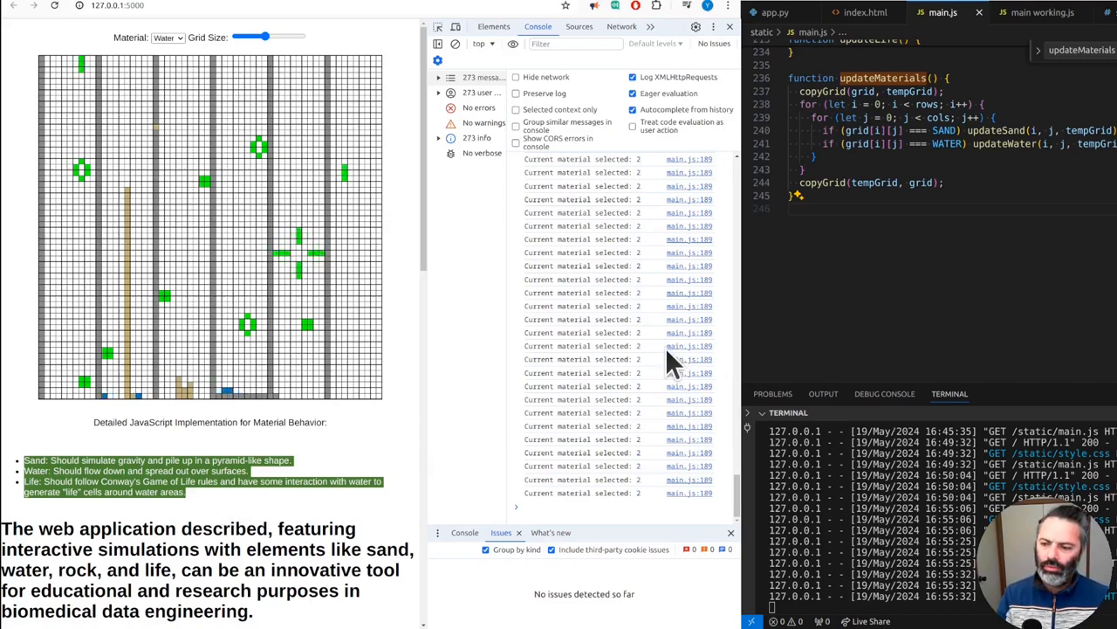
{"action": "mouse_move", "coordinate": [1004, 231]}
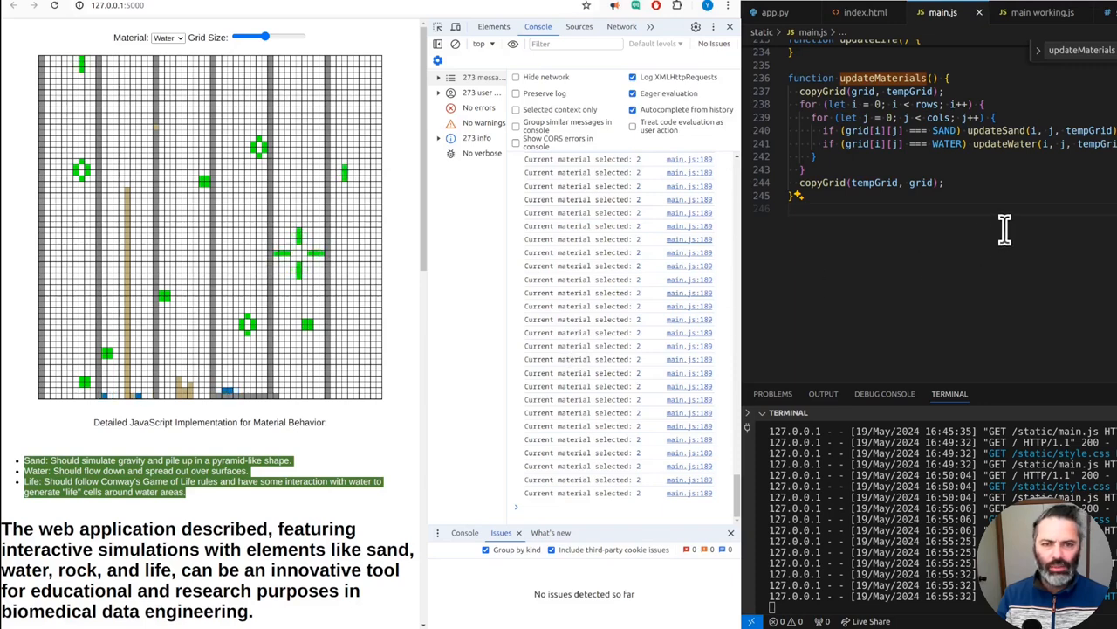
{"action": "left_click", "coordinate": [775, 12]}
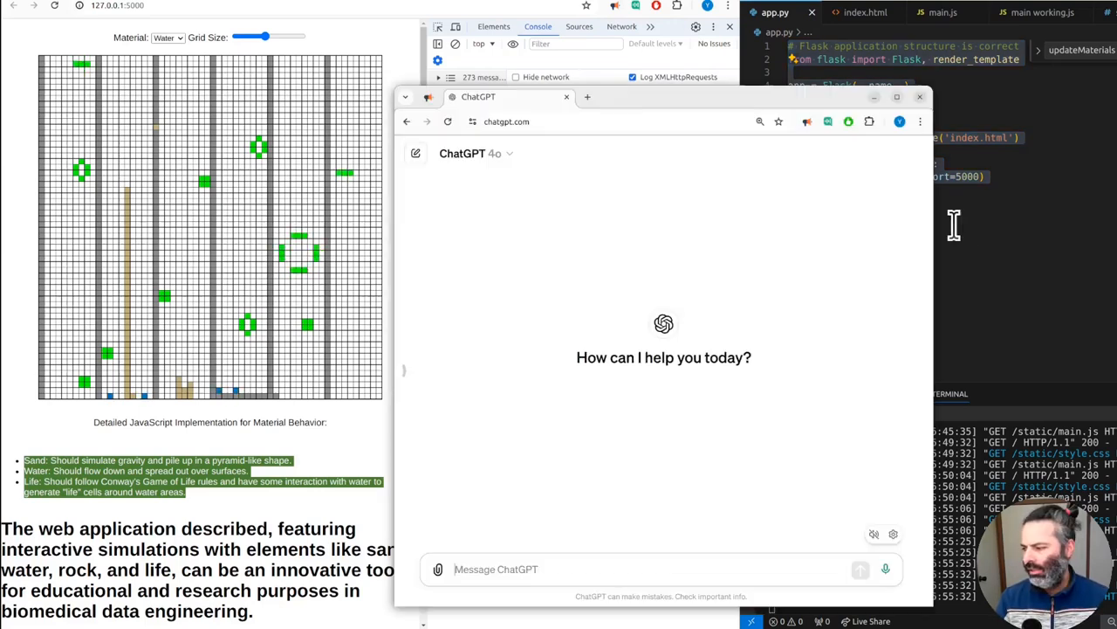
{"action": "mouse_move", "coordinate": [614, 365]}
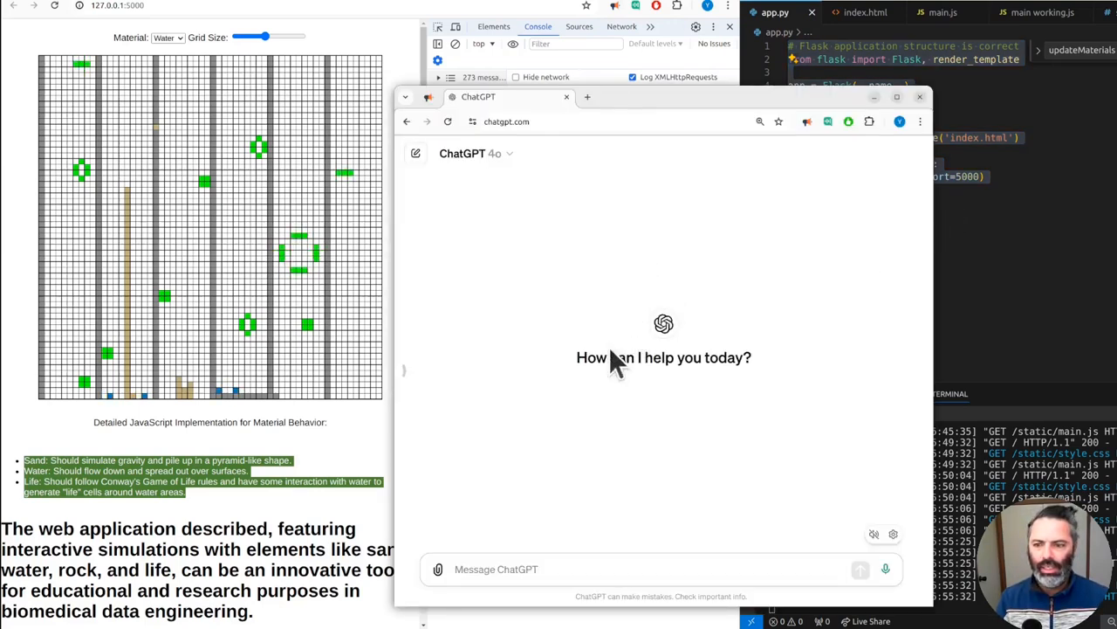
- Paste app.py's Flask code followed by index.html into a new ChatGPT message
{"action": "type", "text": "def index():"}
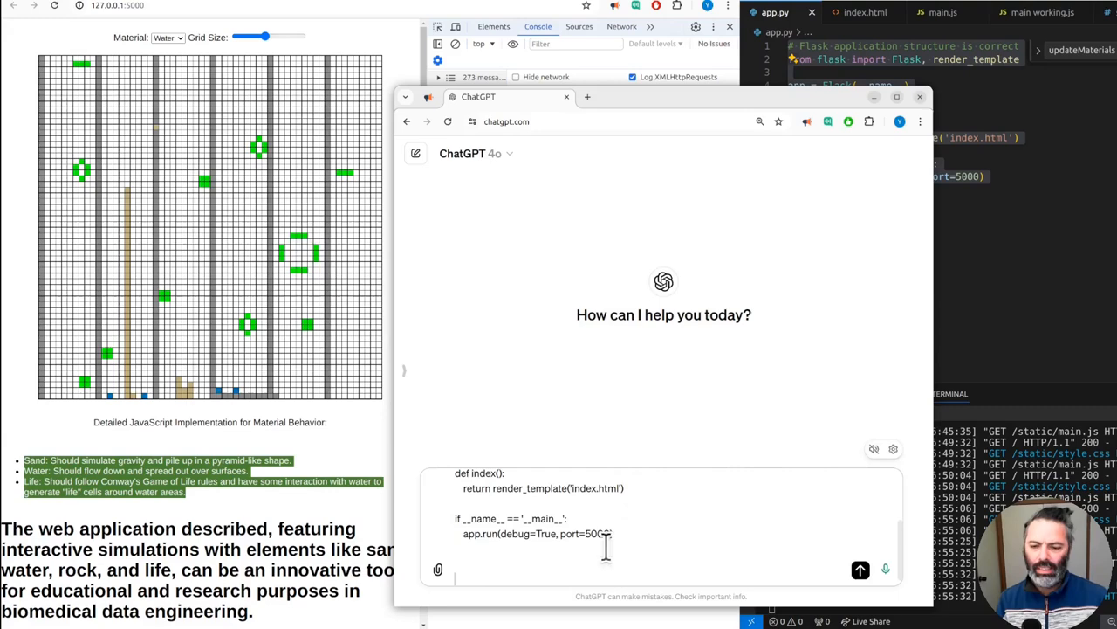
{"action": "left_click", "coordinate": [866, 12]}
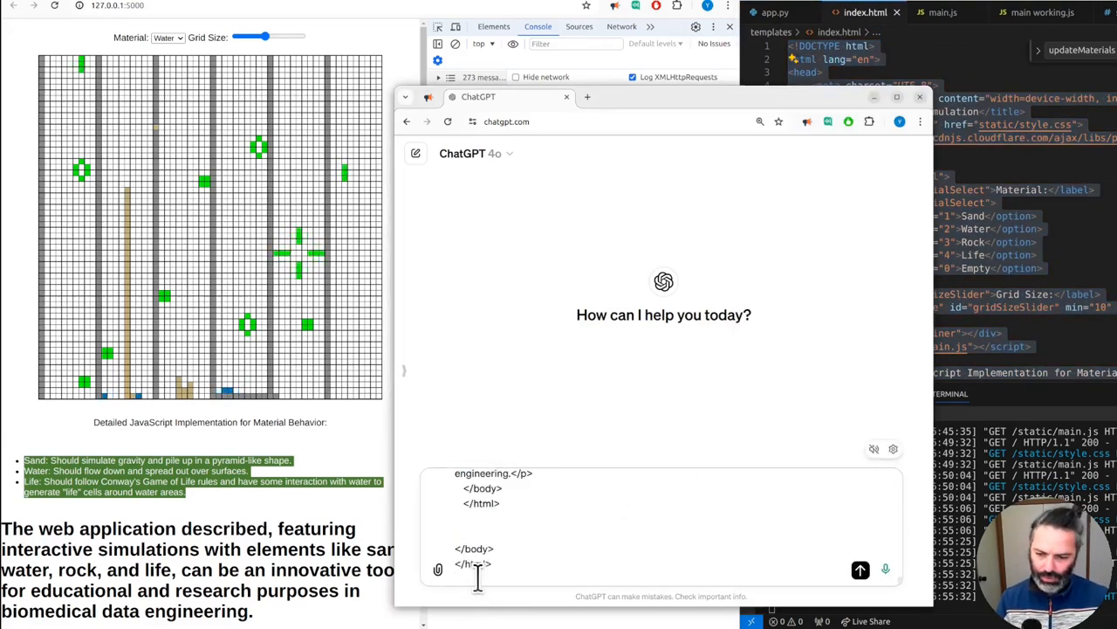
{"action": "left_click", "coordinate": [947, 12]}
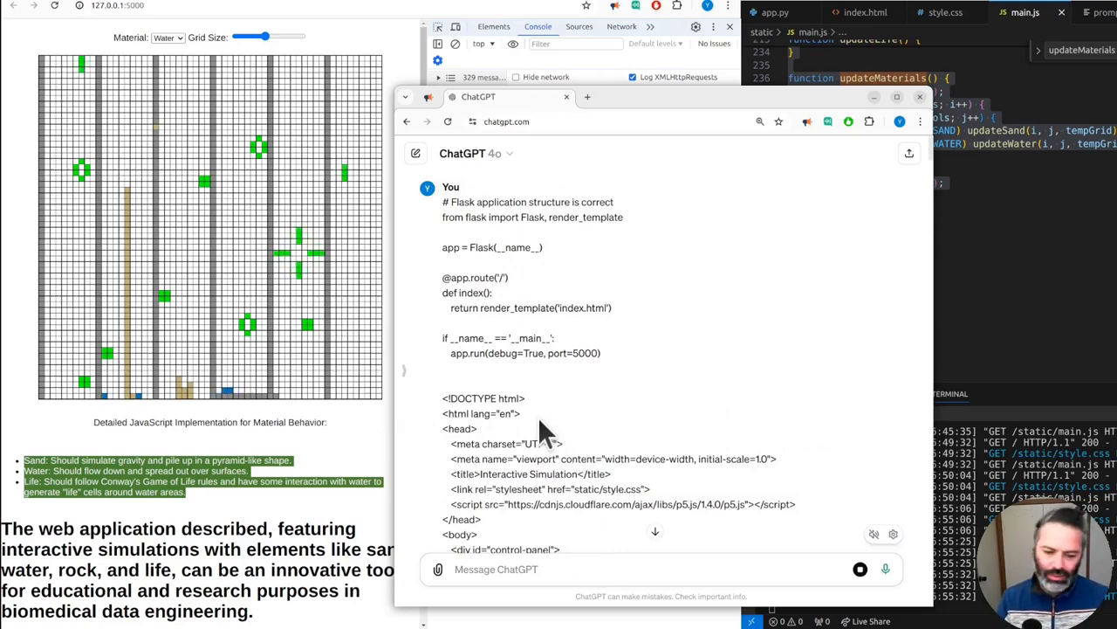
{"action": "mouse_move", "coordinate": [707, 356]}
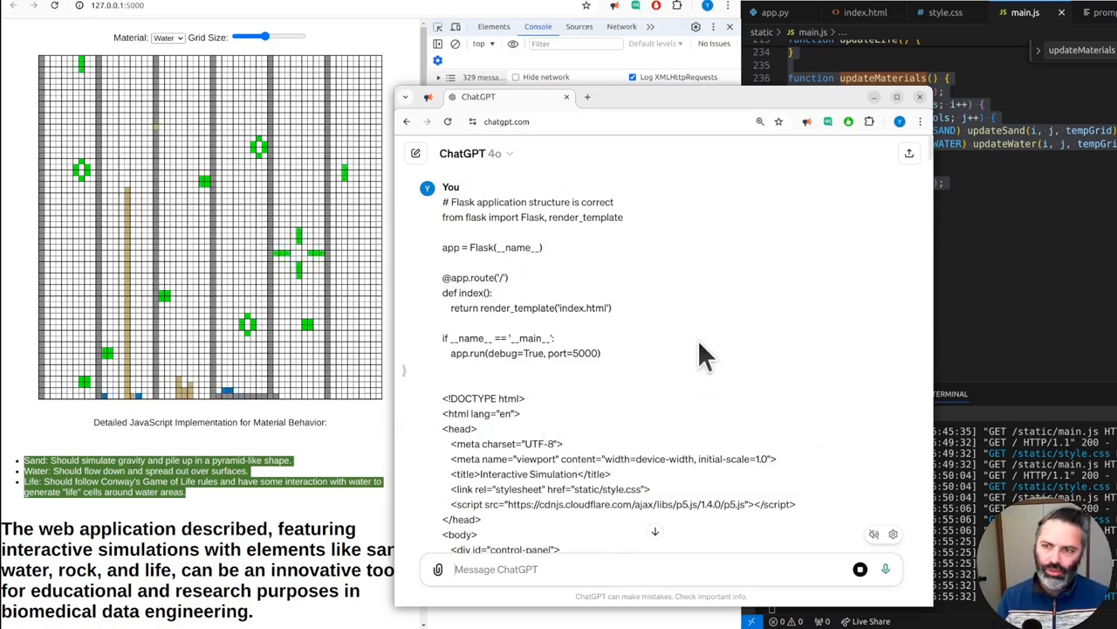